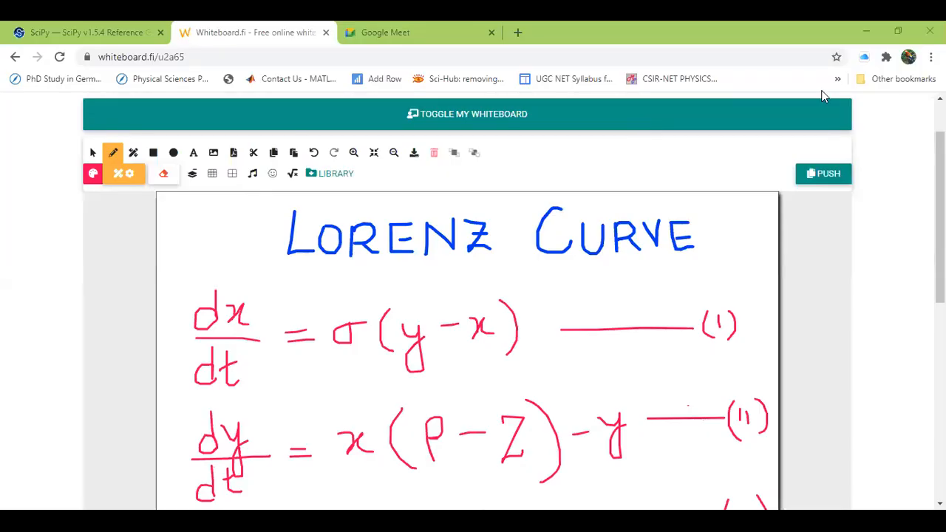
pyautogui.moveTo(653, 146)
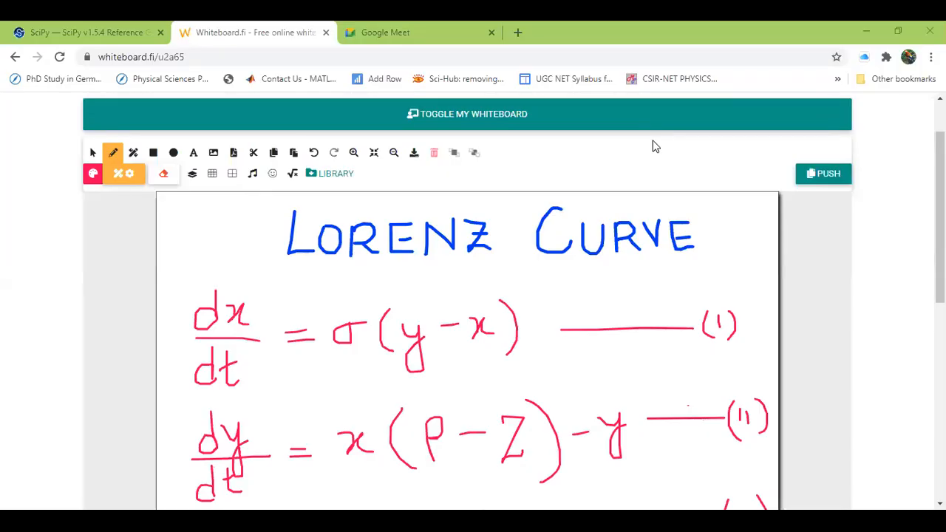
pyautogui.moveTo(894, 263)
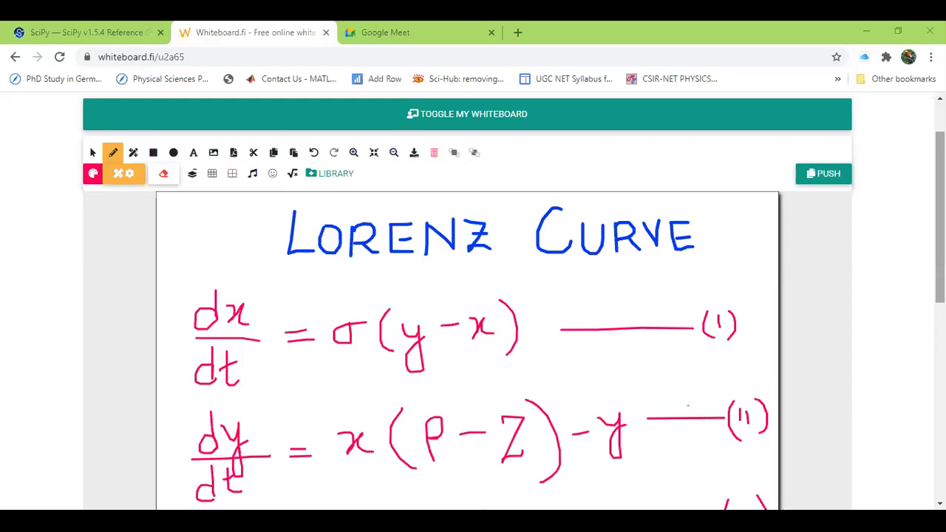
# Step: Head the blank script with comment lines '# LORENZ CURVE' and '# solving with odeint()'
pyautogui.scroll(-3)
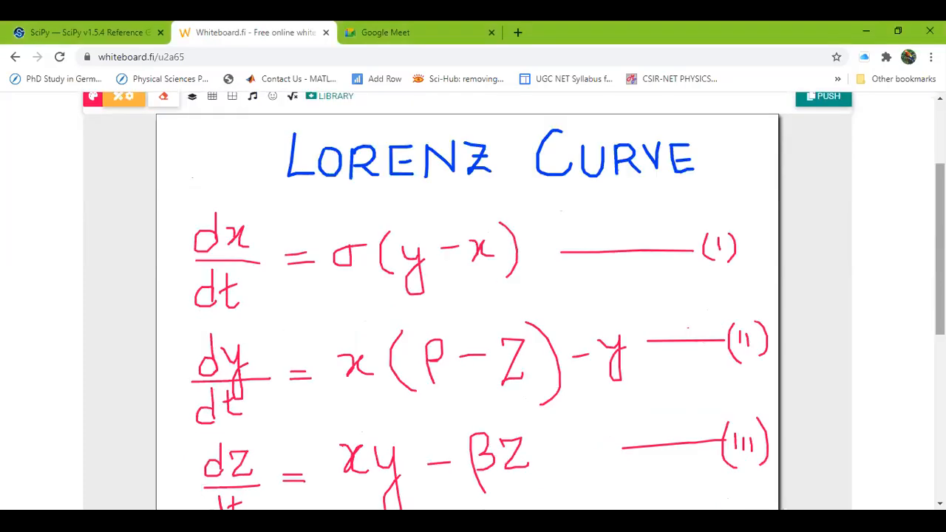
pyautogui.scroll(3)
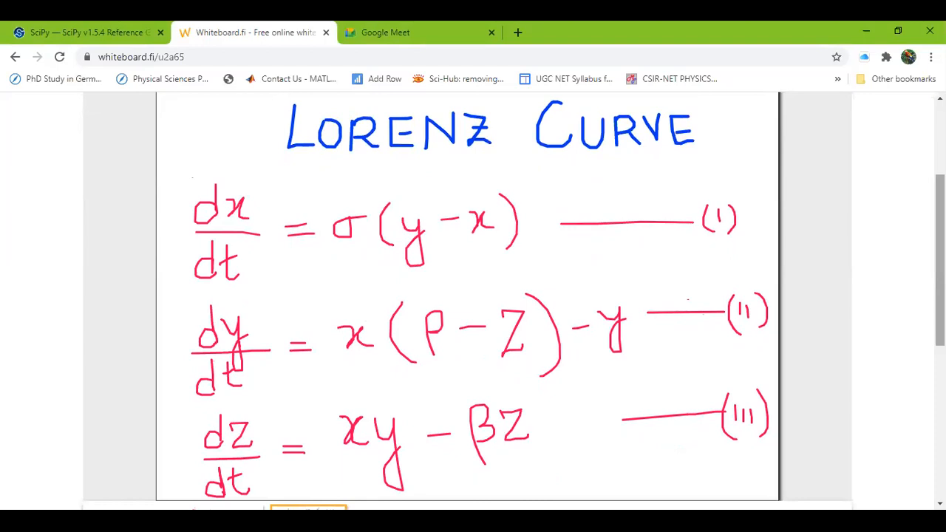
pyautogui.moveTo(403, 238)
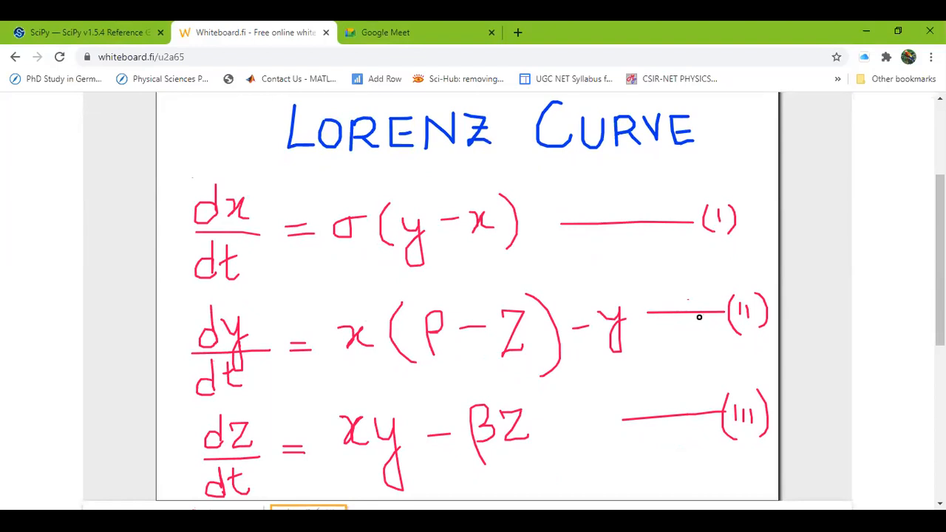
pyautogui.moveTo(721, 413)
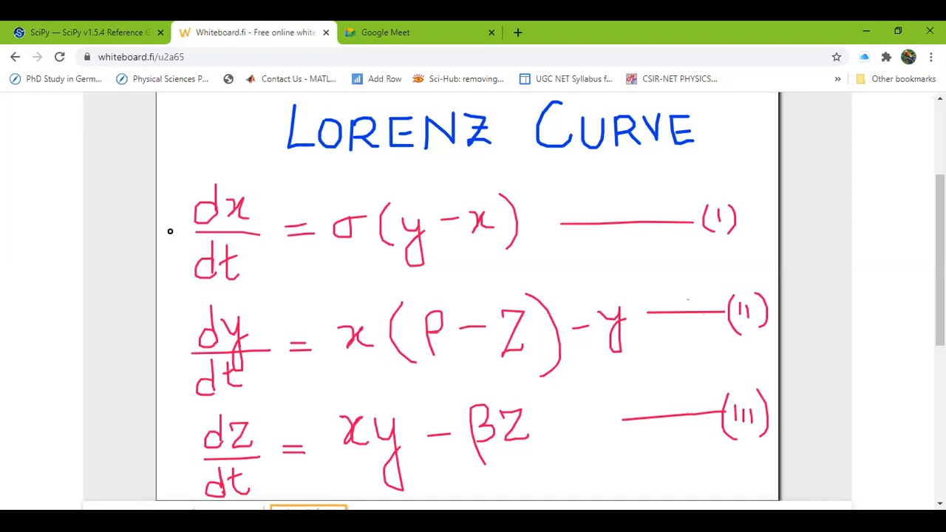
pyautogui.moveTo(334, 259)
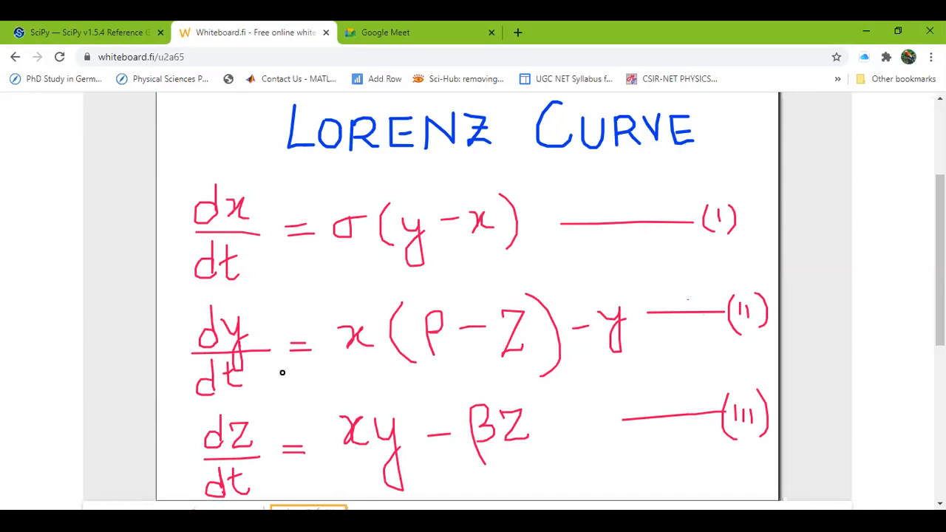
pyautogui.moveTo(416, 364)
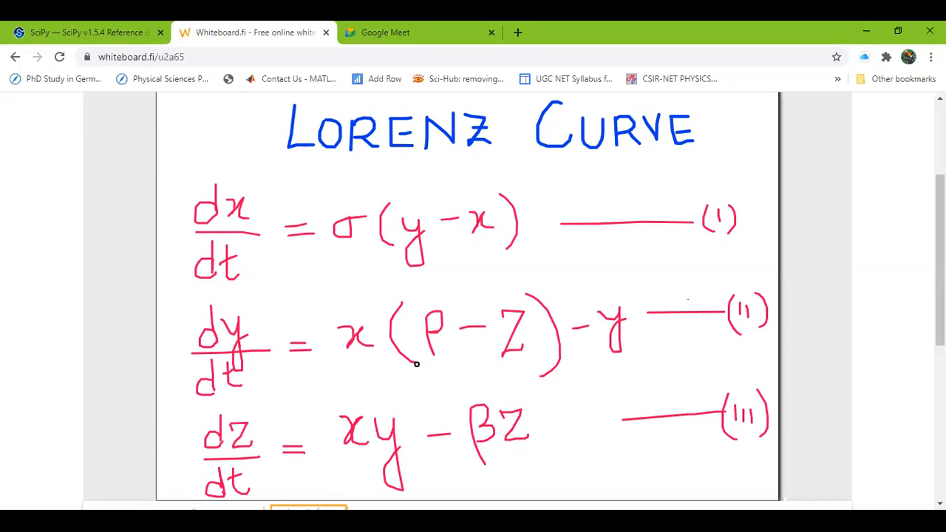
pyautogui.moveTo(249, 446)
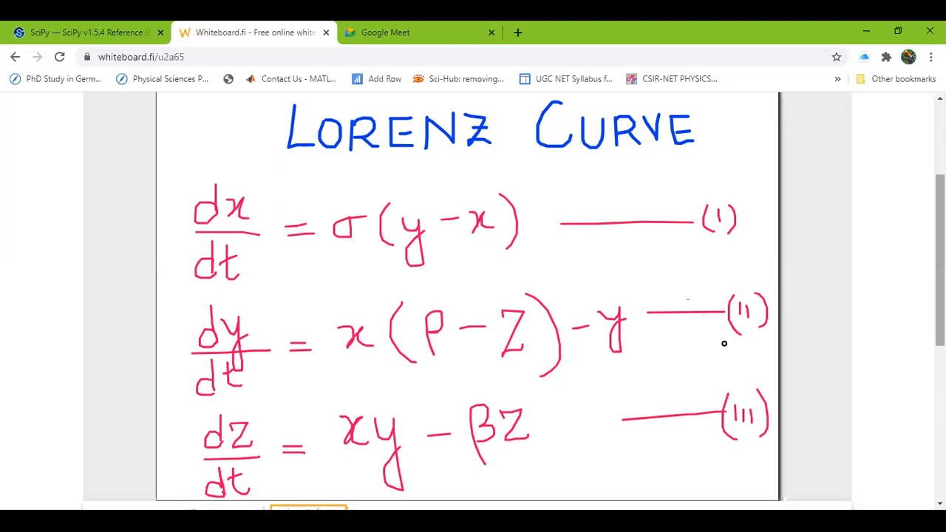
pyautogui.scroll(-3)
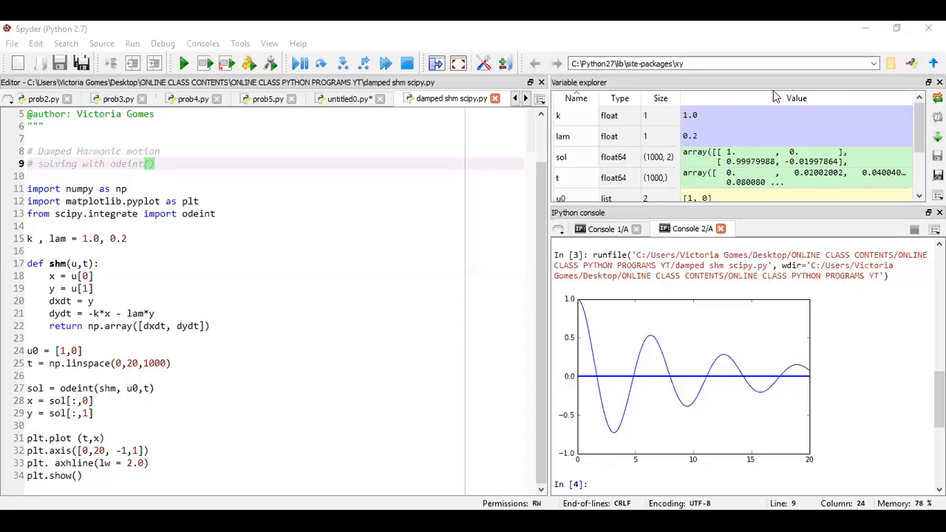
pyautogui.moveTo(576, 231)
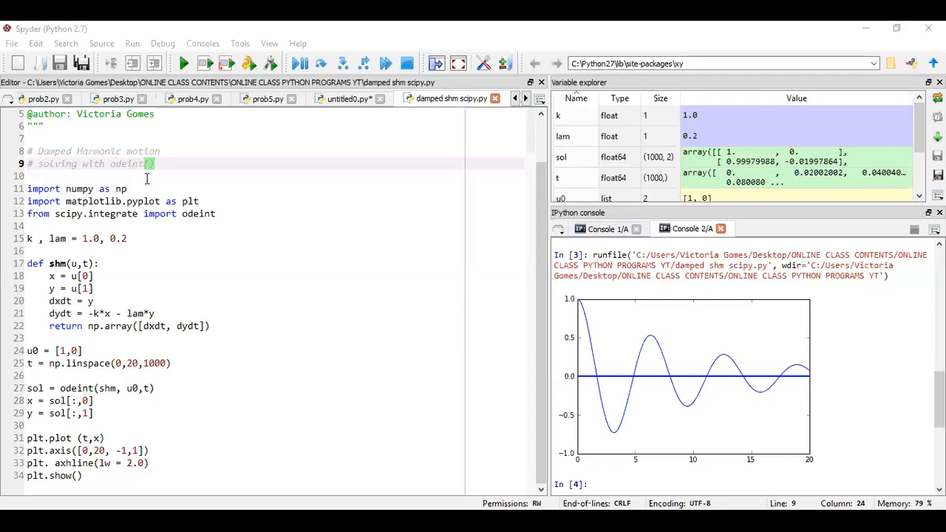
pyautogui.moveTo(165, 238)
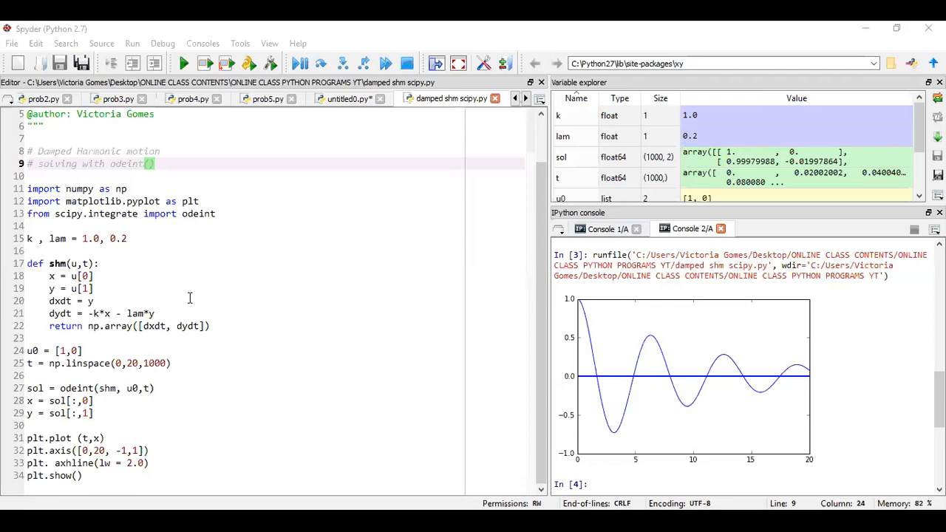
pyautogui.moveTo(185, 296)
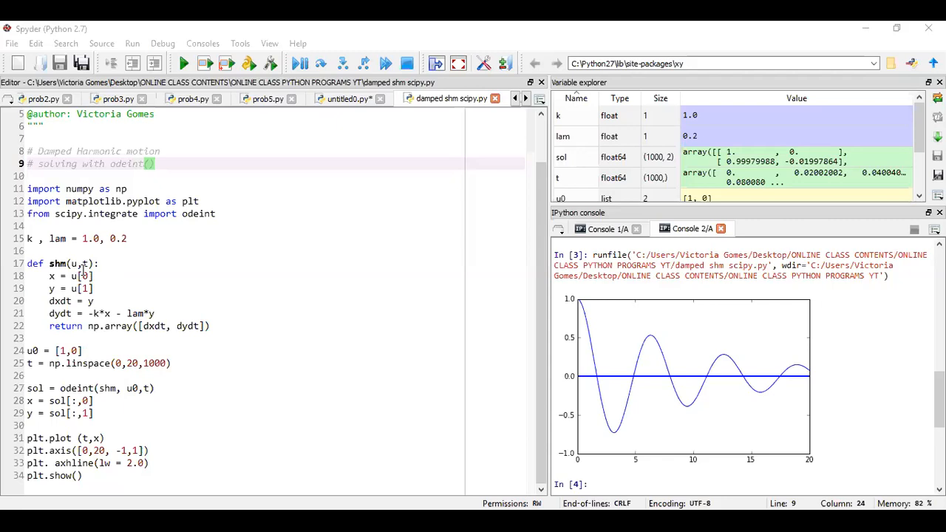
pyautogui.moveTo(97, 301)
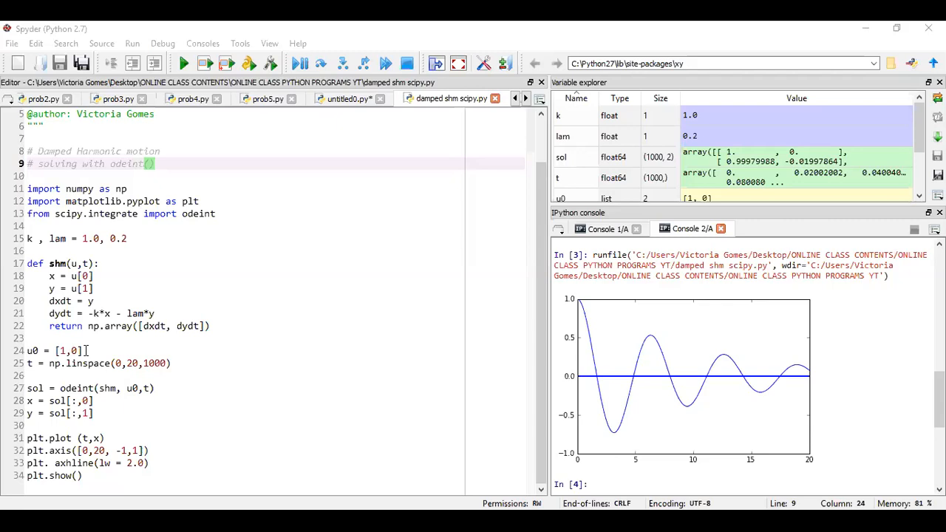
pyautogui.moveTo(15, 393)
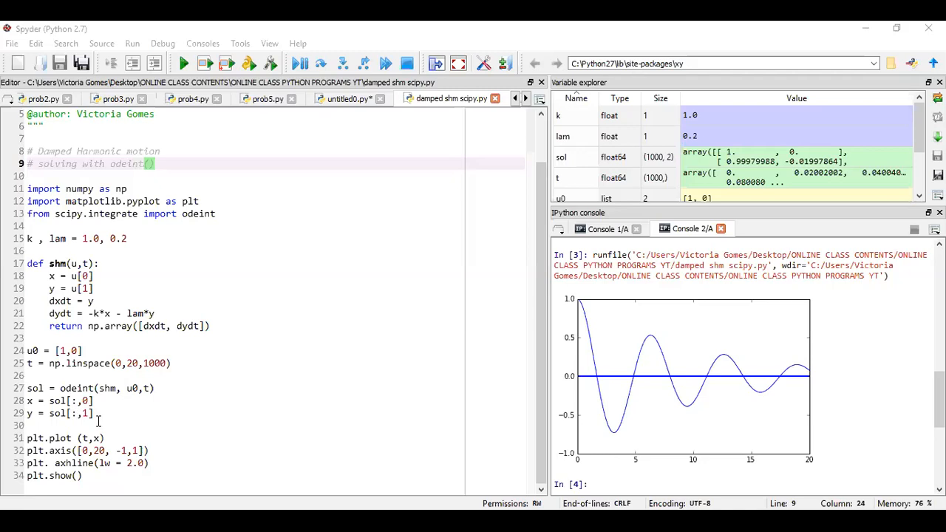
pyautogui.moveTo(427, 367)
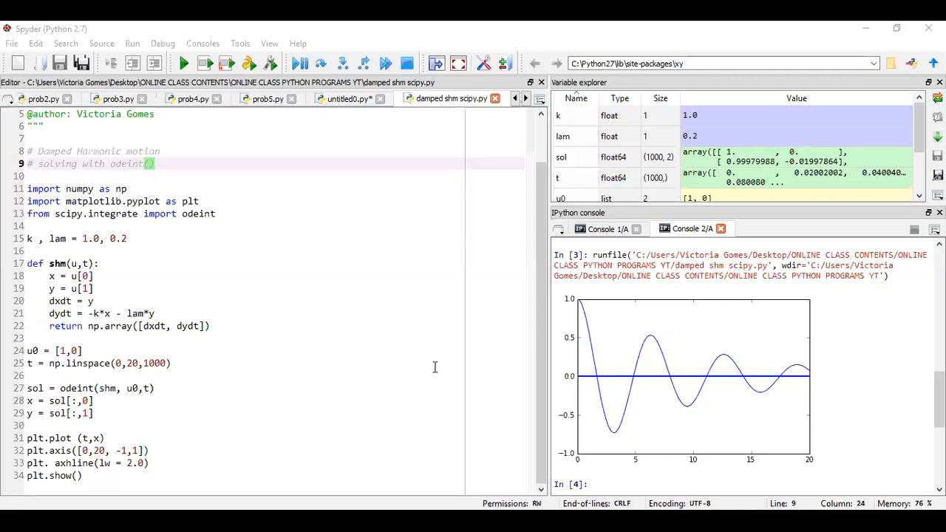
pyautogui.moveTo(9, 43)
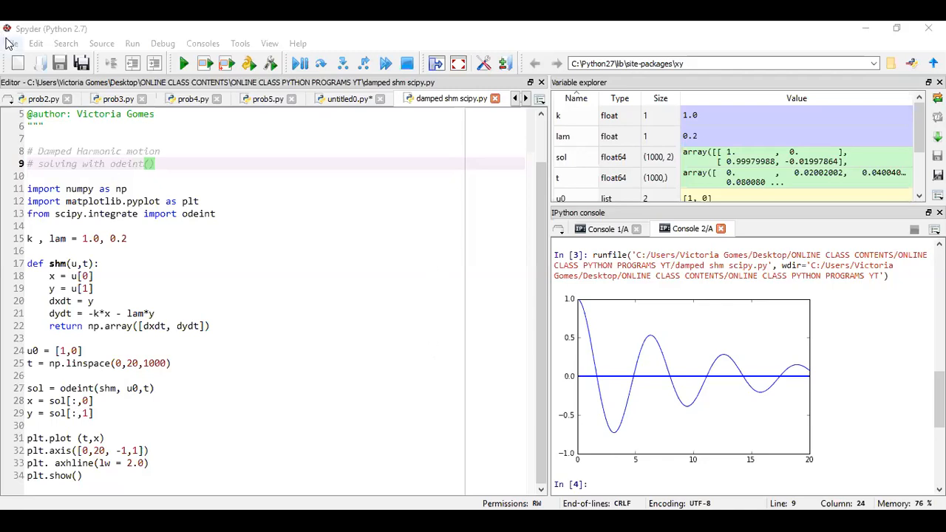
pyautogui.click(12, 43)
pyautogui.write('# LORENZ')
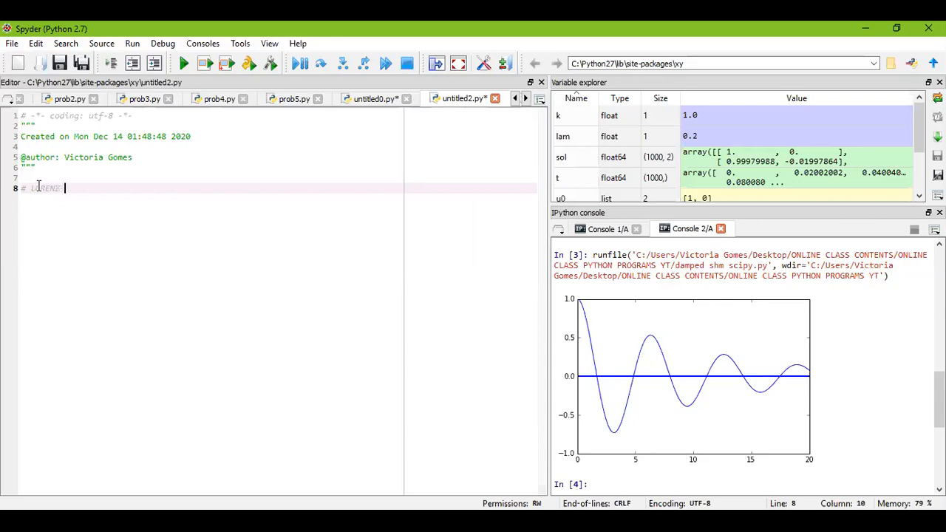
pyautogui.write('CURVE')
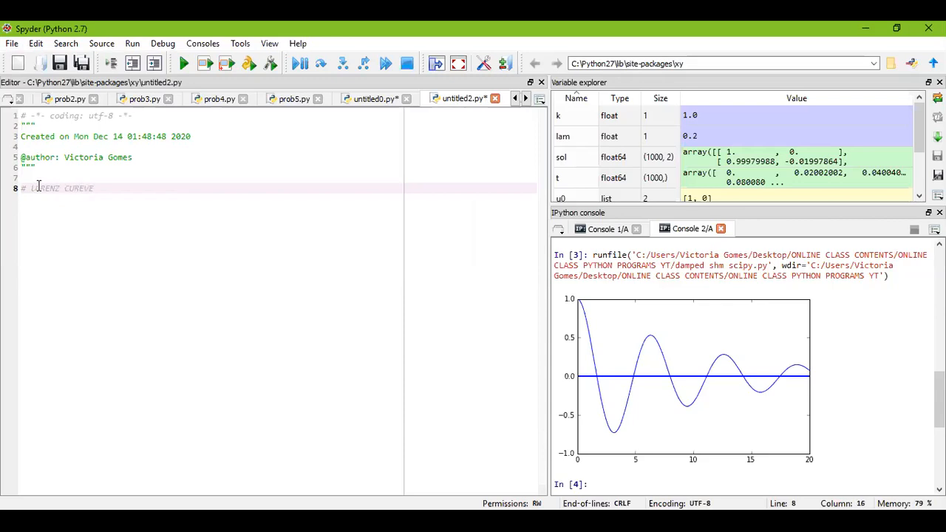
pyautogui.press('Return')
pyautogui.write('# solving')
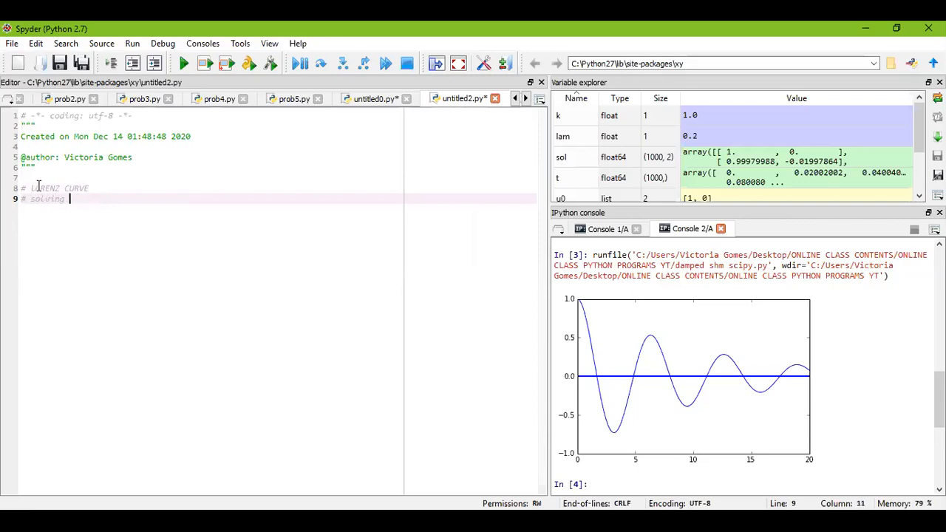
pyautogui.write('with ode')
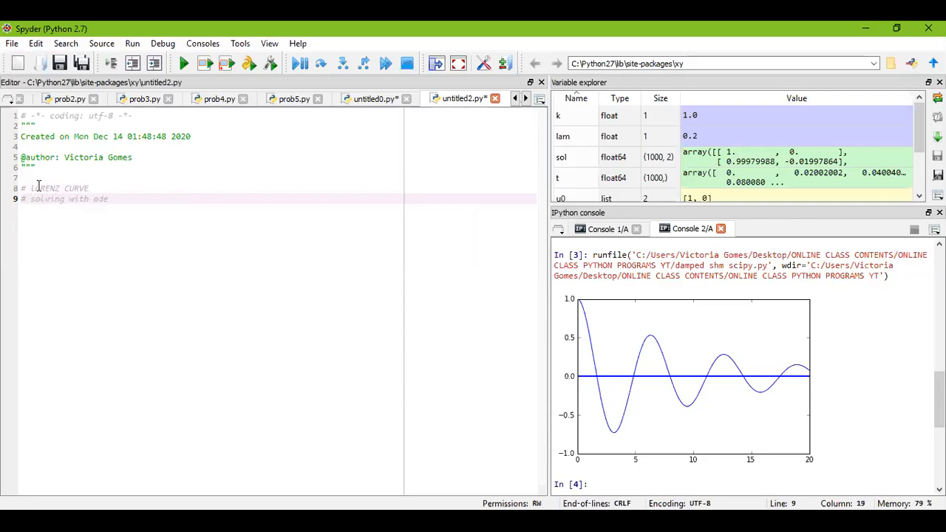
pyautogui.write('int()')
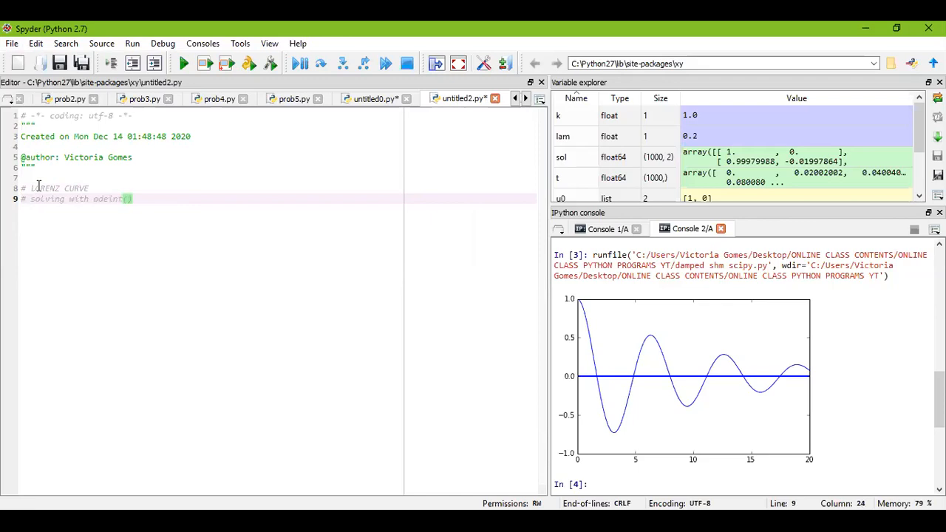
pyautogui.press('Return')
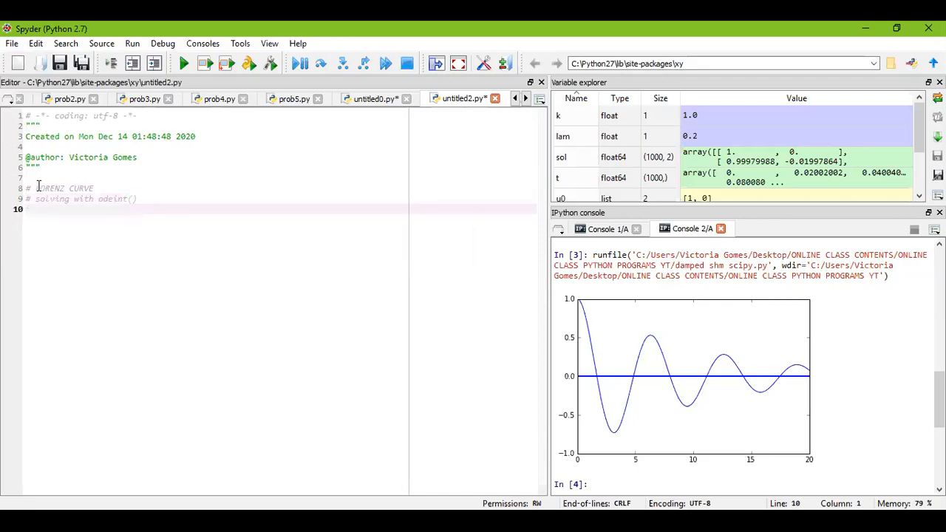
# Step: Import numpy as np and matplotlib.pyplot as plt after a blank line
pyautogui.press('Return')
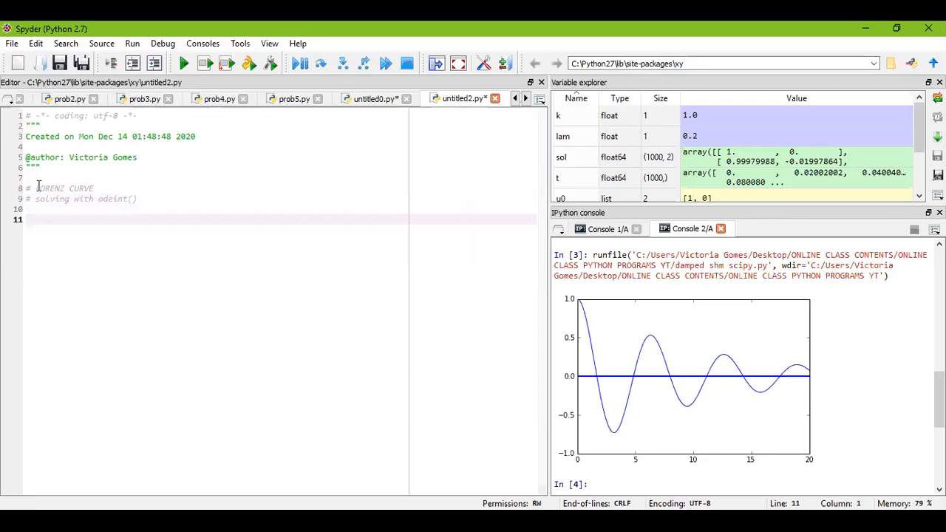
pyautogui.write('import')
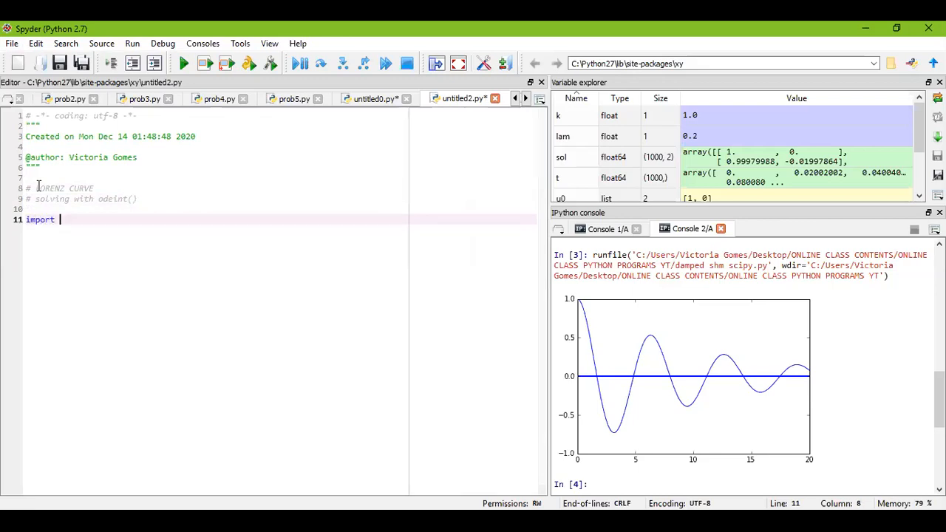
pyautogui.write('numpy')
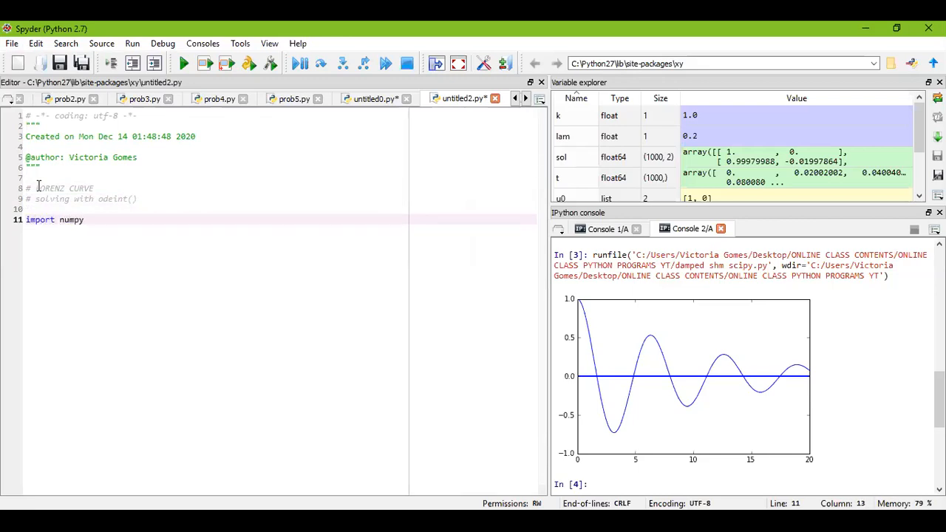
pyautogui.write('as n')
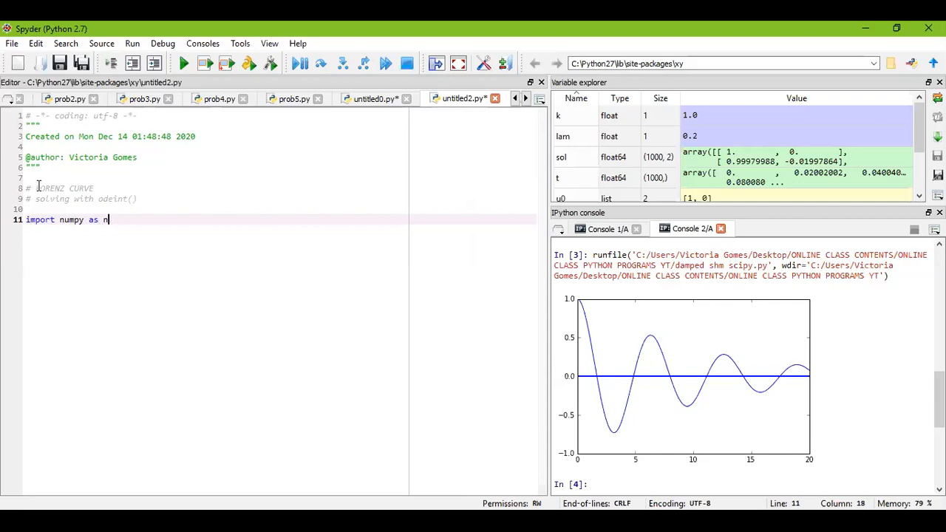
pyautogui.write('p')
pyautogui.write('import scipy')
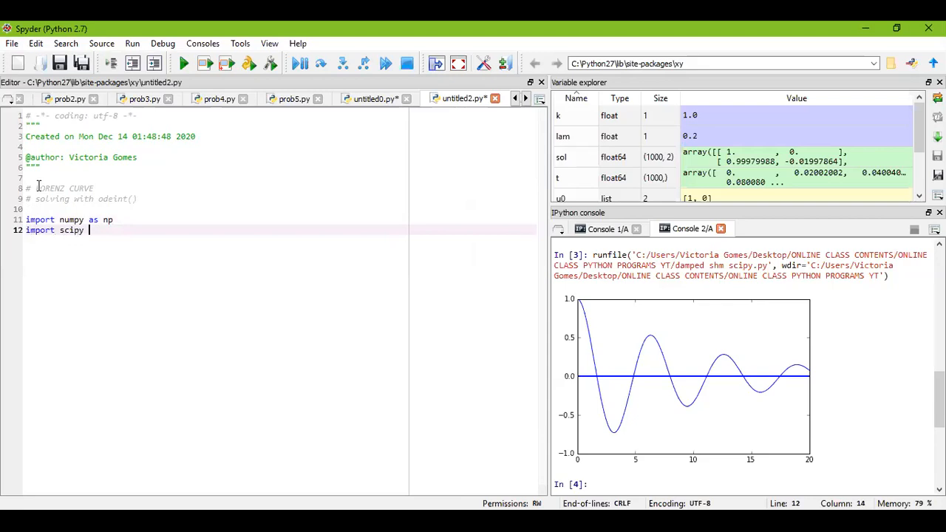
pyautogui.press('BackSpace')
pyautogui.write('m')
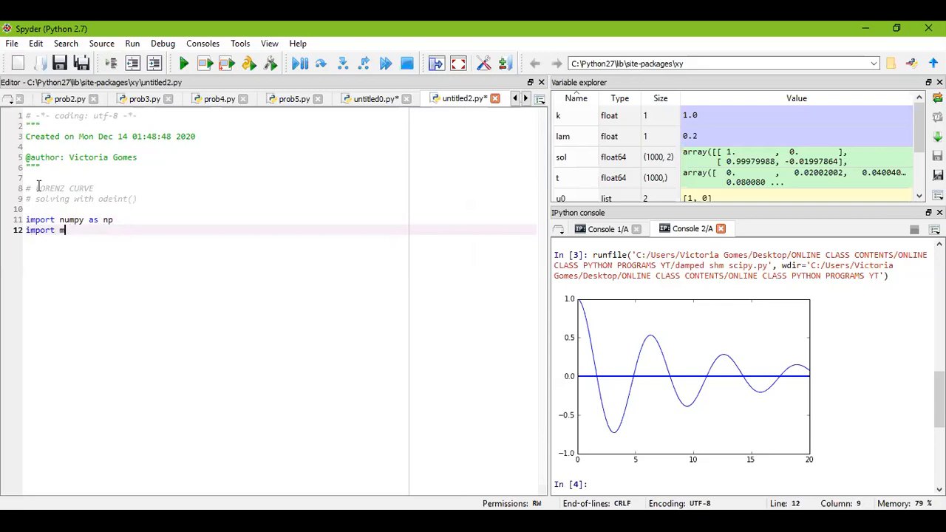
pyautogui.write('atplotlib.pl')
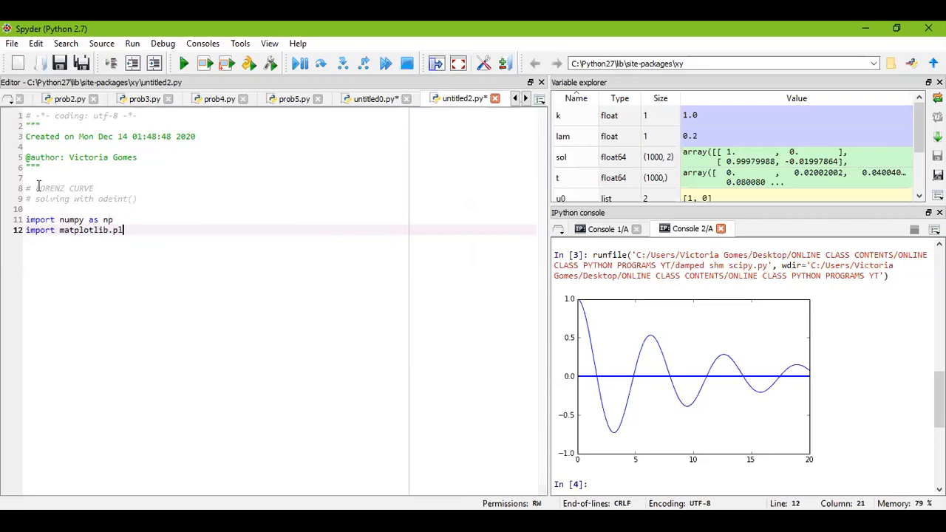
pyautogui.write('yplot')
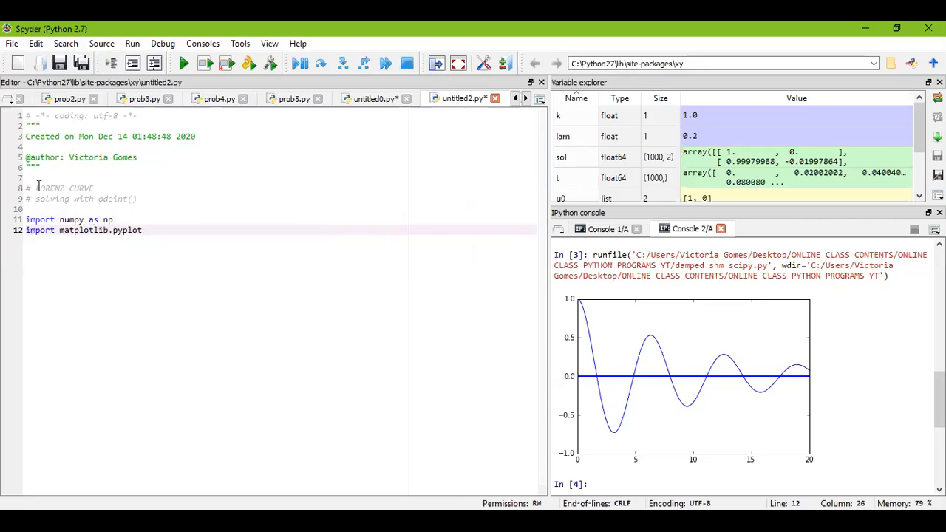
pyautogui.write('as plt')
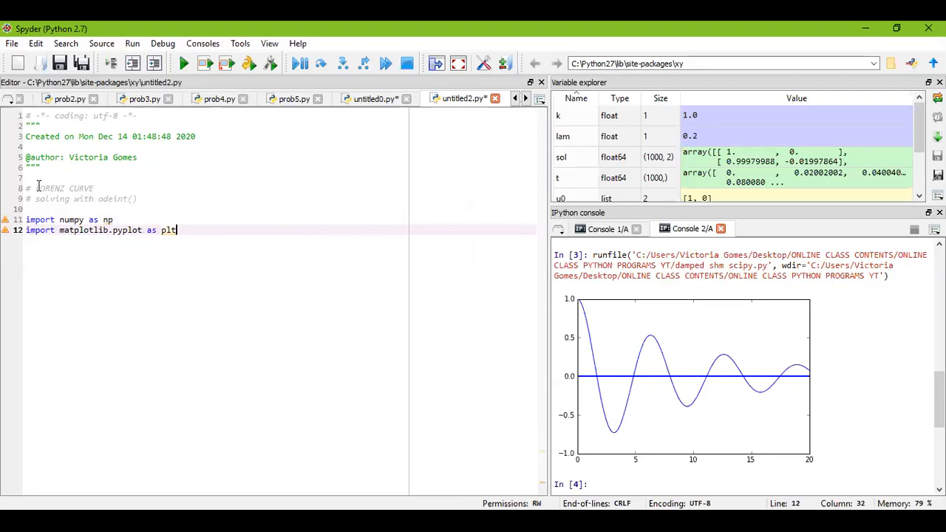
pyautogui.press('Return')
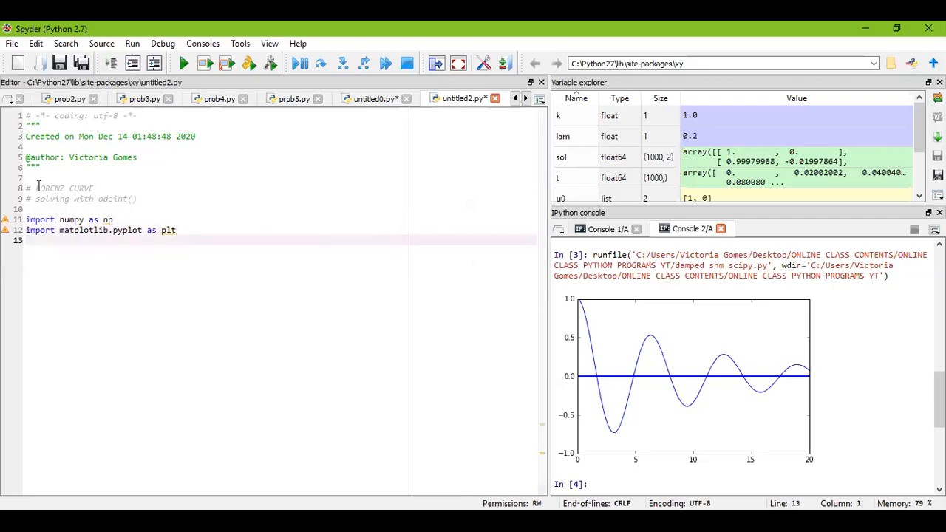
# Step: Add 'from scipy.integrate import odeint' and leave blank lines before the parameters
pyautogui.write('from')
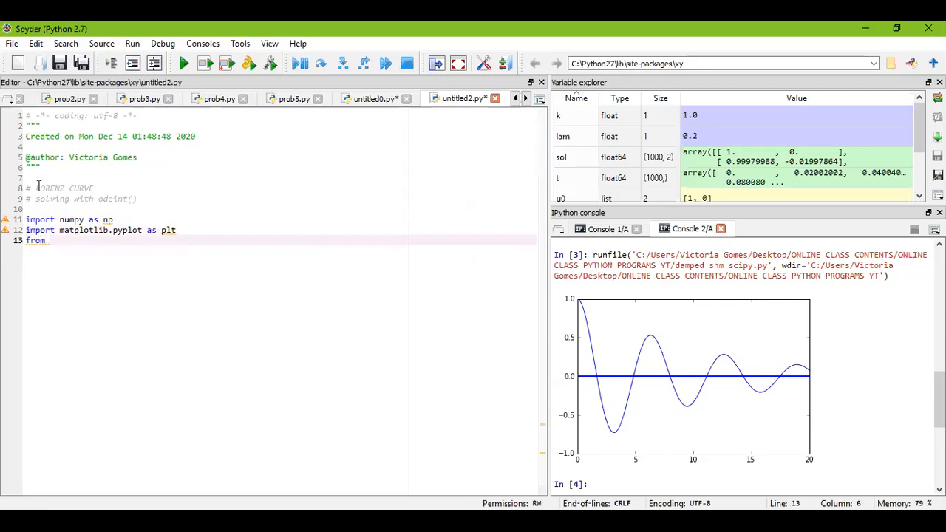
pyautogui.write('scipy')
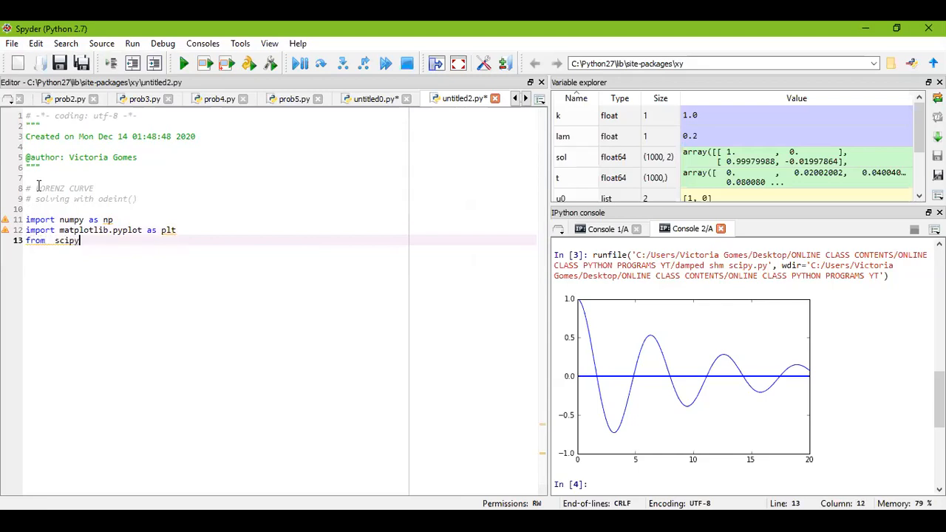
pyautogui.write('.integrate impor')
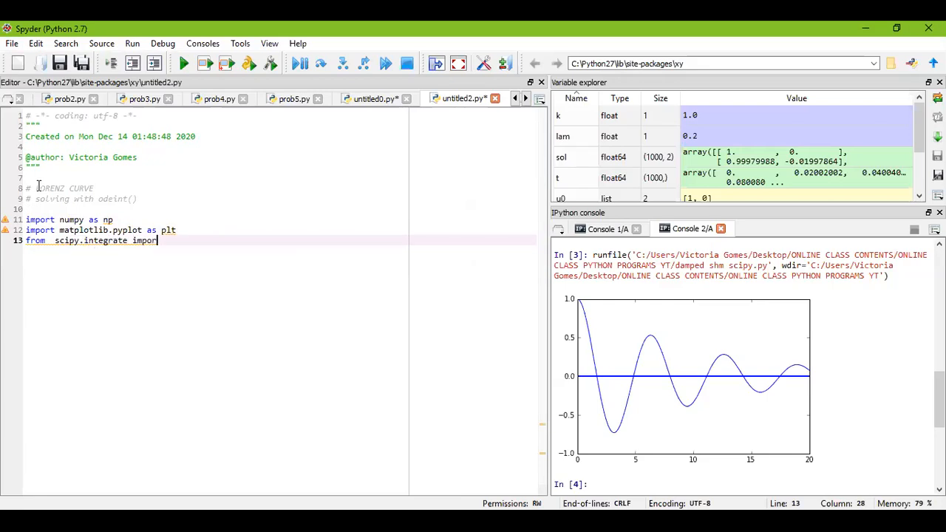
pyautogui.write('odeint')
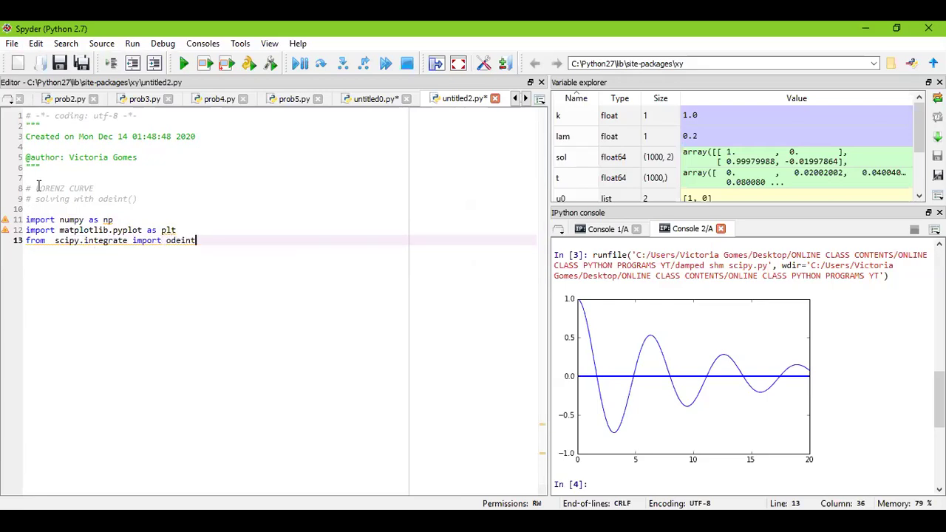
pyautogui.press('Return')
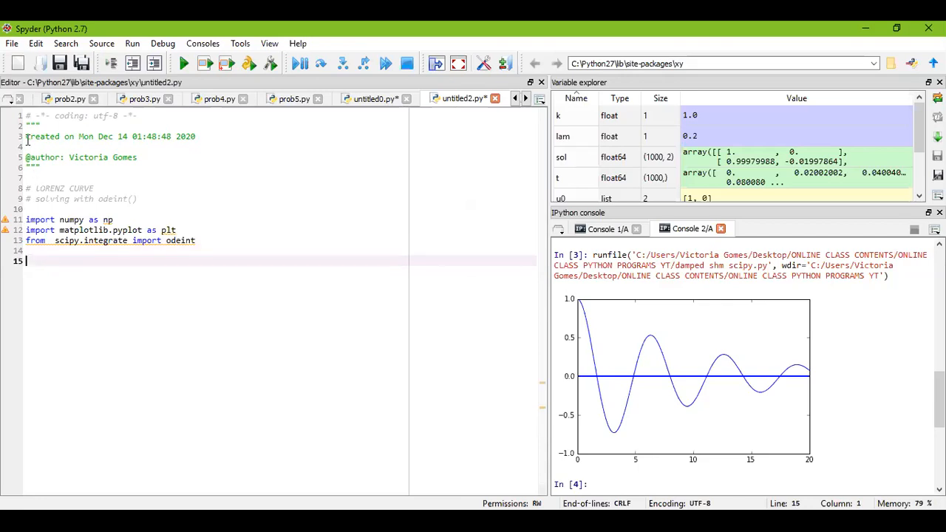
pyautogui.press('ctrl+a')
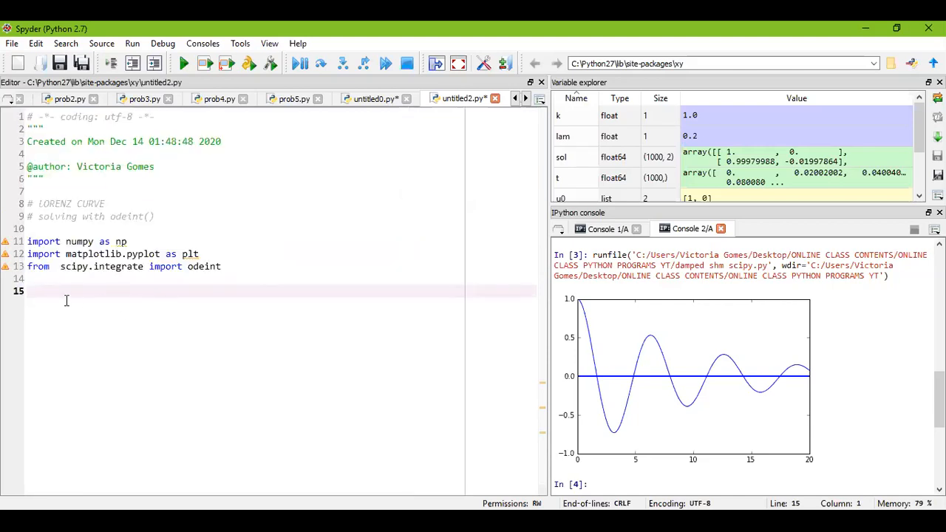
pyautogui.press('Return')
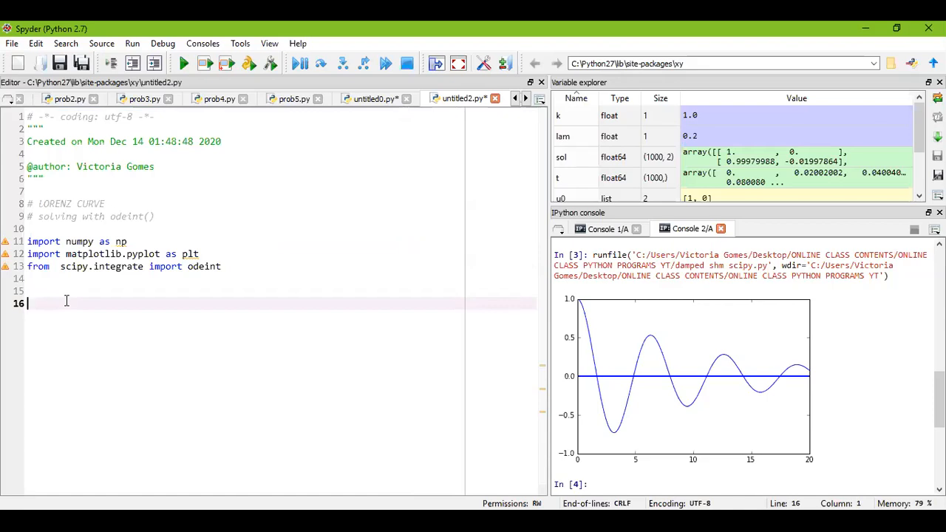
# Step: Write the parameter line sig, rho, beta = 10.0, 28.0, 8.0/3
pyautogui.write('sig')
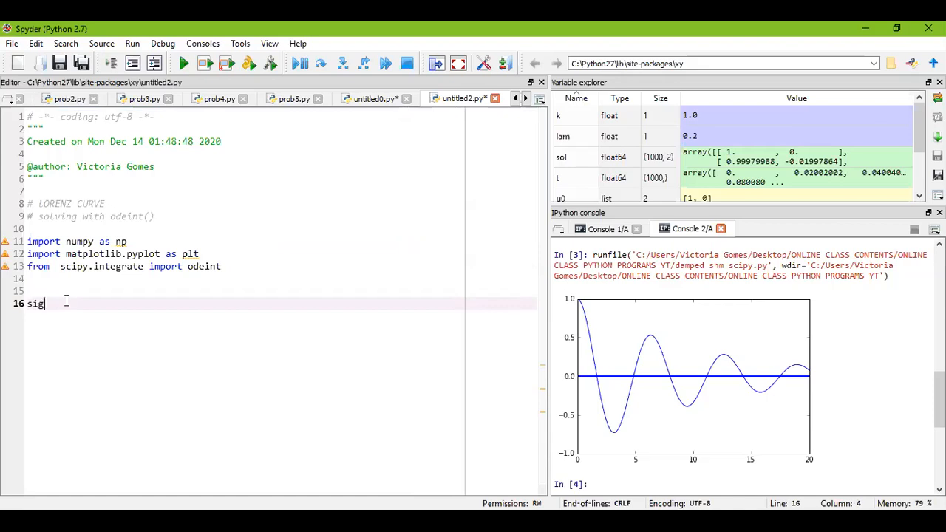
pyautogui.write(',')
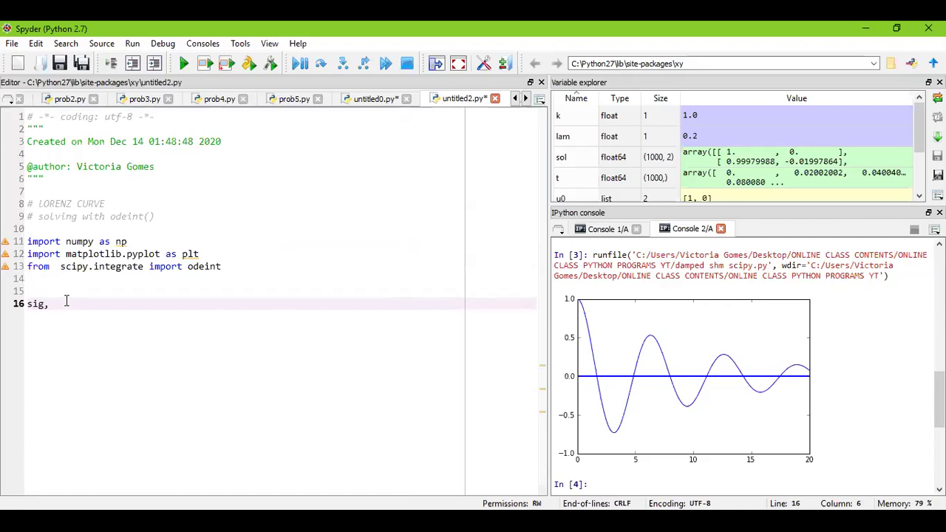
pyautogui.write('rho')
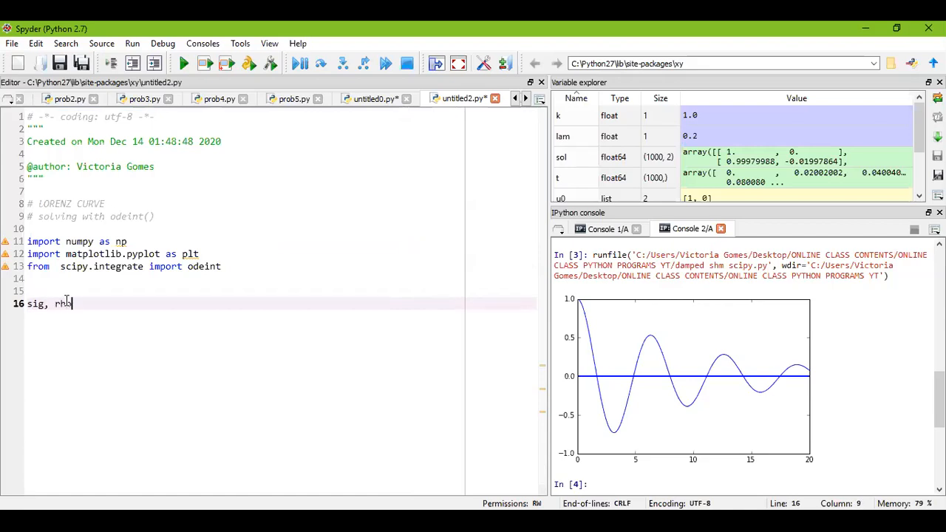
pyautogui.write(', beta')
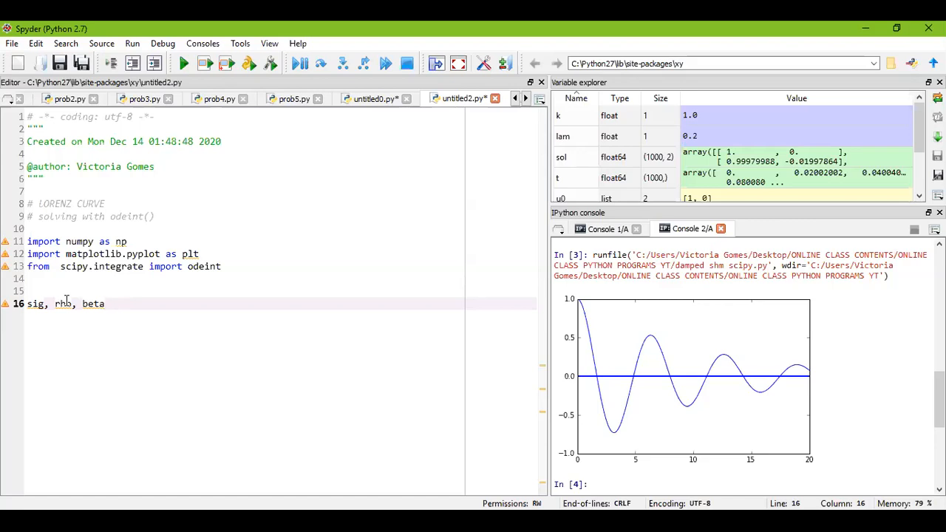
pyautogui.write('=')
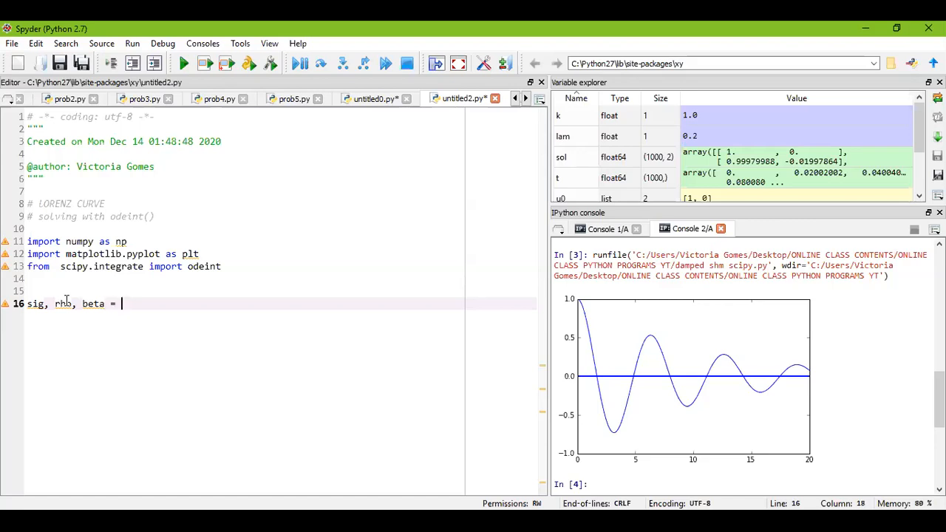
pyautogui.write('10')
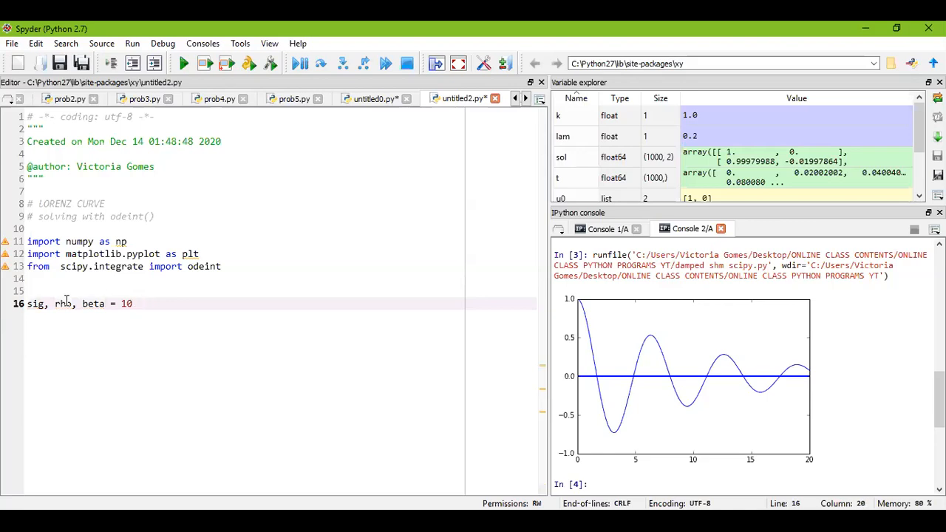
pyautogui.write('.,')
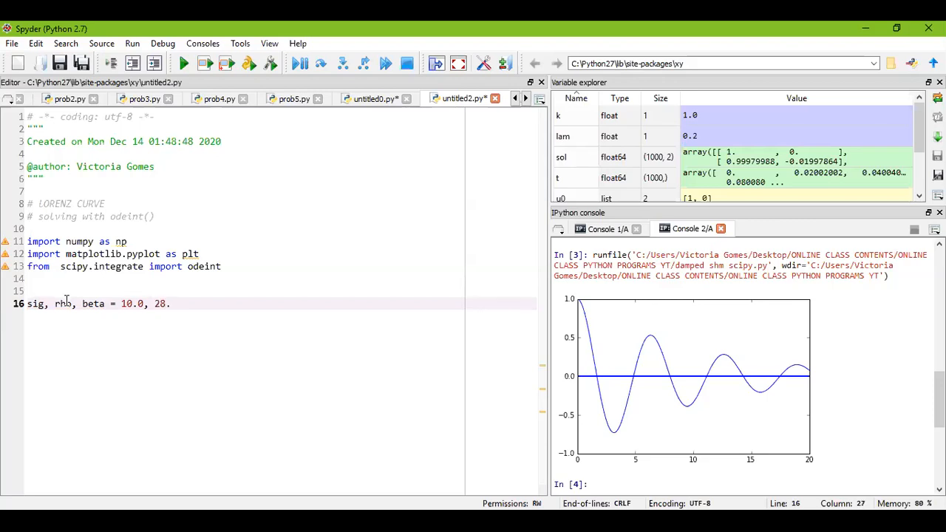
pyautogui.write('0,')
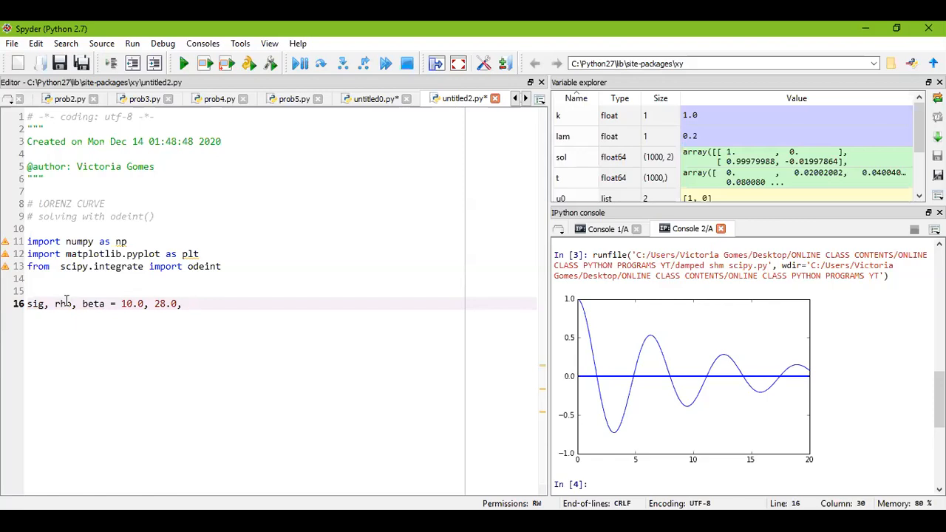
pyautogui.write('8.0/3')
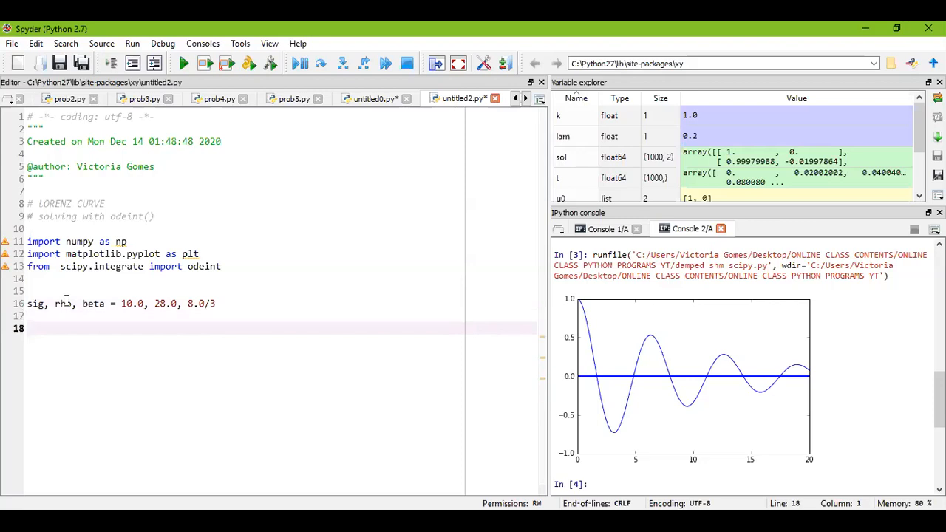
# Step: Begin the derivative function with 'def shm(u,t):'
pyautogui.write('def sh')
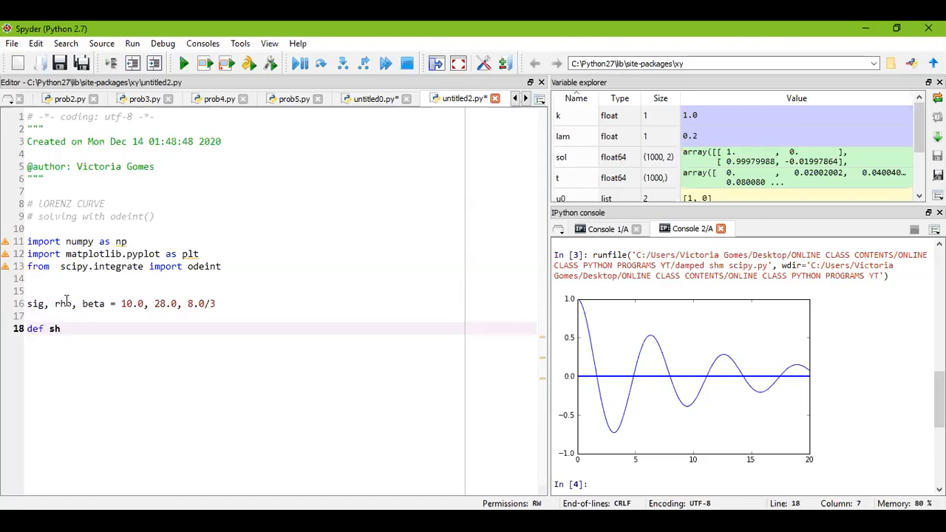
pyautogui.write('m(u')
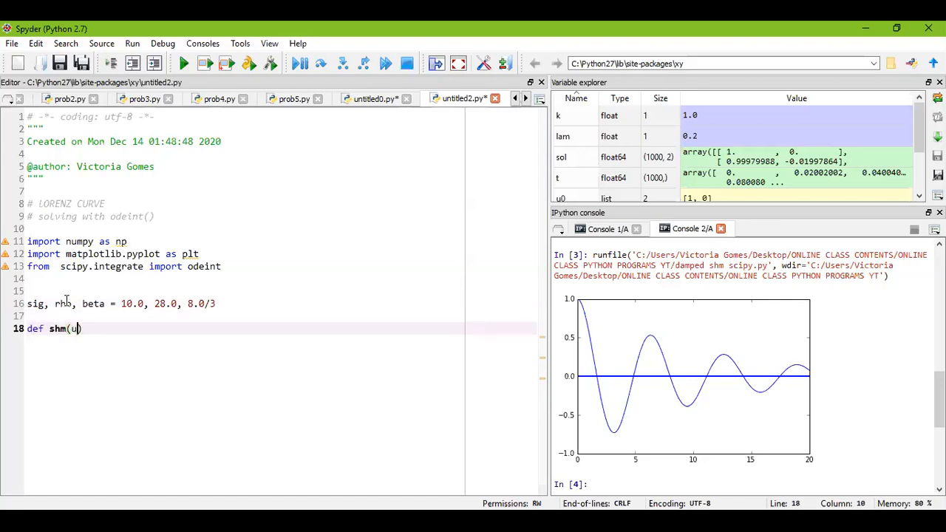
pyautogui.write(',t')
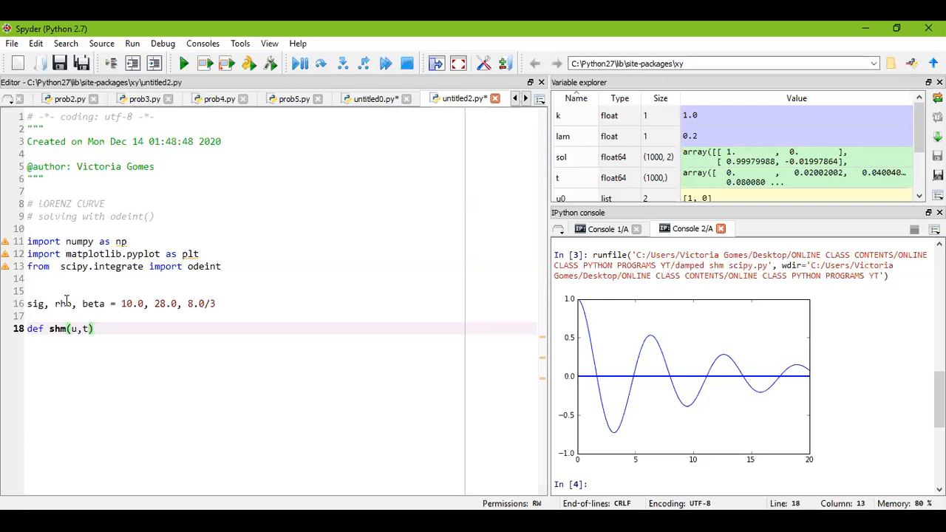
pyautogui.press('Return')
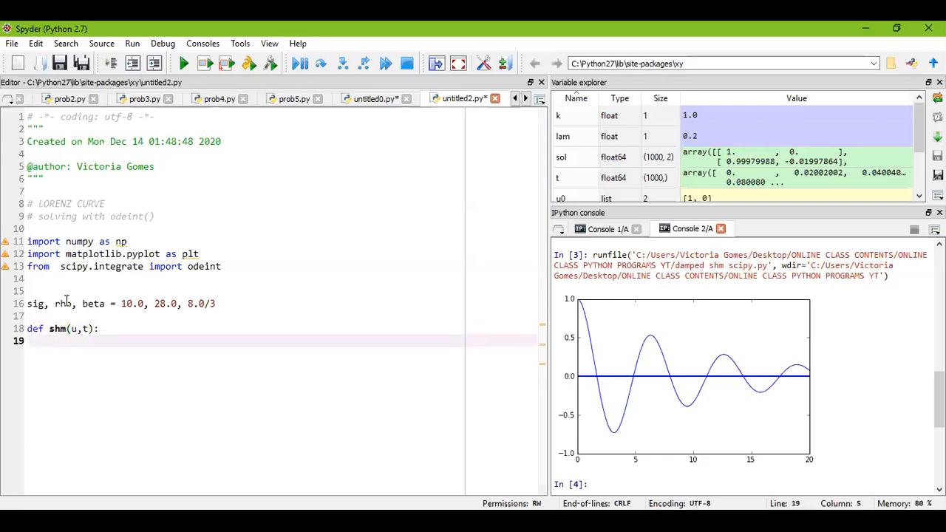
# Step: Unpack the state inside the function as x, y, z = u[0], u[1], u[2]
pyautogui.write('x, y,')
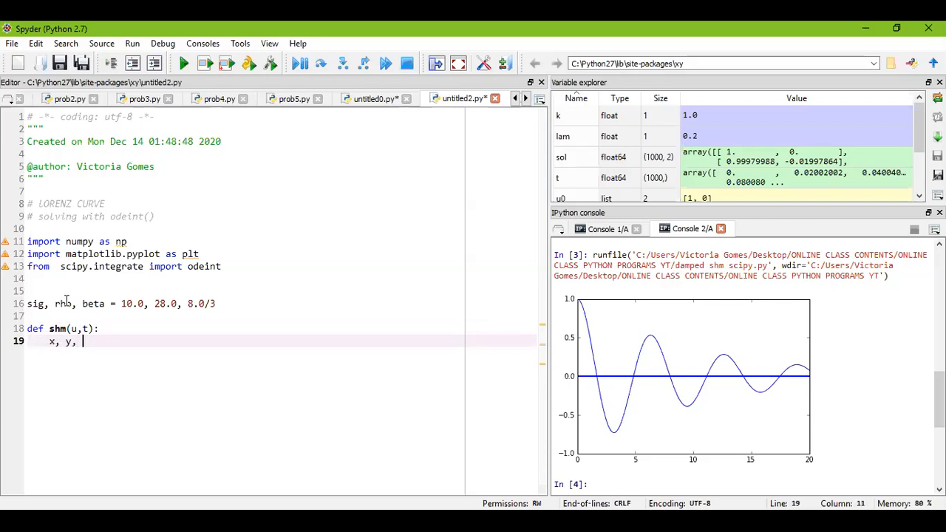
pyautogui.write('z =')
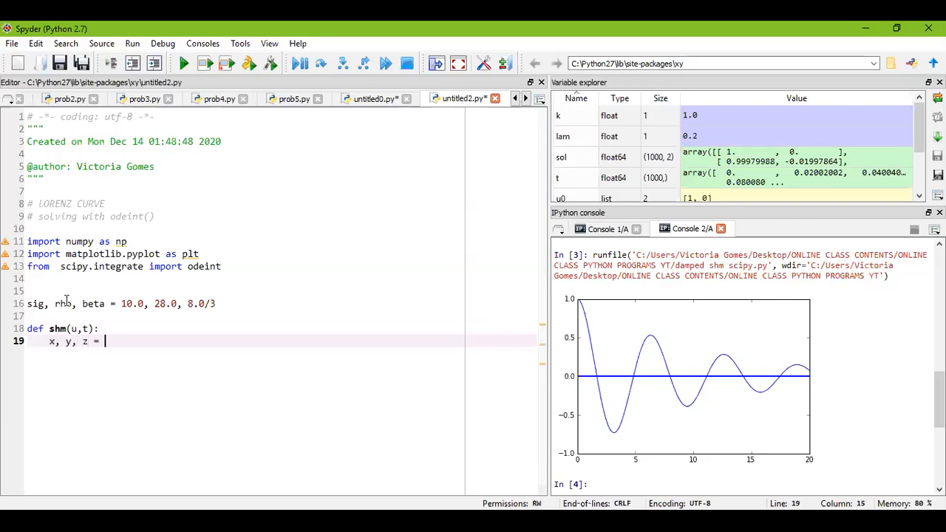
pyautogui.write('u[')
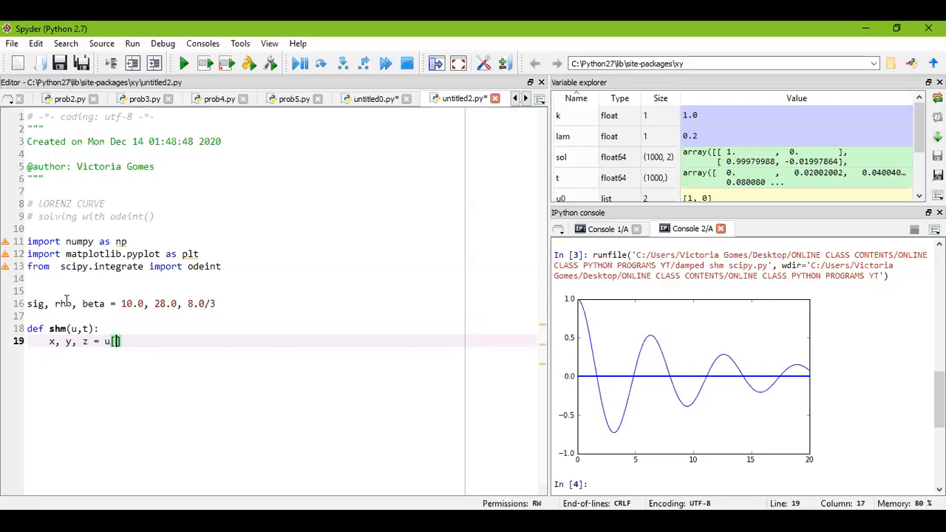
pyautogui.write('0]')
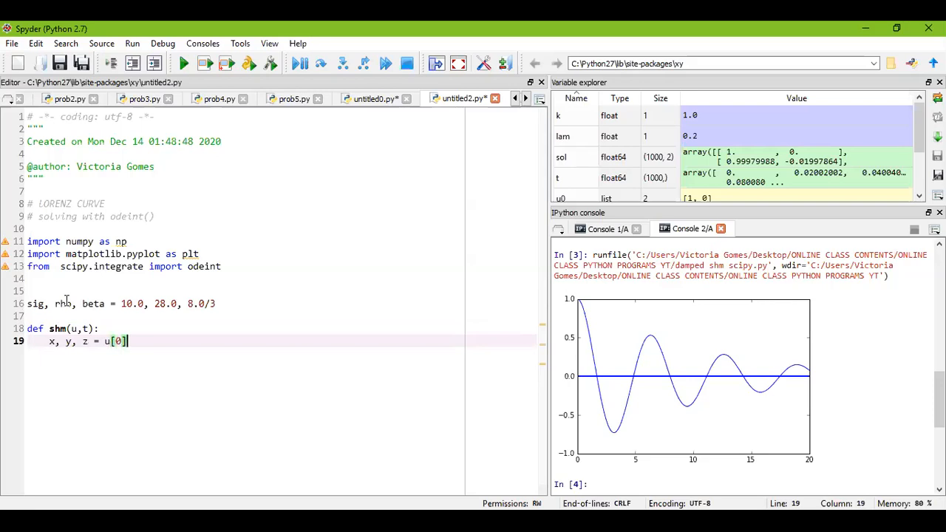
pyautogui.write(',')
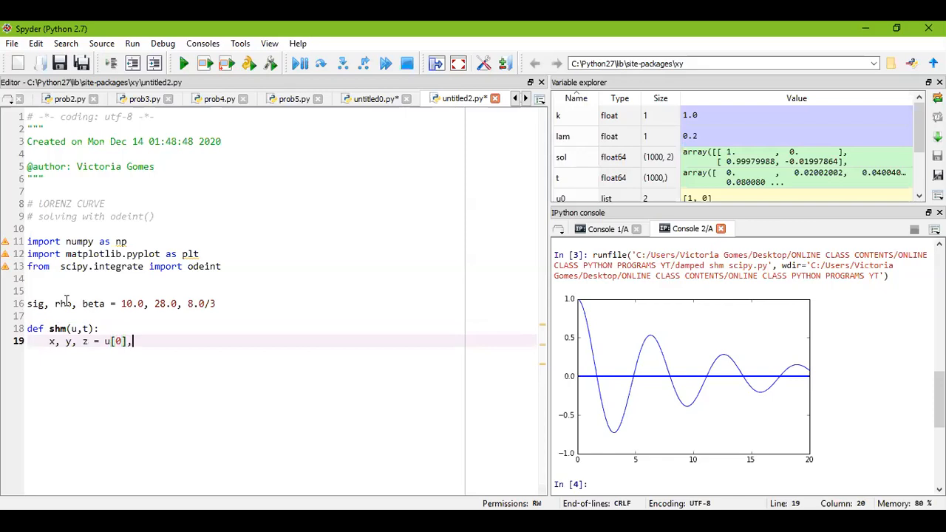
pyautogui.write('i')
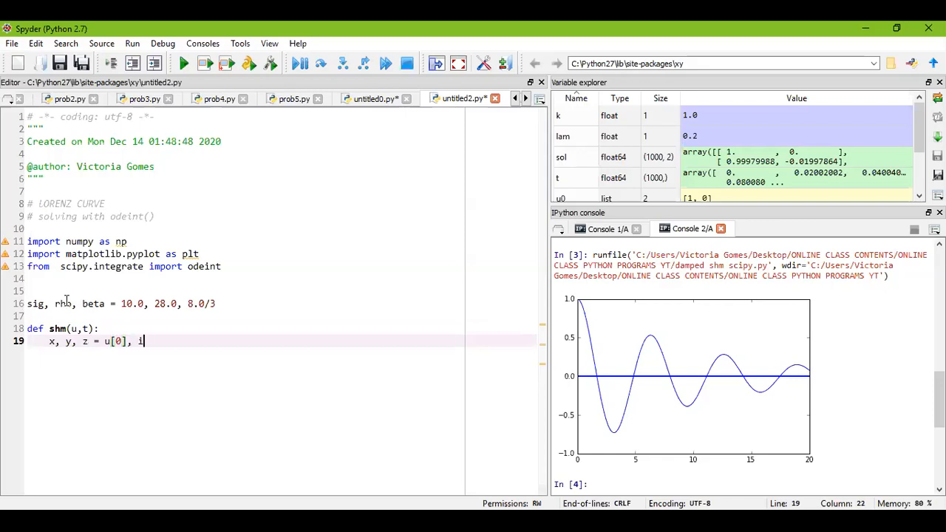
pyautogui.write('[]')
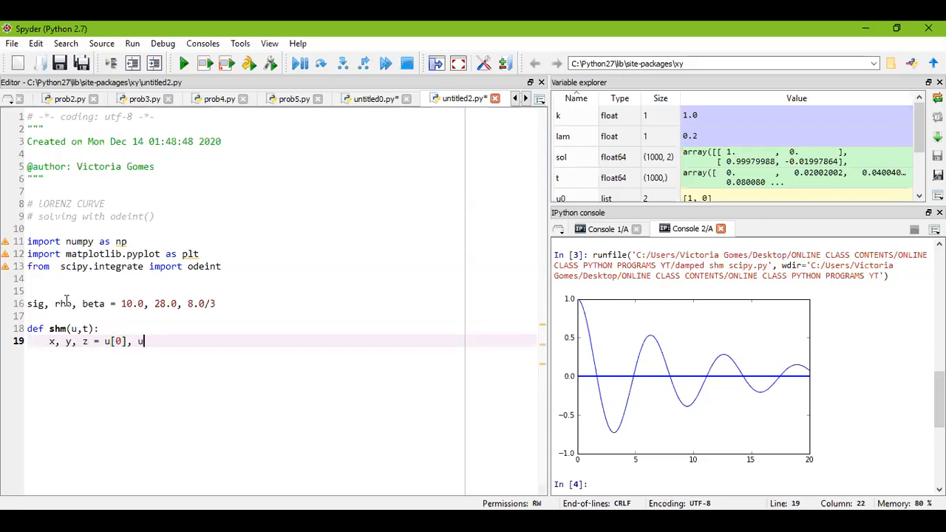
pyautogui.write('[1]')
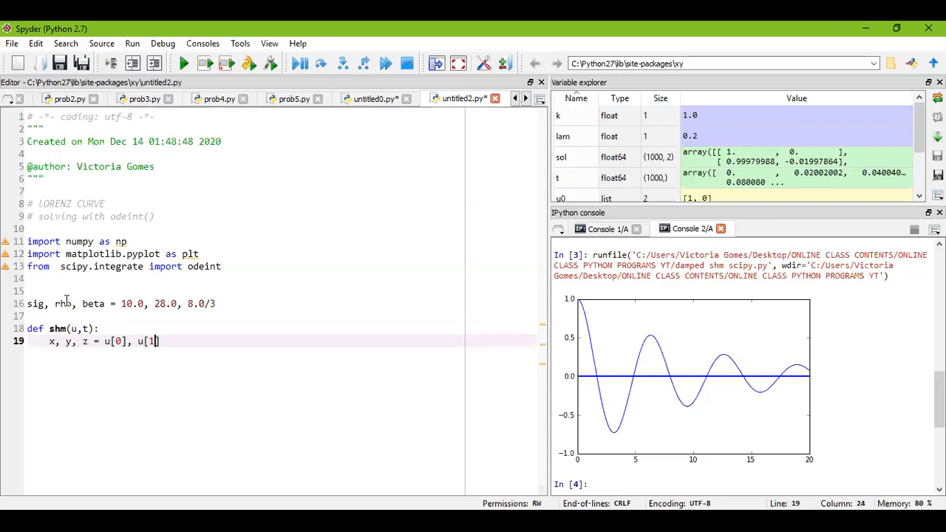
pyautogui.write('], u[2]')
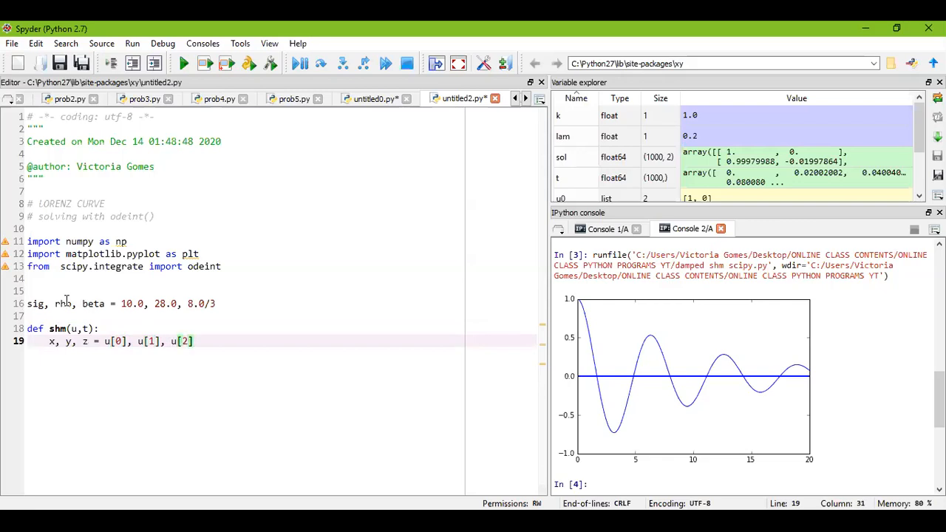
pyautogui.press('Return')
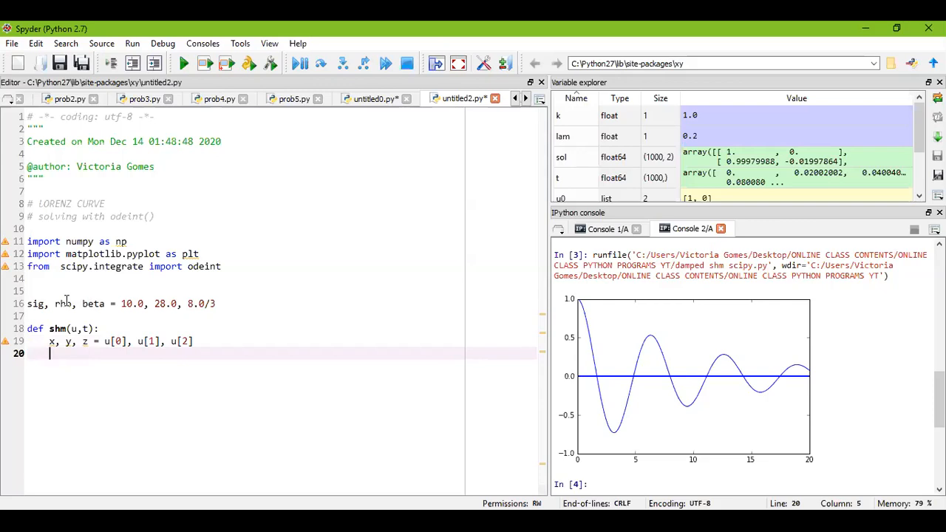
# Step: Write the first Lorenz equation dxdt = sig*(y-x)
pyautogui.write('d')
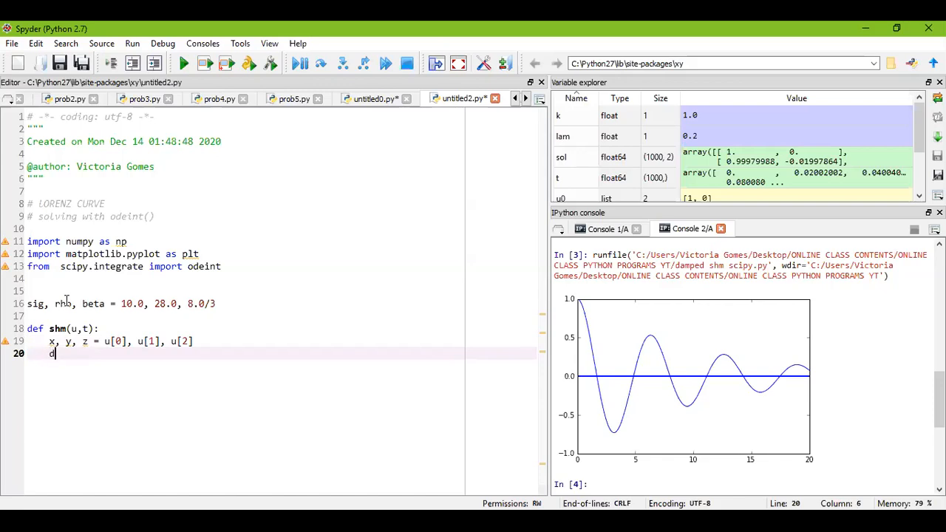
pyautogui.write('xdt')
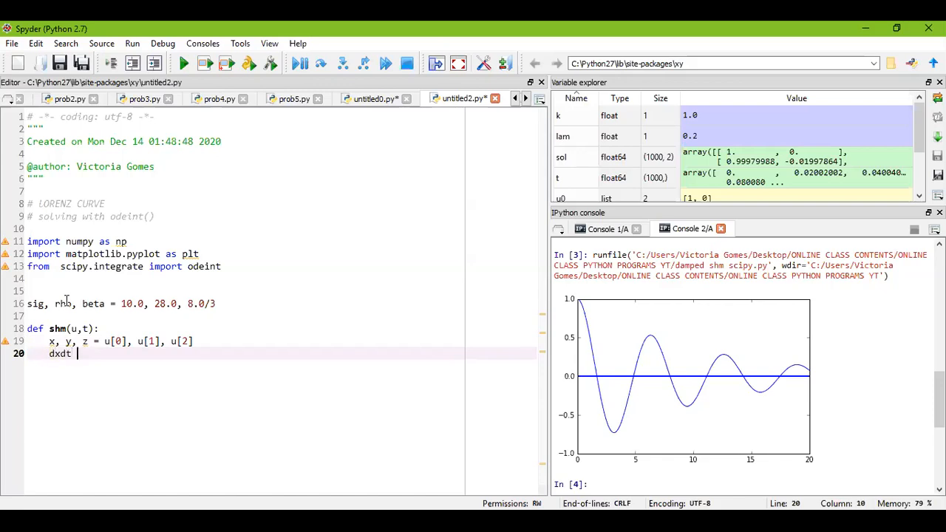
pyautogui.write('=')
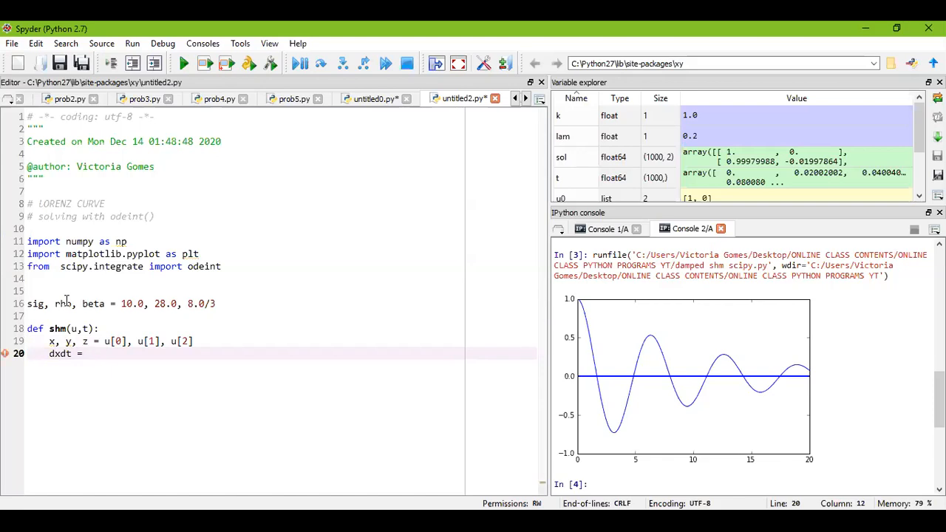
pyautogui.write('sig')
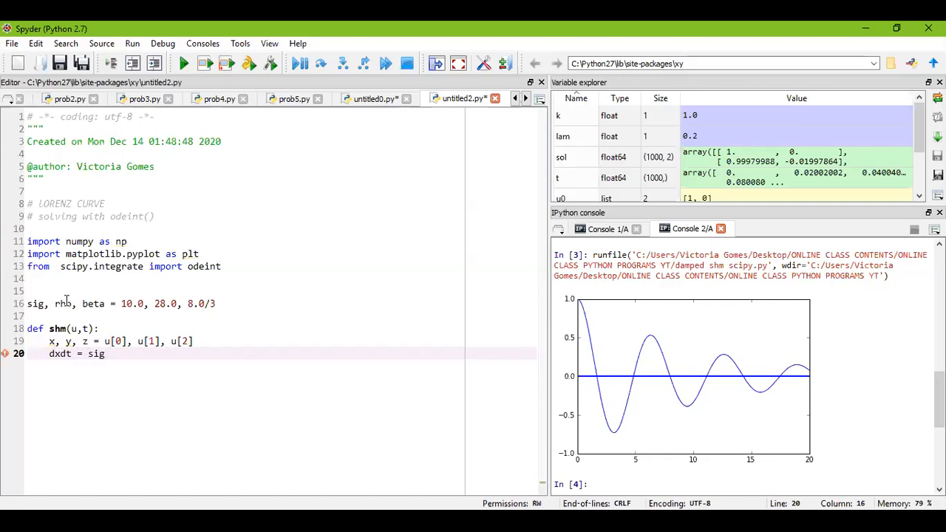
pyautogui.write('*')
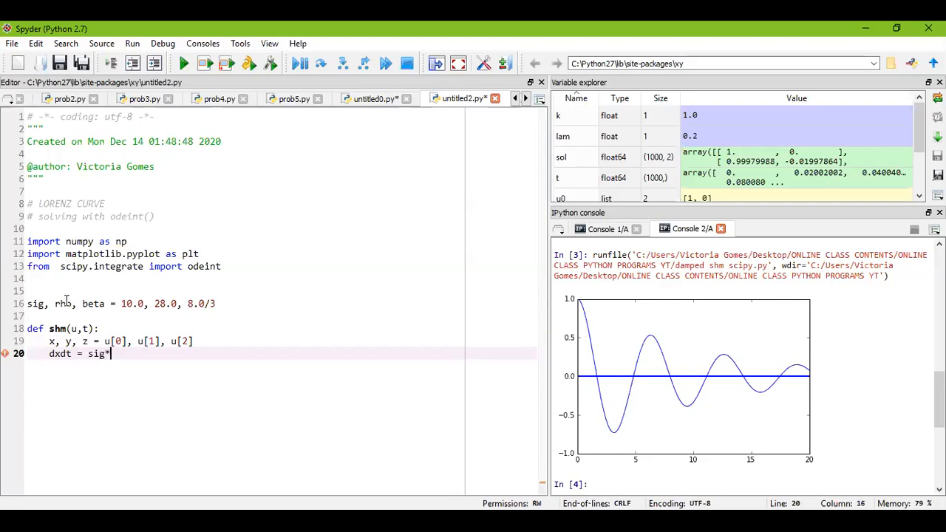
pyautogui.write('()')
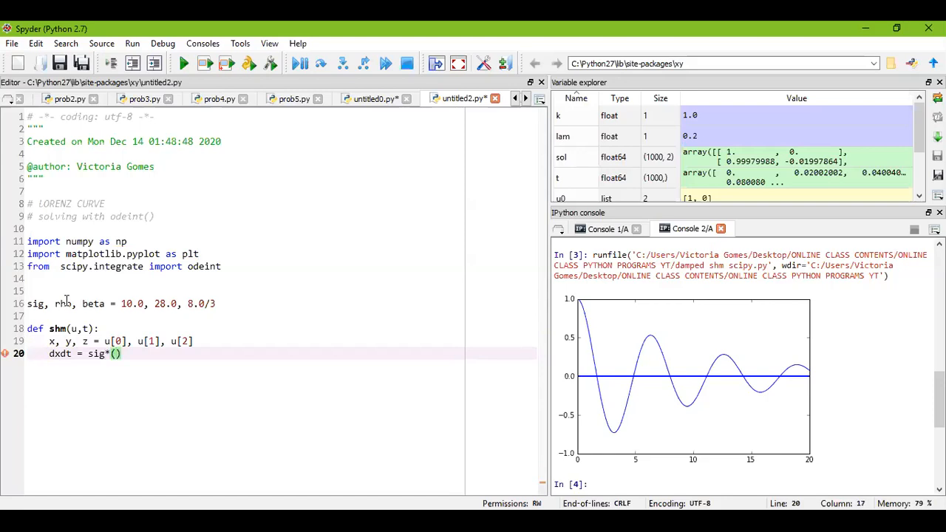
pyautogui.write('y')
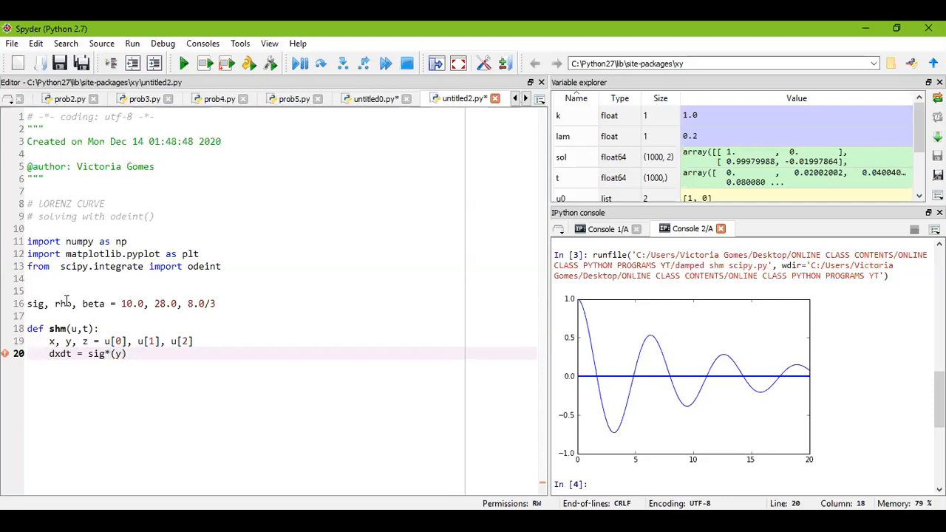
pyautogui.write('-x')
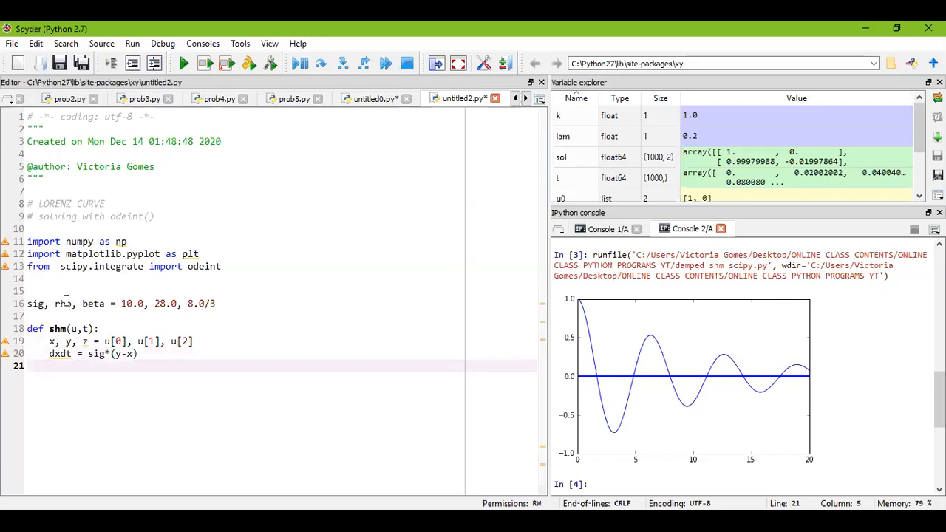
# Step: Write the second equation dydt = x*(rho - z) - y
pyautogui.write('dydt')
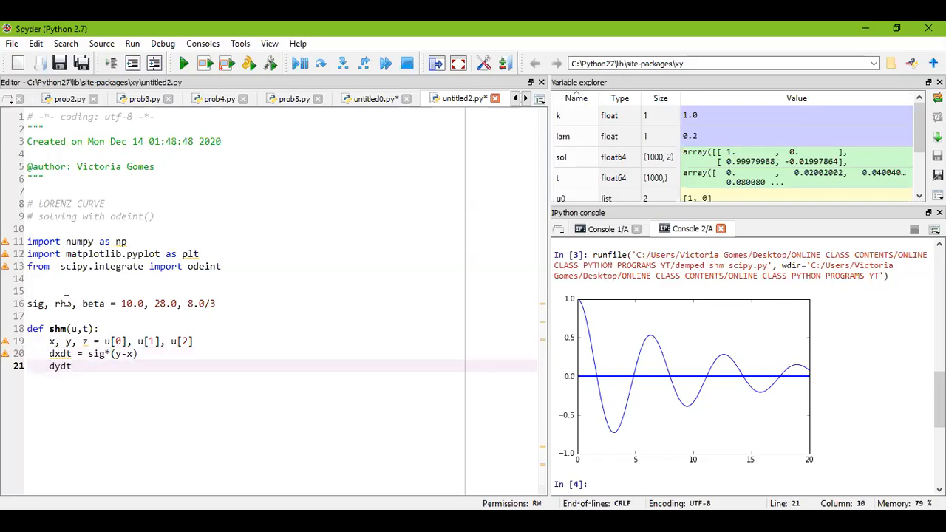
pyautogui.write('=')
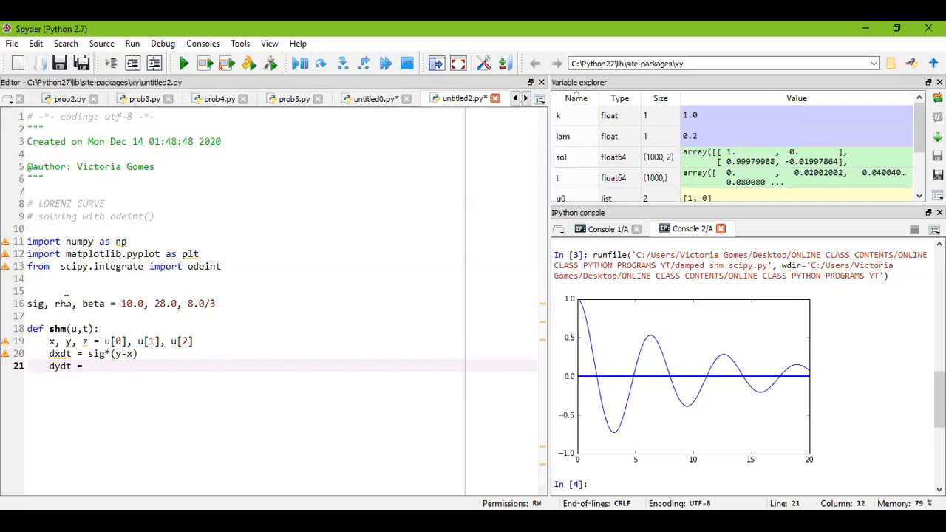
pyautogui.write('x')
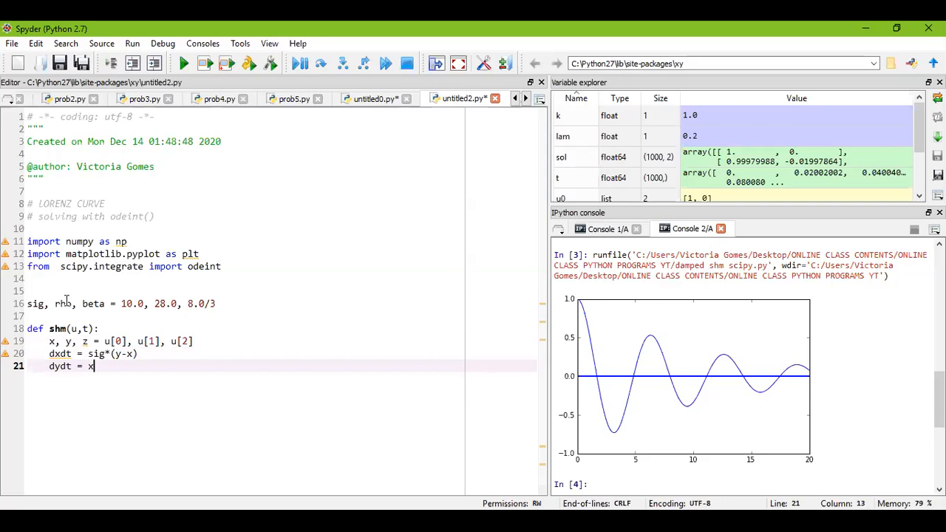
pyautogui.write('*')
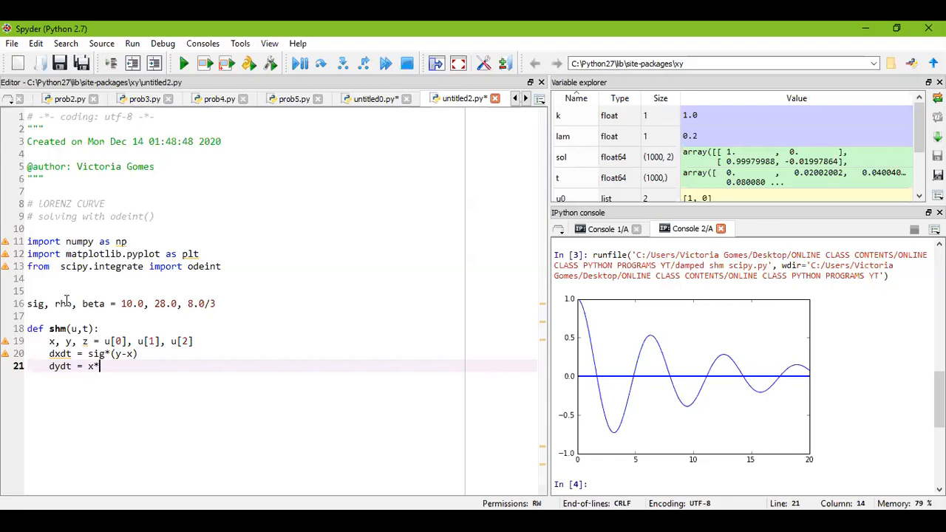
pyautogui.write('()')
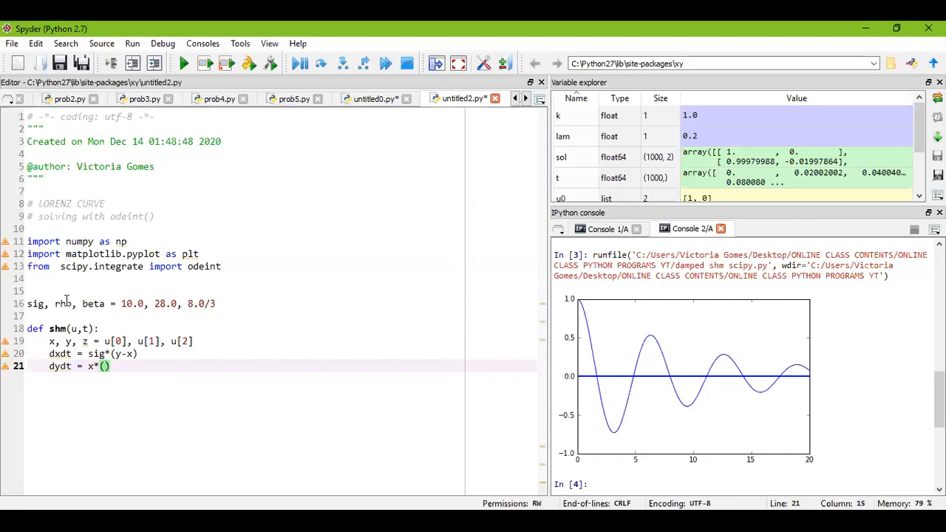
pyautogui.write('r')
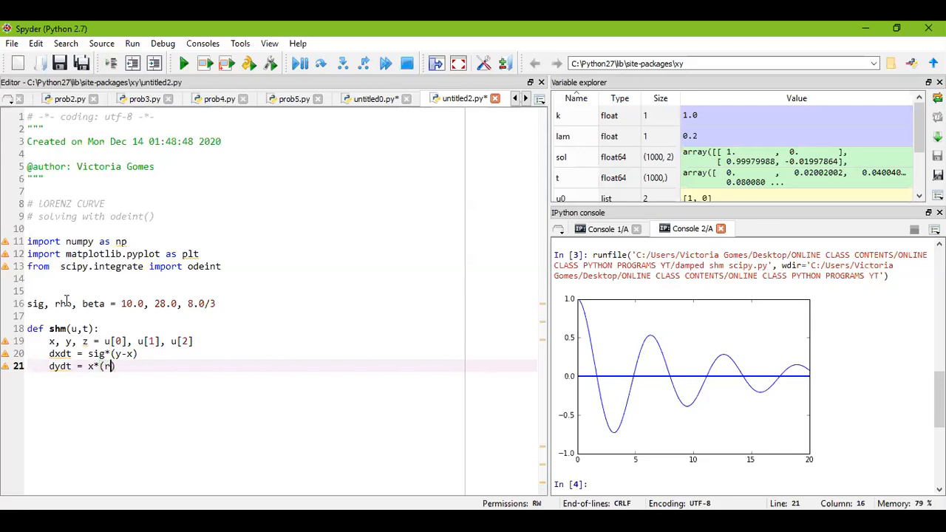
pyautogui.write('ho')
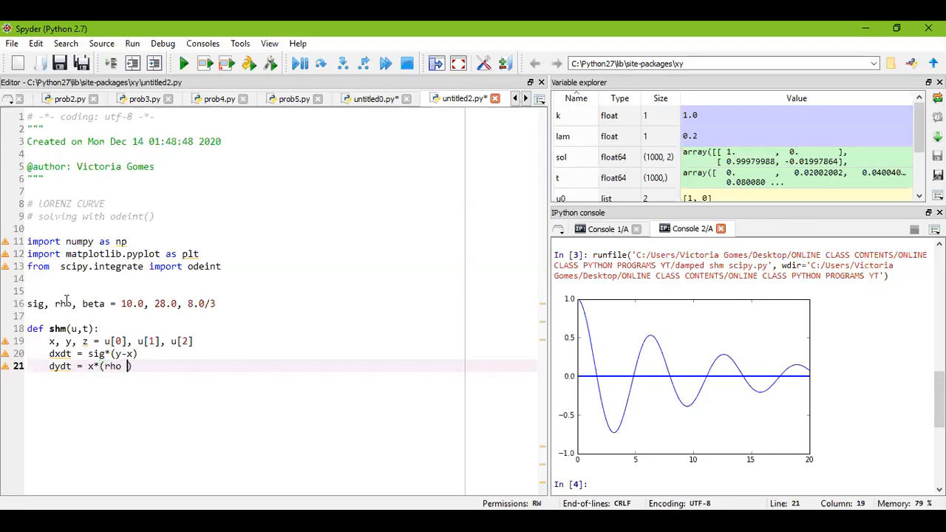
pyautogui.write('-')
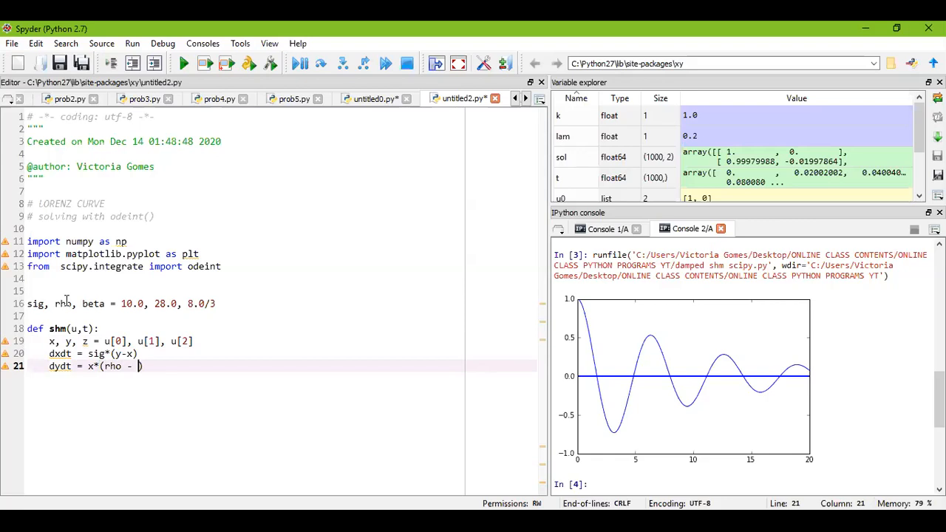
pyautogui.write('z')
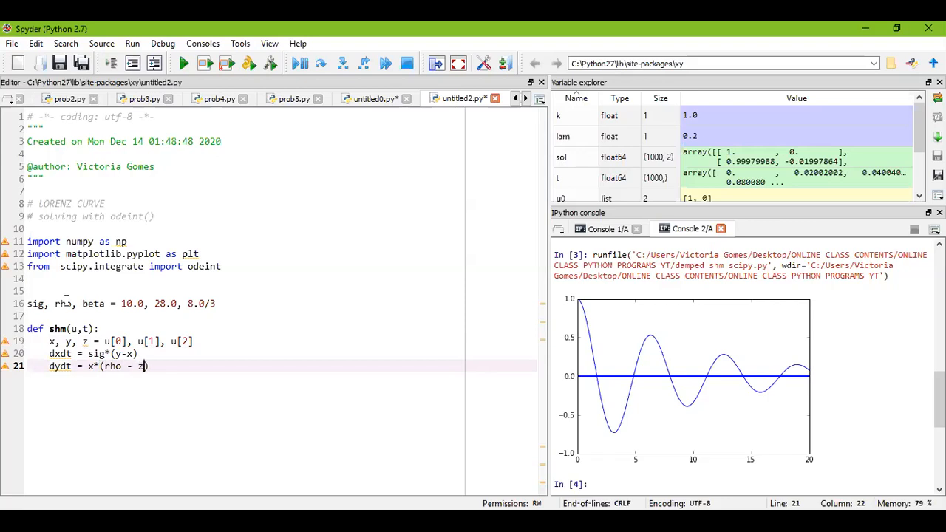
pyautogui.write(')')
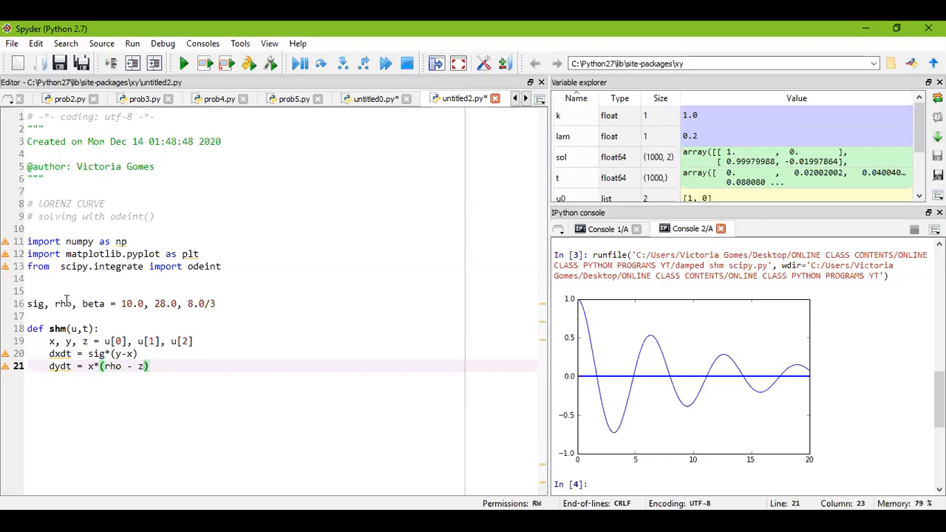
pyautogui.write('-y')
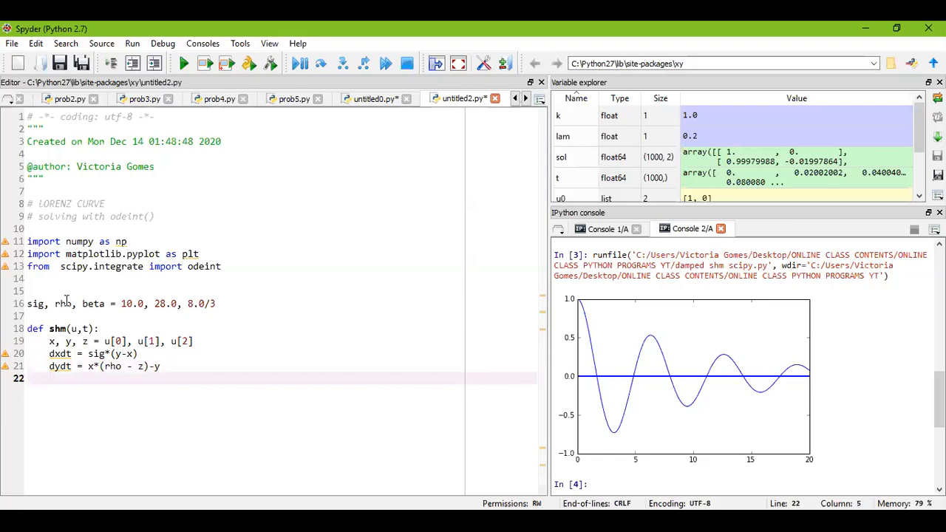
# Step: Write the third equation dzdt = xy - beta*z
pyautogui.write('dzd')
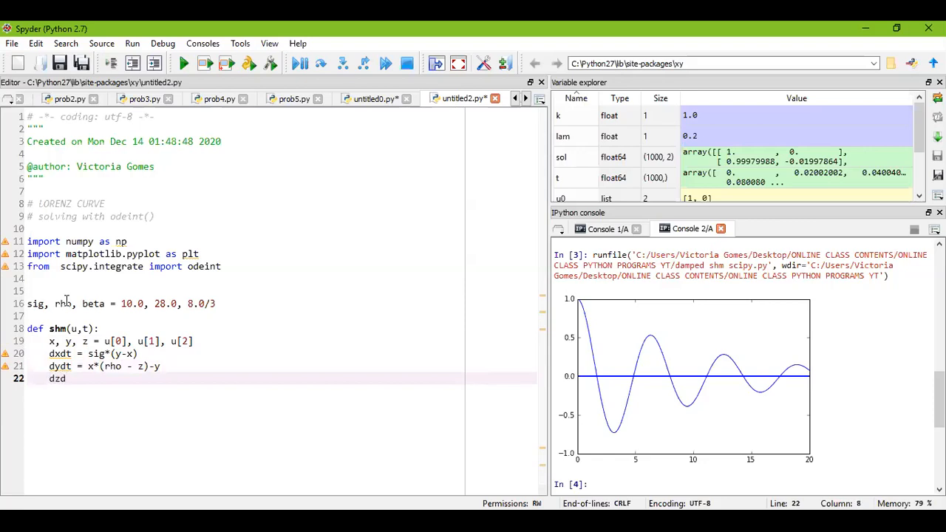
pyautogui.write('t')
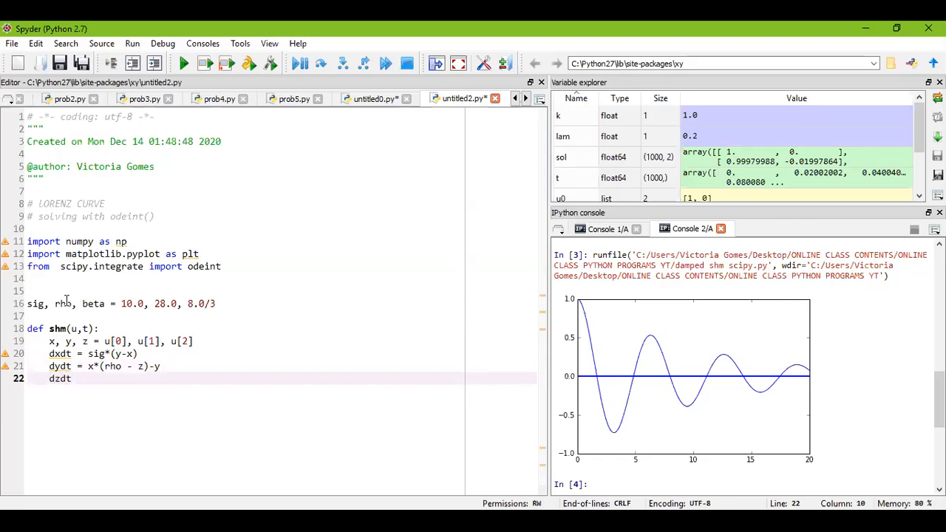
pyautogui.write('= xy')
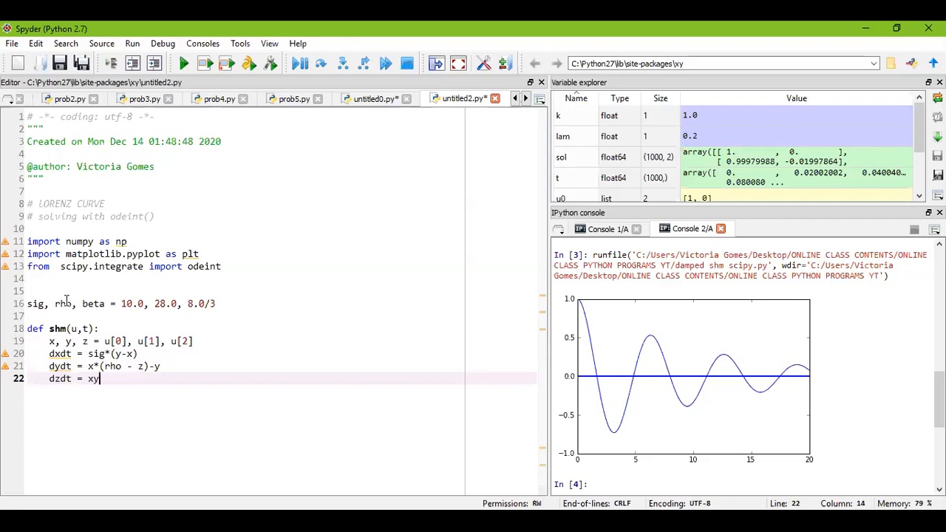
pyautogui.write('-')
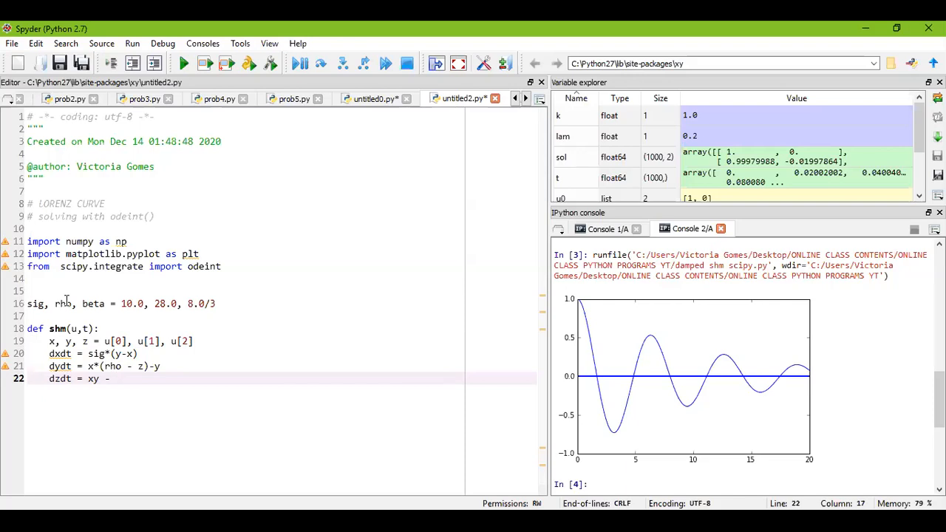
pyautogui.write('beta')
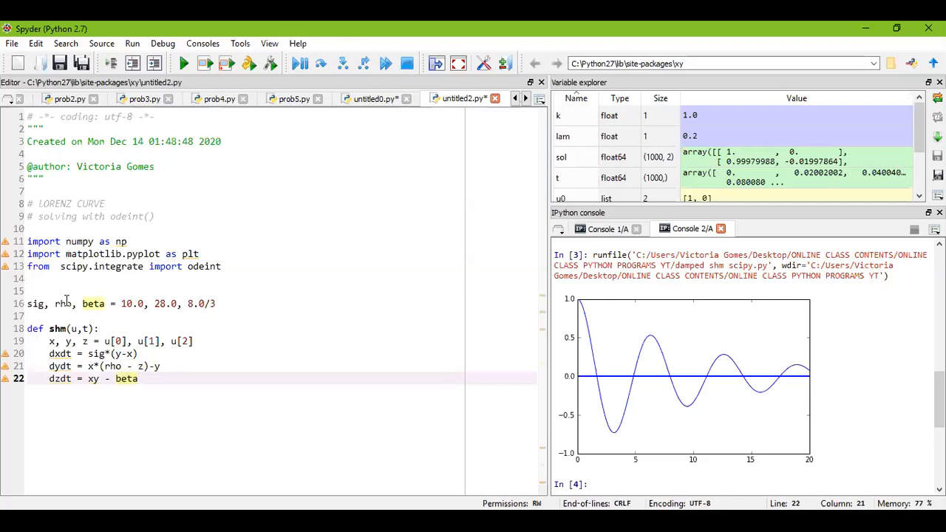
pyautogui.write('*')
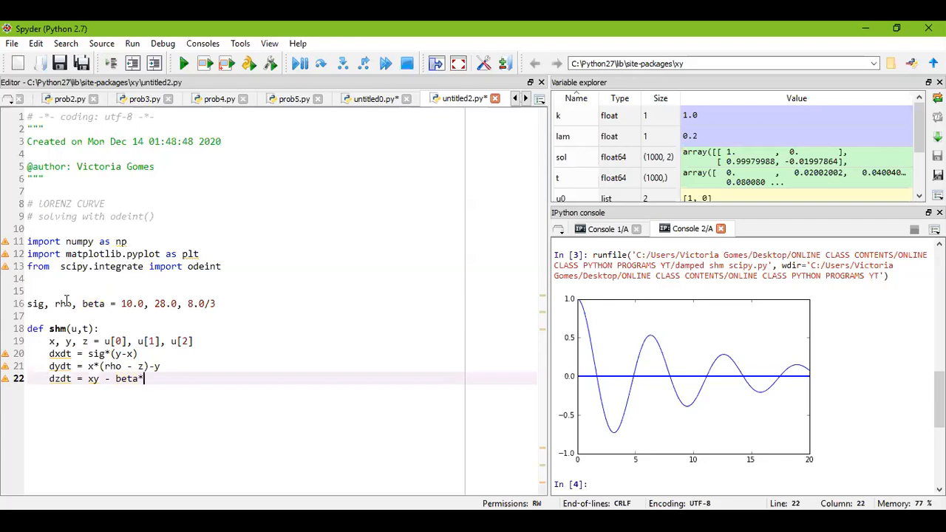
pyautogui.write('z')
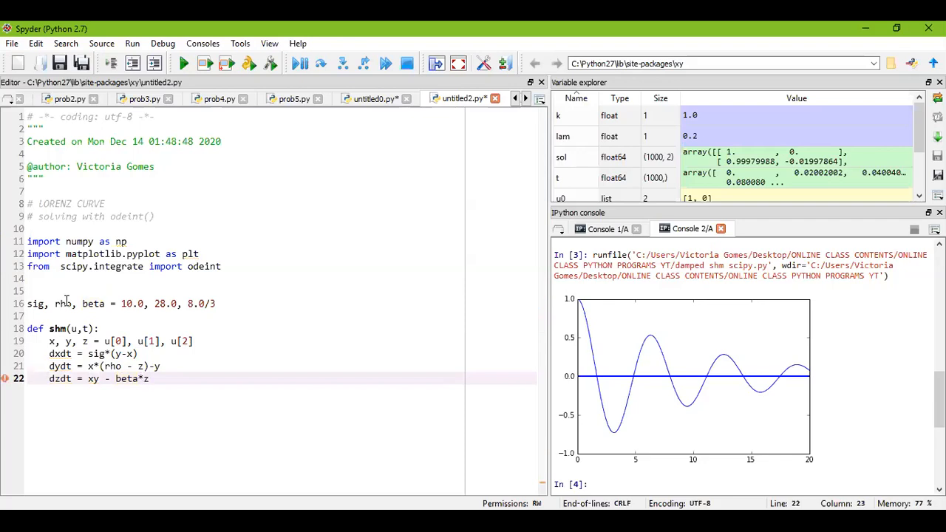
# Step: Return the derivatives as the list [dxdt, dydt, dzdt]
pyautogui.write('ret')
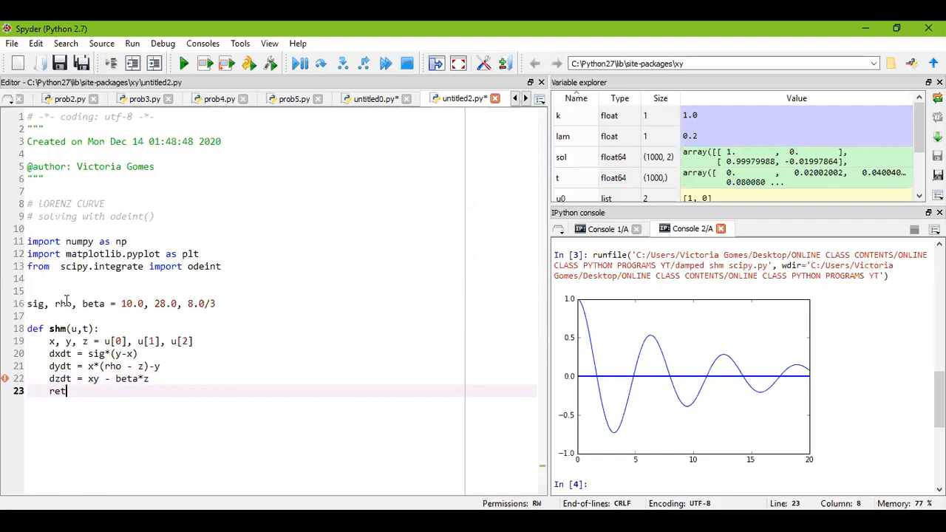
pyautogui.write('urn')
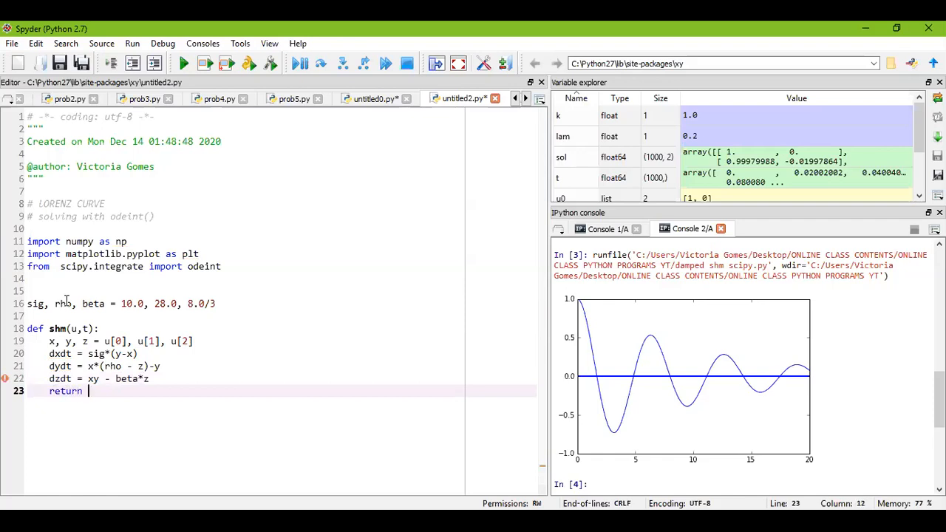
pyautogui.write('[dx]')
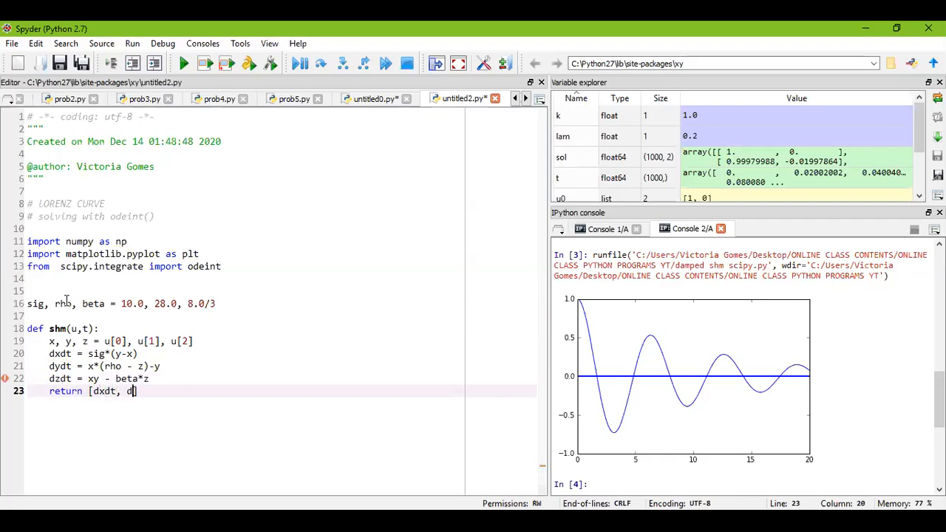
pyautogui.write('ydt, d')
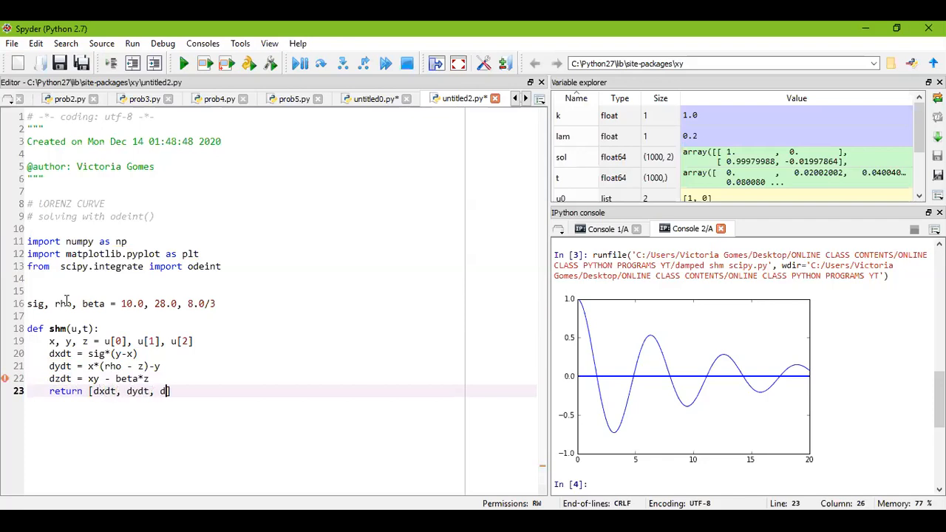
pyautogui.write('zdt]')
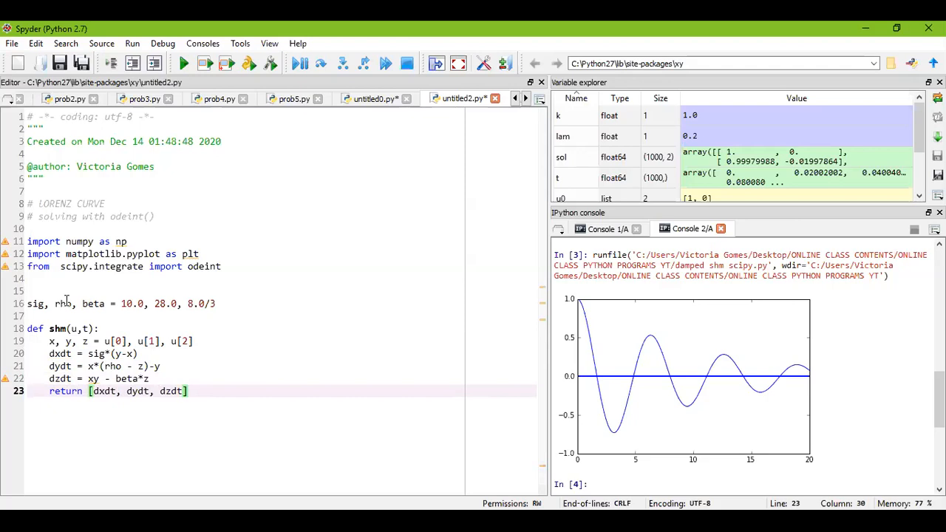
pyautogui.press('Return')
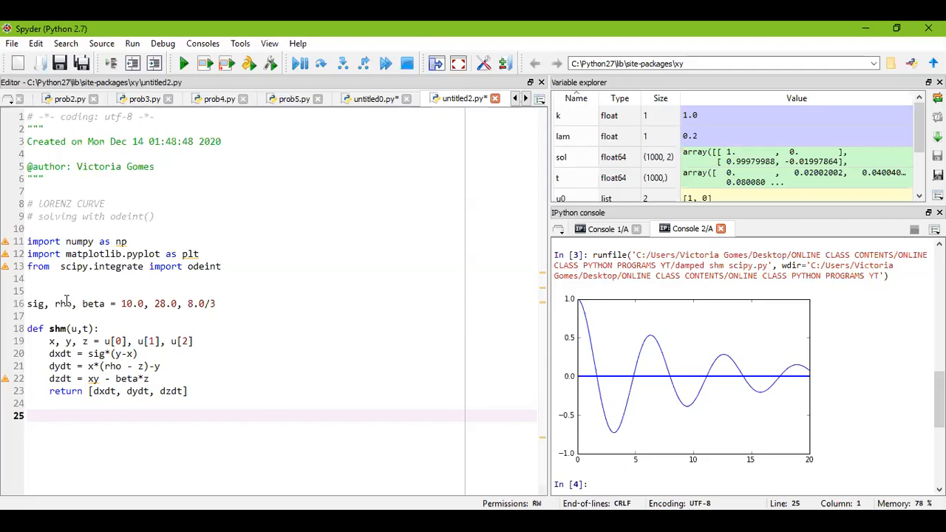
# Step: Set the initial condition u0 = [0, 1.0, 0] on the line after the function
pyautogui.click(27, 415)
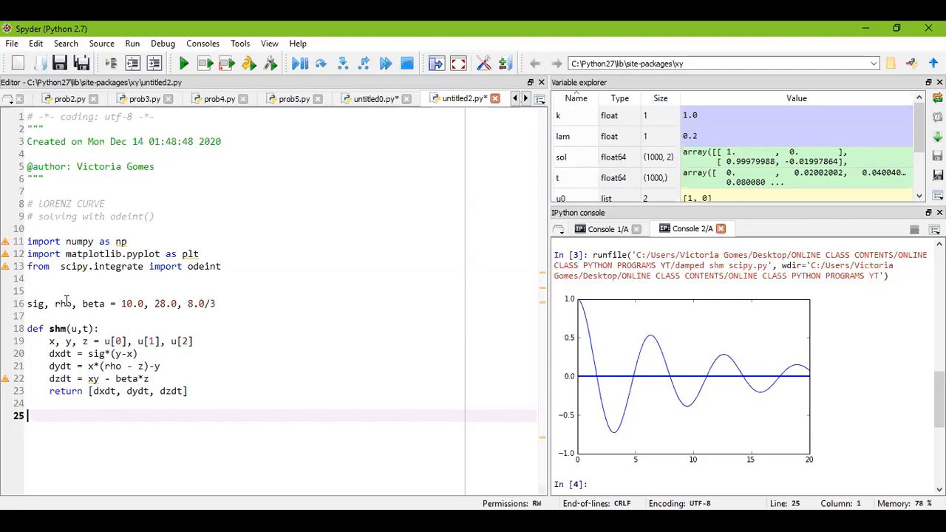
pyautogui.write('u')
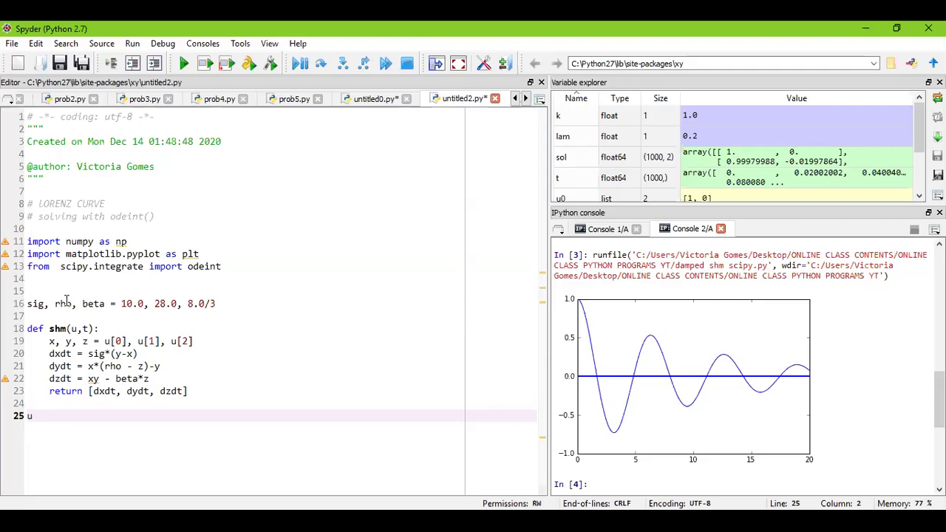
pyautogui.write('0')
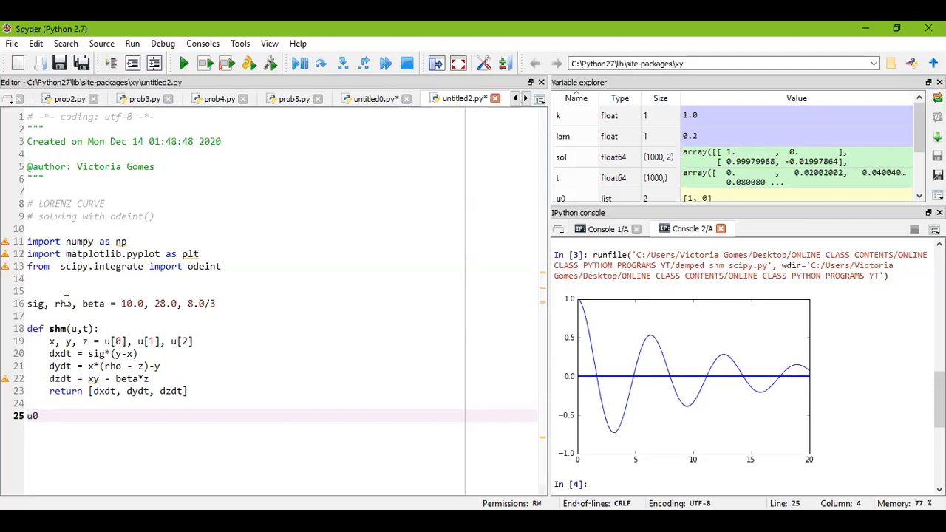
pyautogui.write('= []')
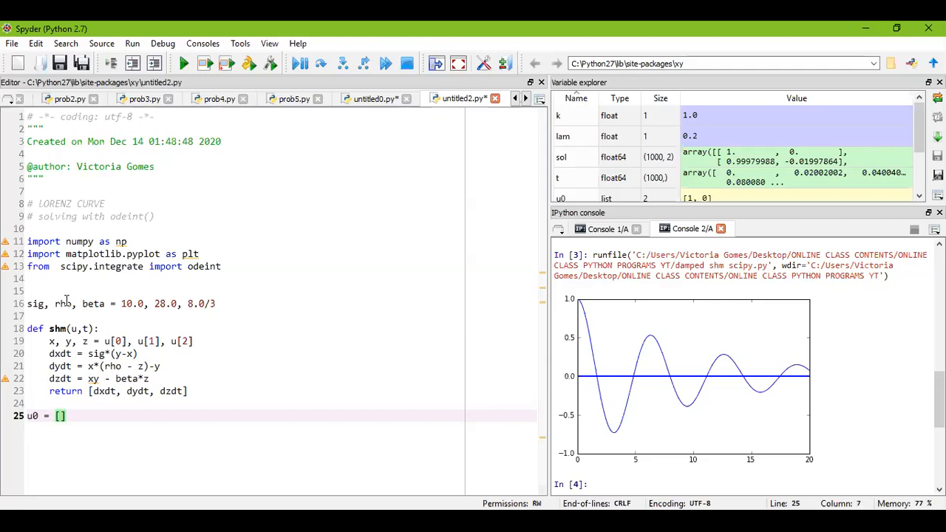
pyautogui.click(61, 415)
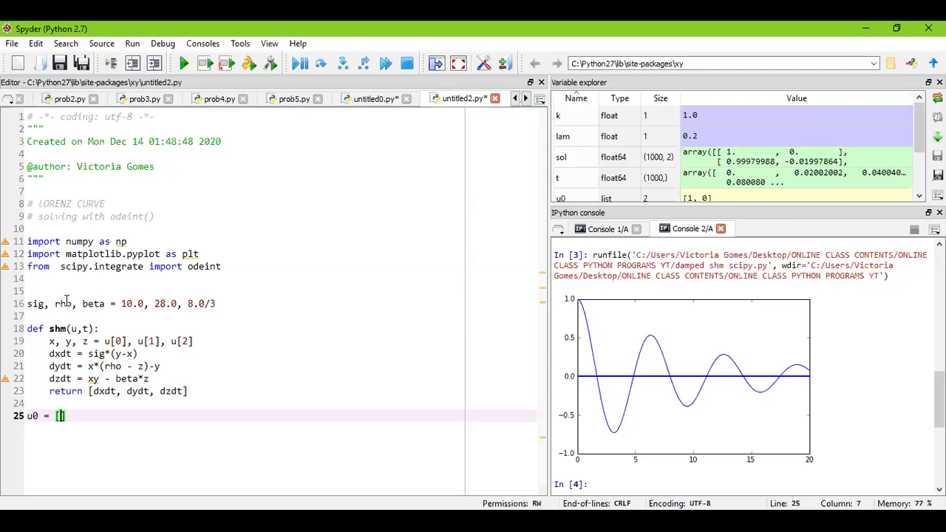
pyautogui.write('0,')
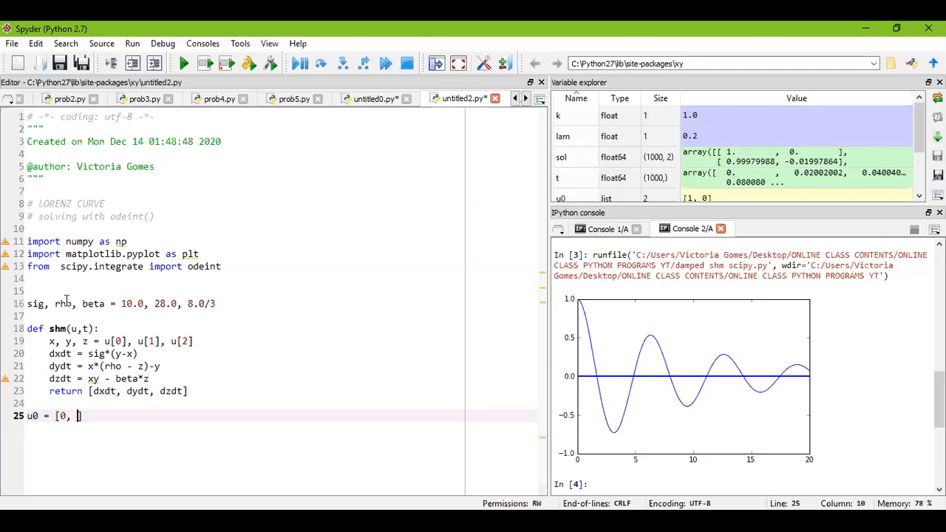
pyautogui.write('1.0,')
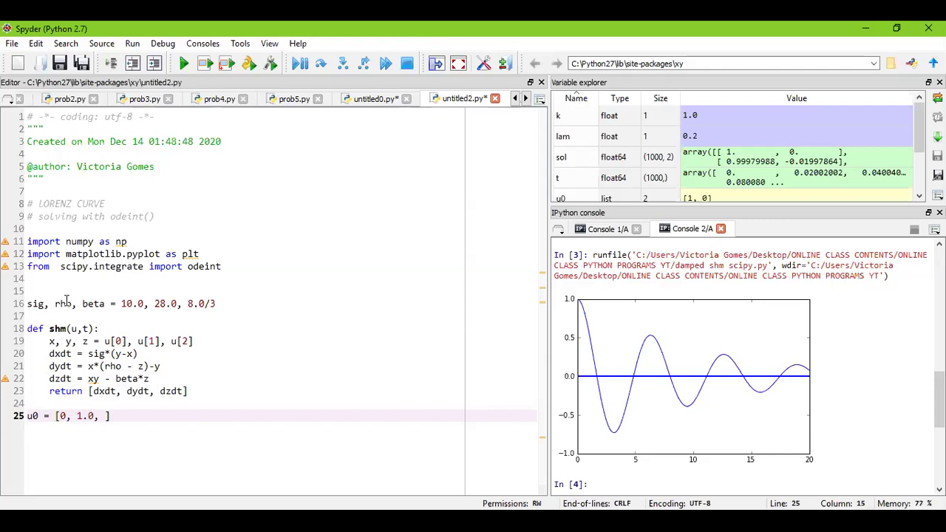
pyautogui.write('0')
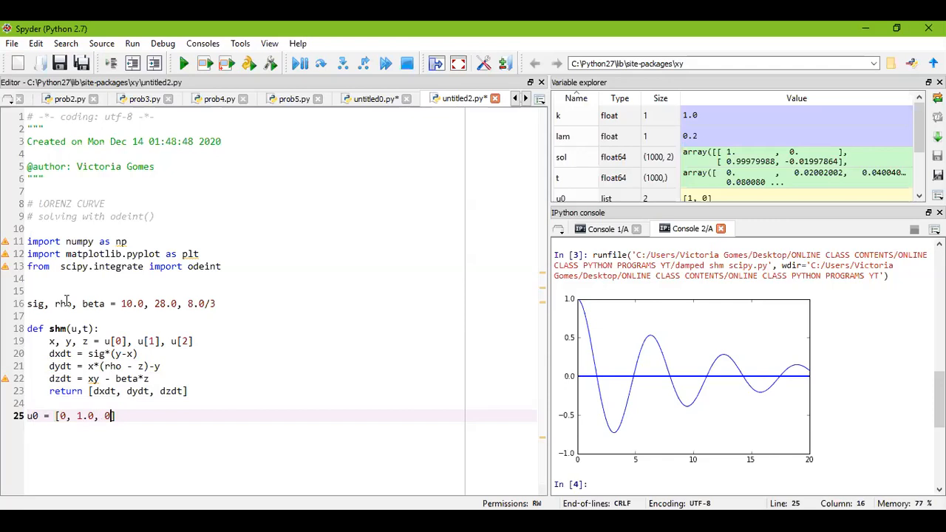
pyautogui.press('Return')
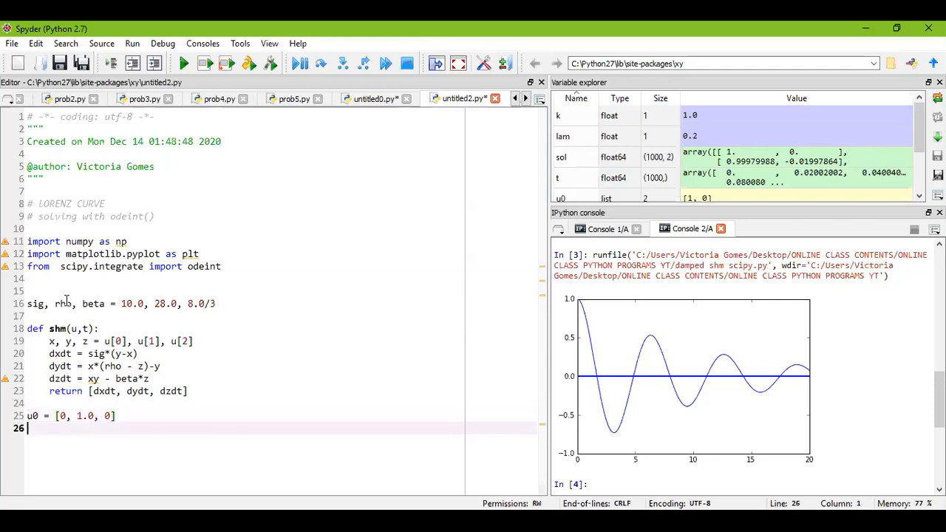
# Step: Define the time grid t = np.linspace(0, 100, 10000) and leave a blank line
pyautogui.write('t')
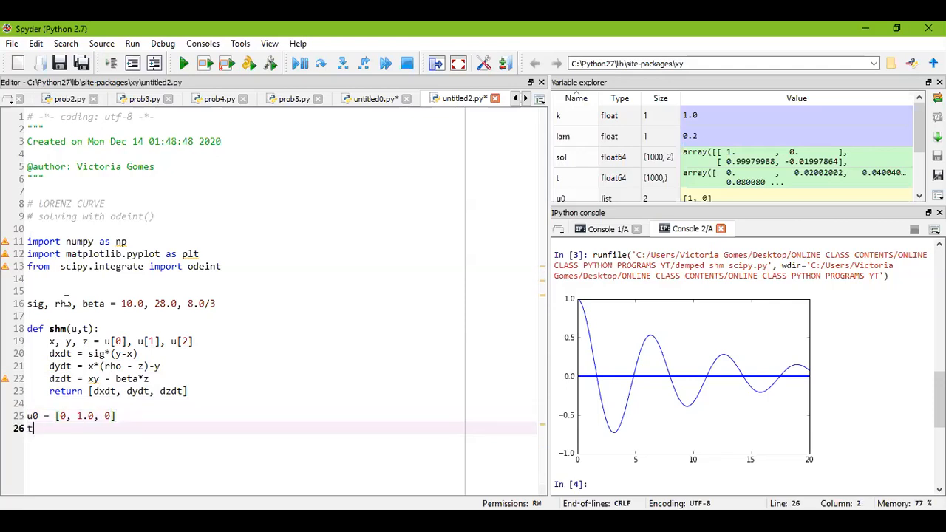
pyautogui.write('=')
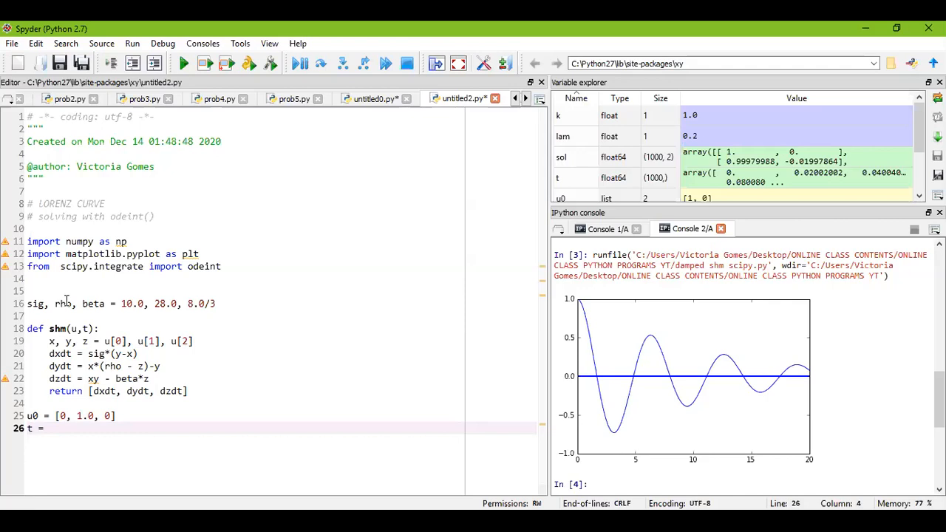
pyautogui.write('np.linspc')
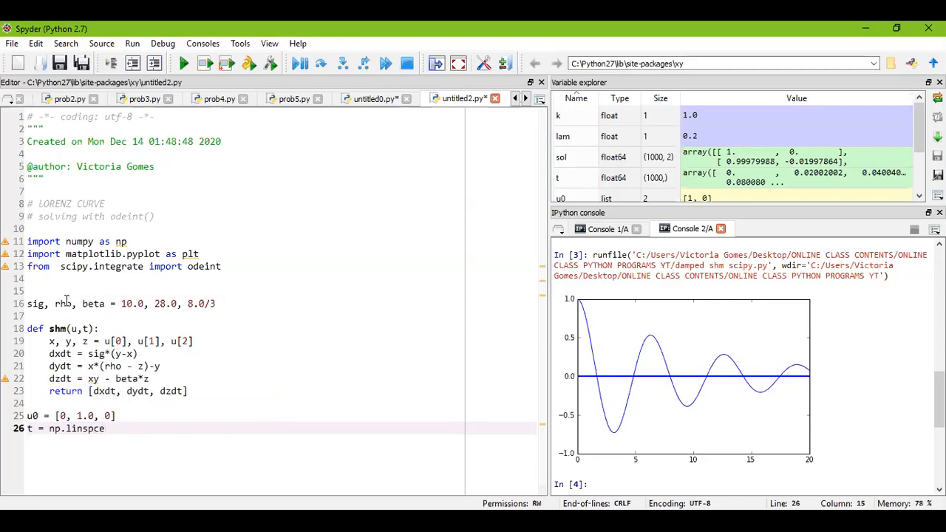
pyautogui.write('e')
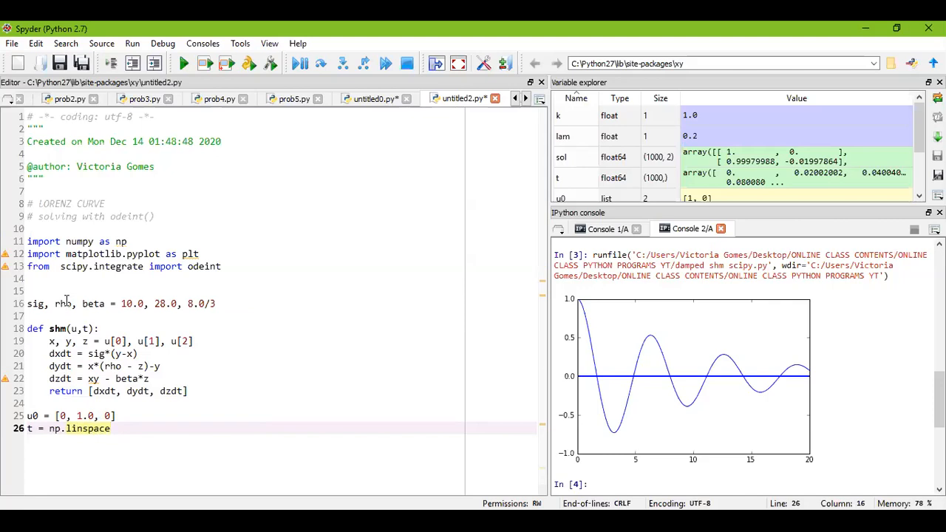
pyautogui.write('(0')
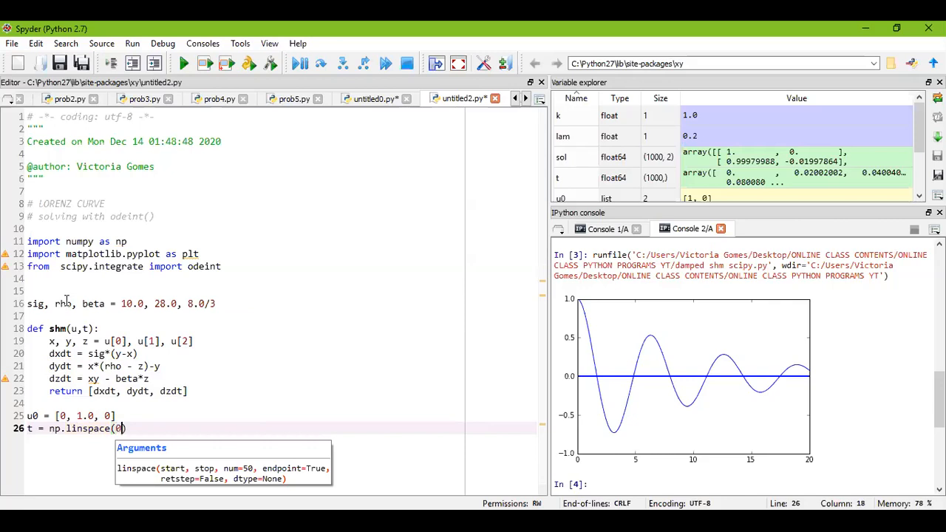
pyautogui.write(', 100,')
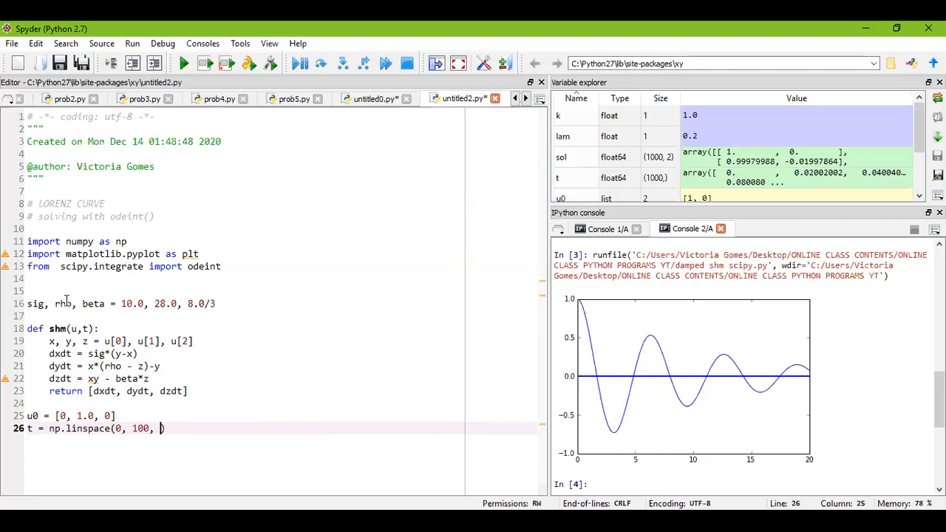
pyautogui.write('1000')
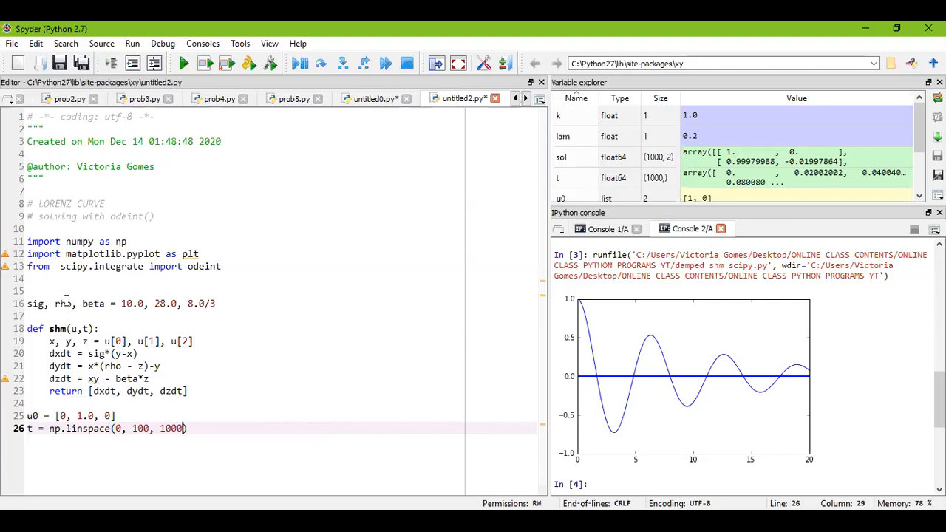
pyautogui.write('0')
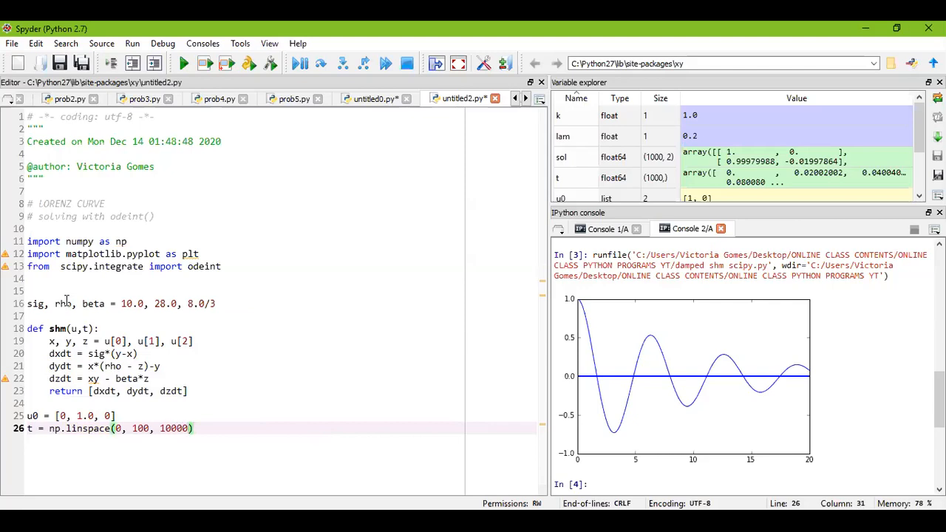
pyautogui.press('Return')
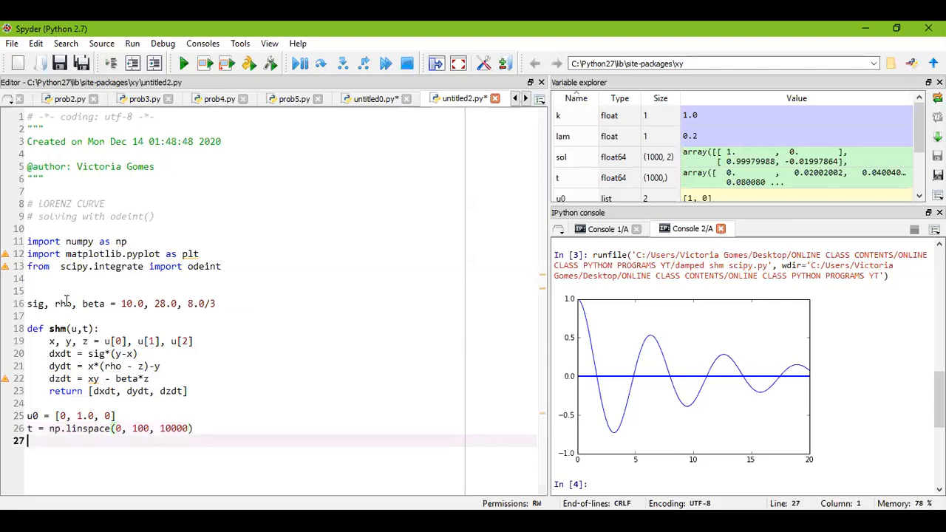
pyautogui.press('Return')
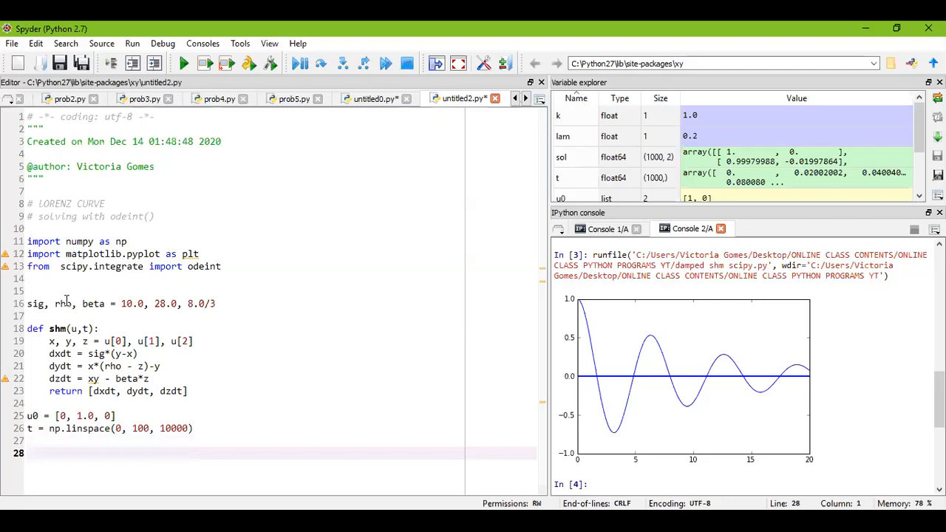
# Step: Solve the system with sol = odeint(shm, u0, t)
pyautogui.write('sol')
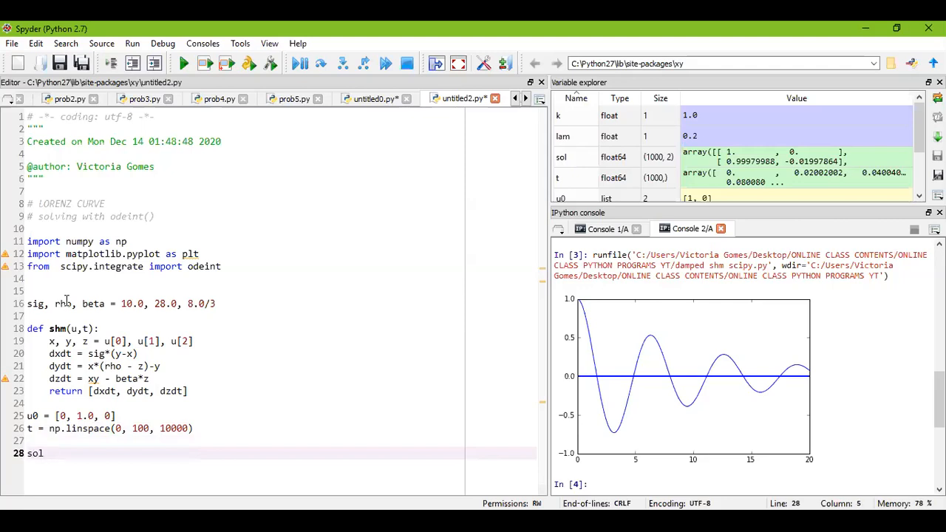
pyautogui.write('= o')
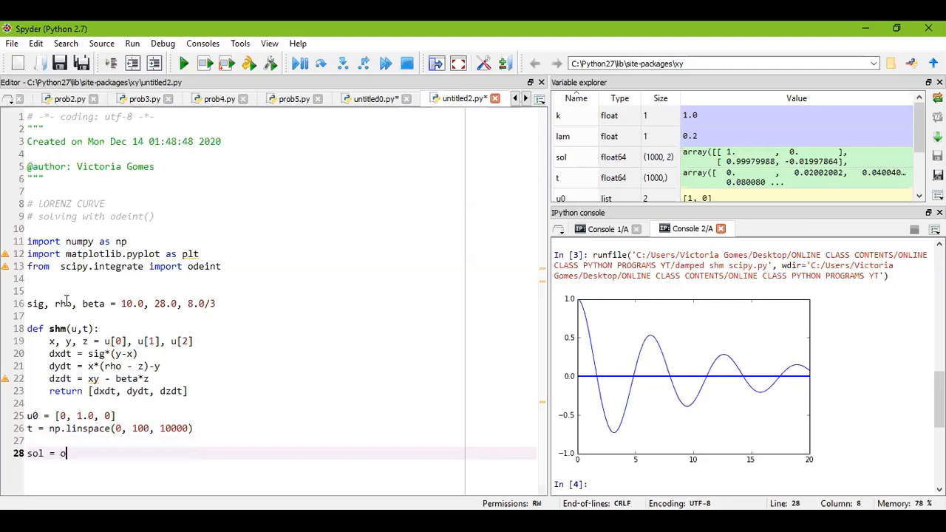
pyautogui.write('deint')
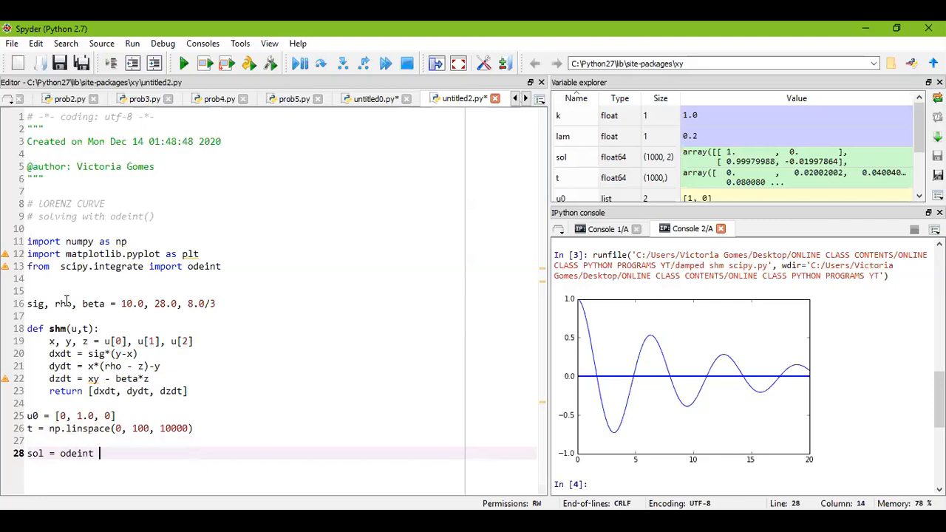
pyautogui.write('(shm,')
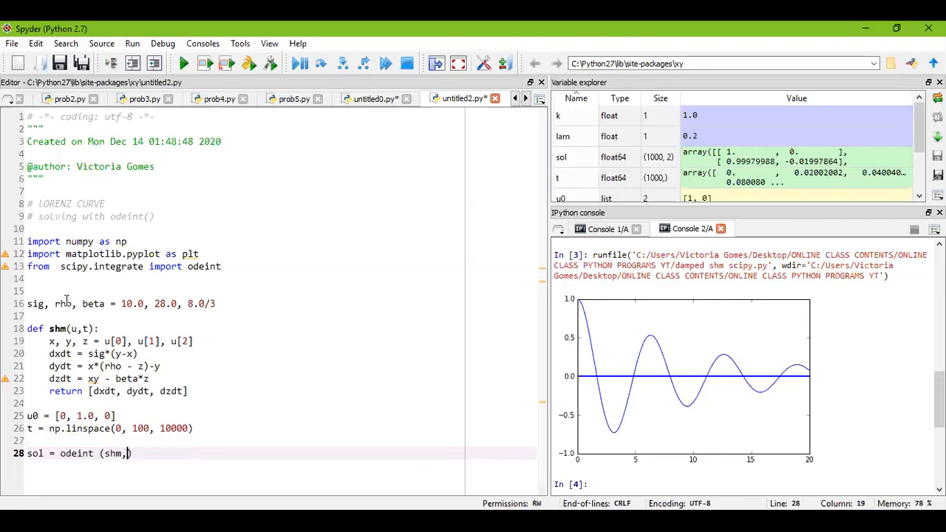
pyautogui.write('u')
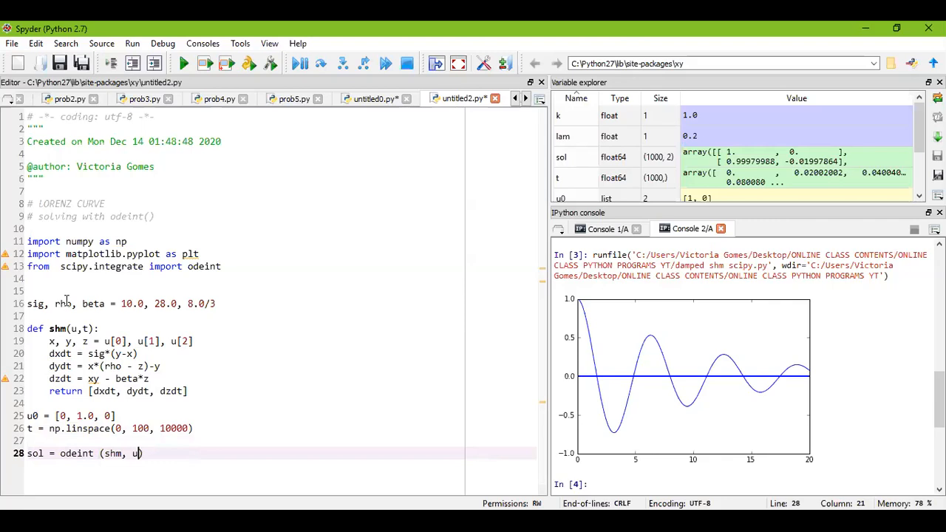
pyautogui.write('0,')
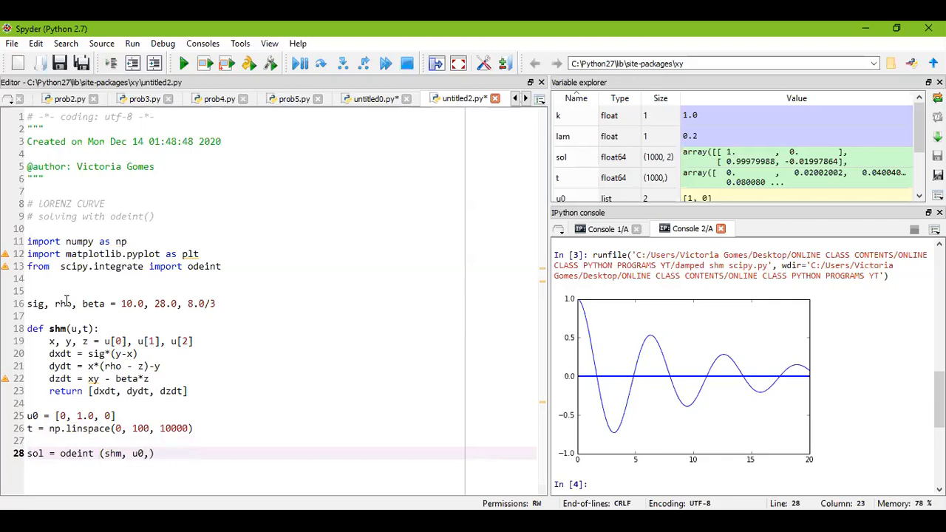
pyautogui.write('t')
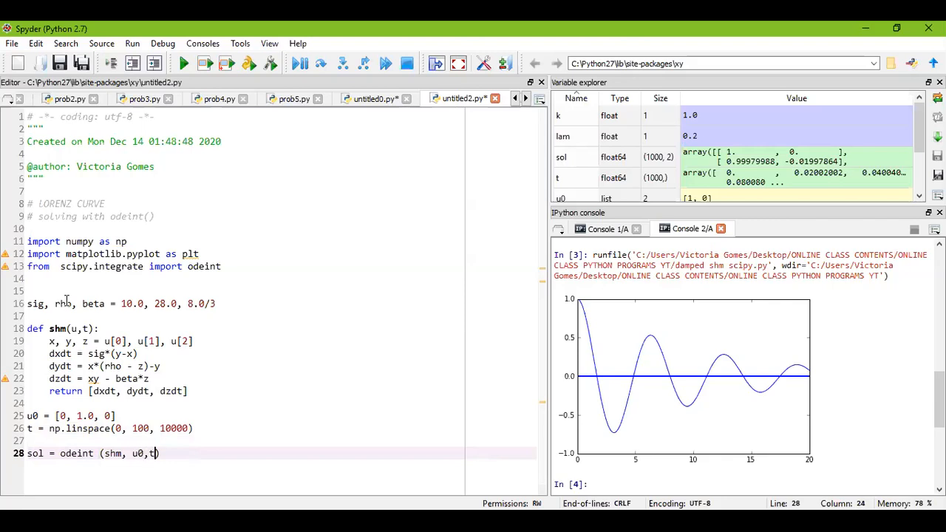
pyautogui.write(')')
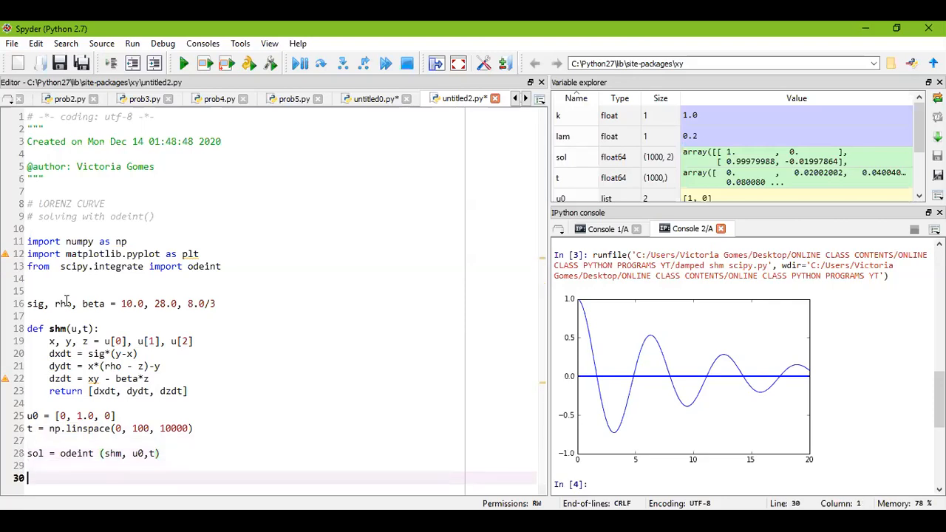
# Step: Unpack the solution columns as x, y, z = sol[:,0], sol[:,1], sol[:,2]
pyautogui.write('x,')
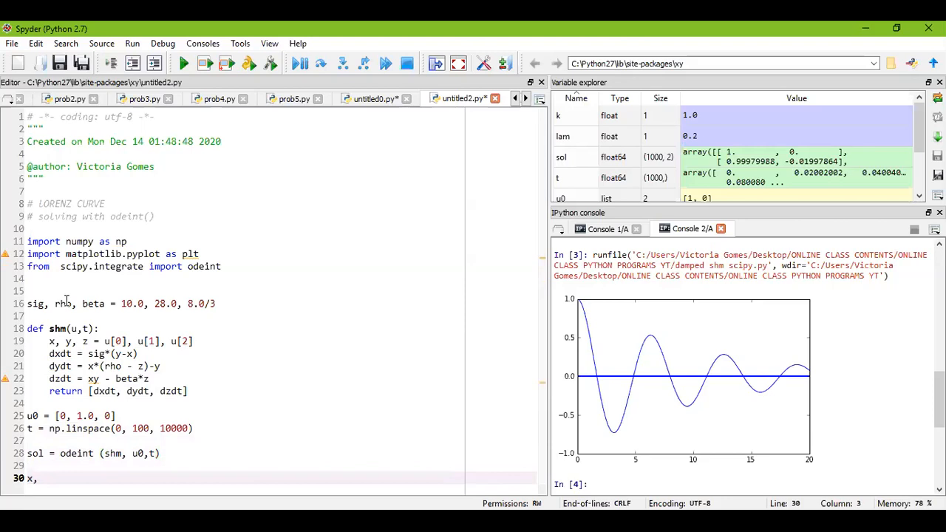
pyautogui.write('y,')
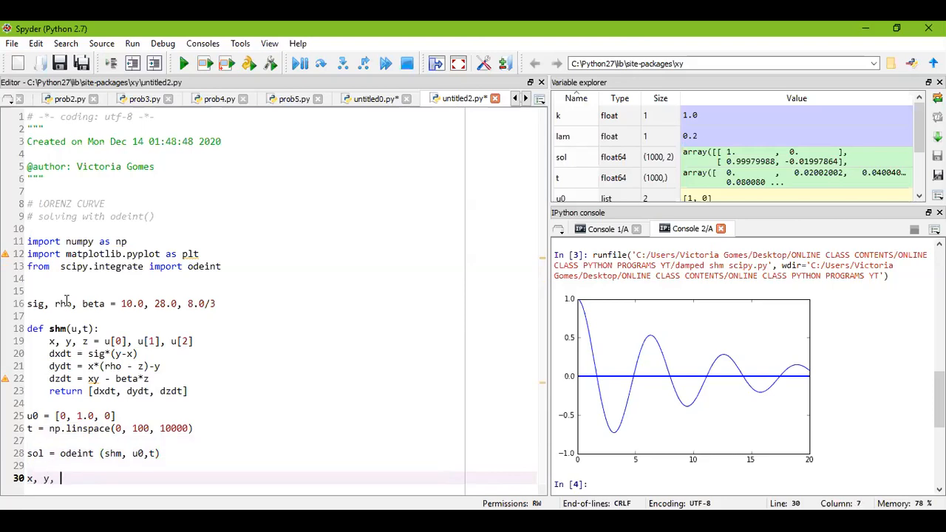
pyautogui.write('z')
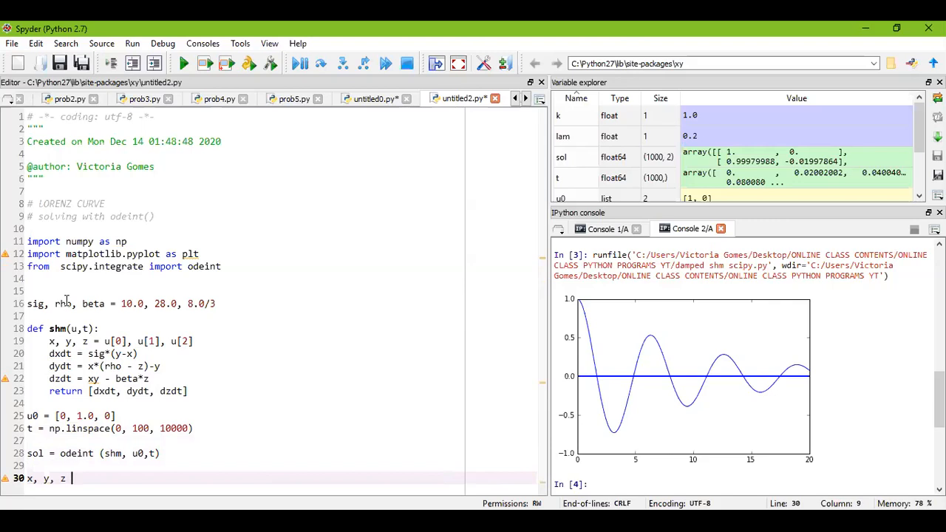
pyautogui.write('=')
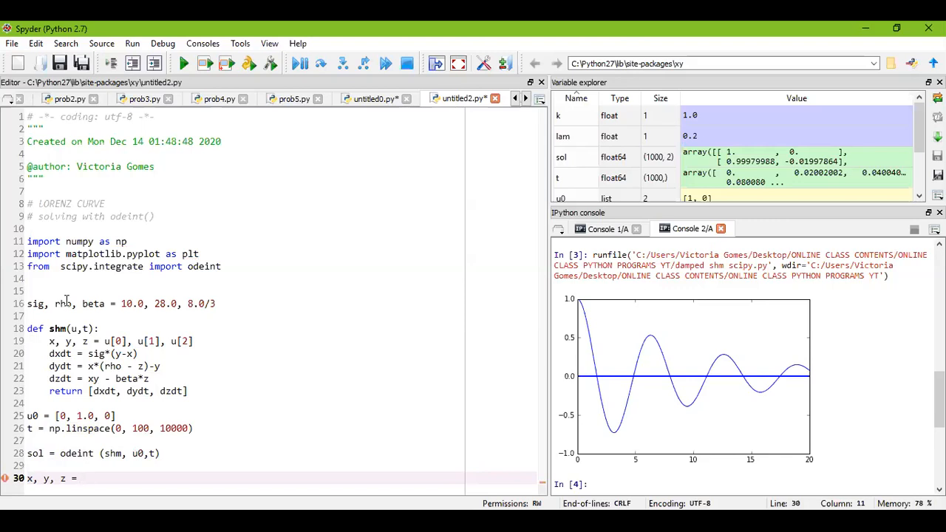
pyautogui.write('sol')
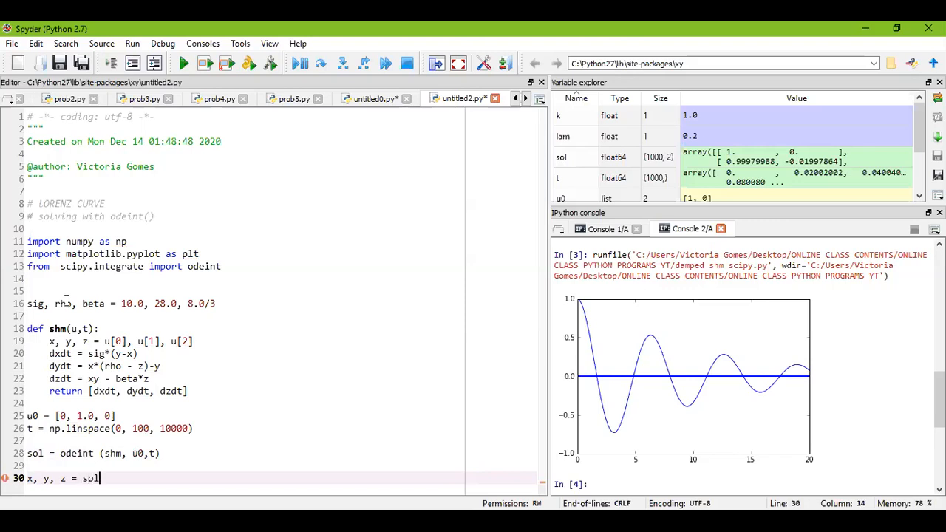
pyautogui.write('[]')
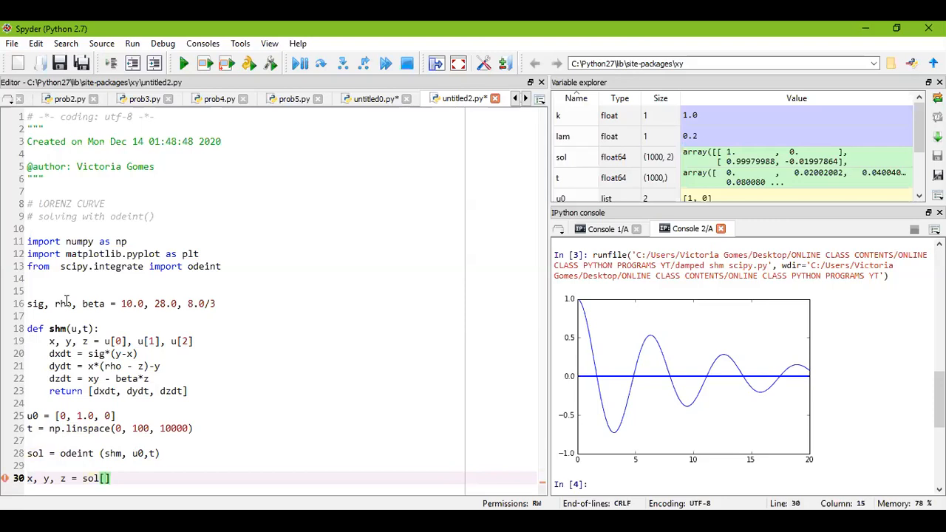
pyautogui.write(':')
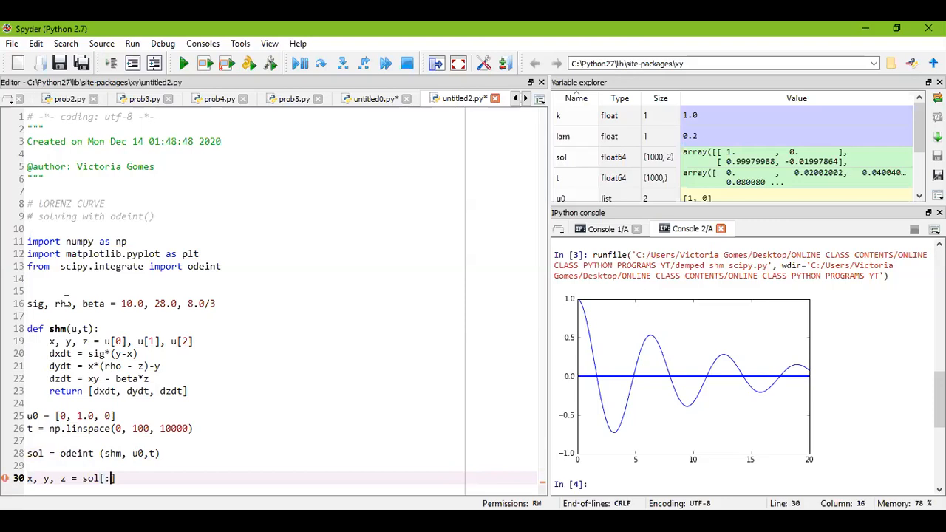
pyautogui.write('0,')
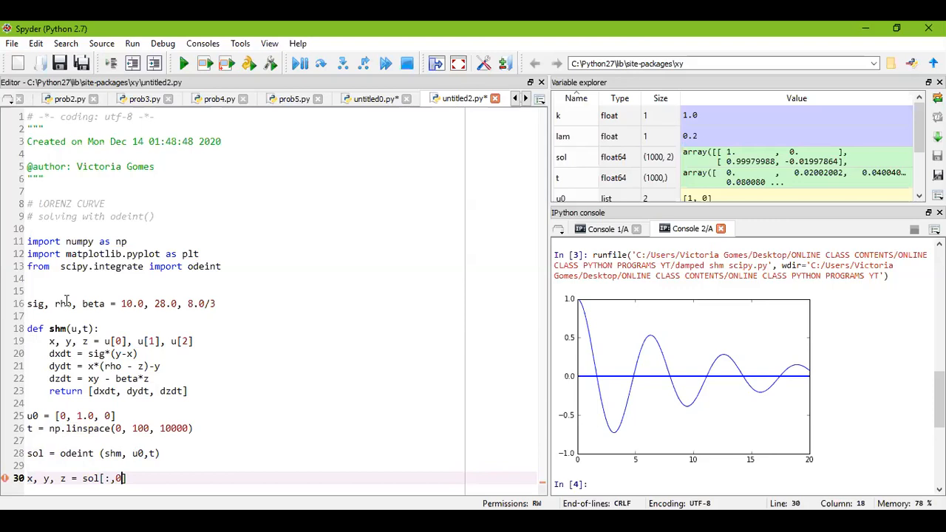
pyautogui.write(',')
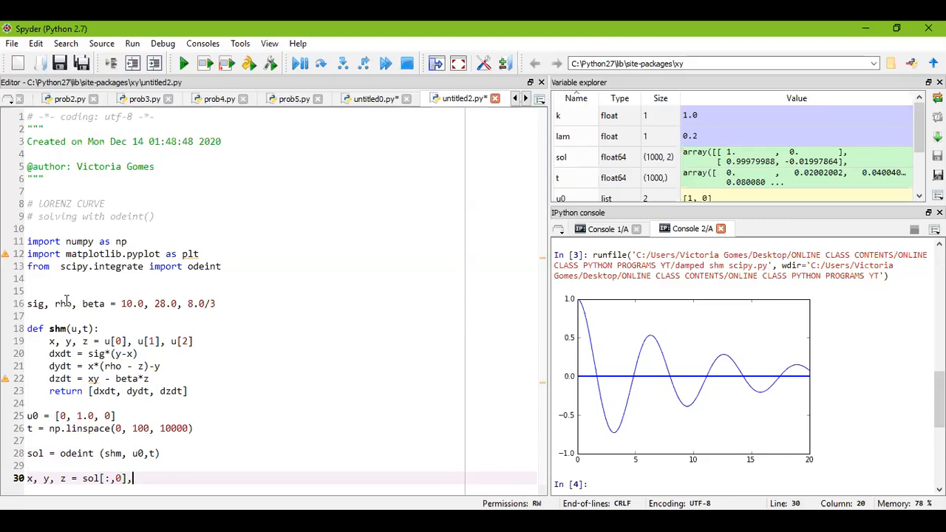
pyautogui.write('sol')
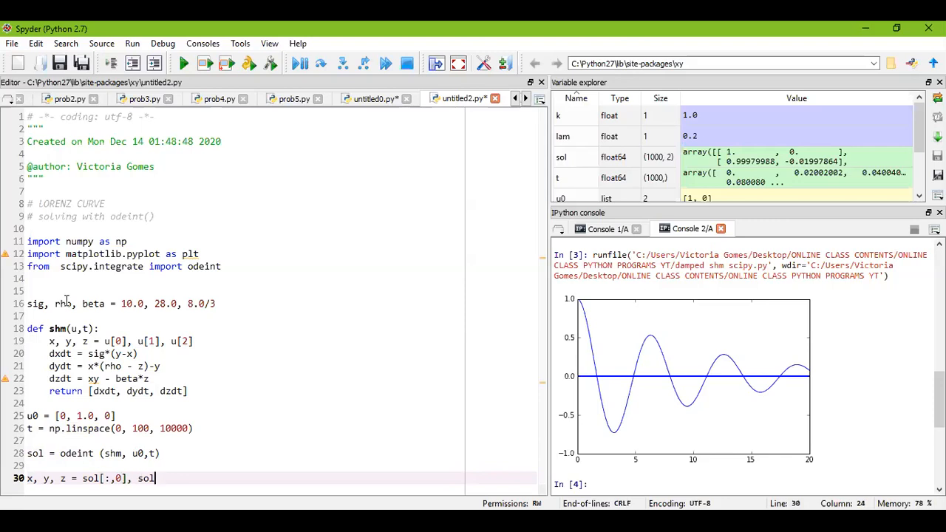
pyautogui.write('[')
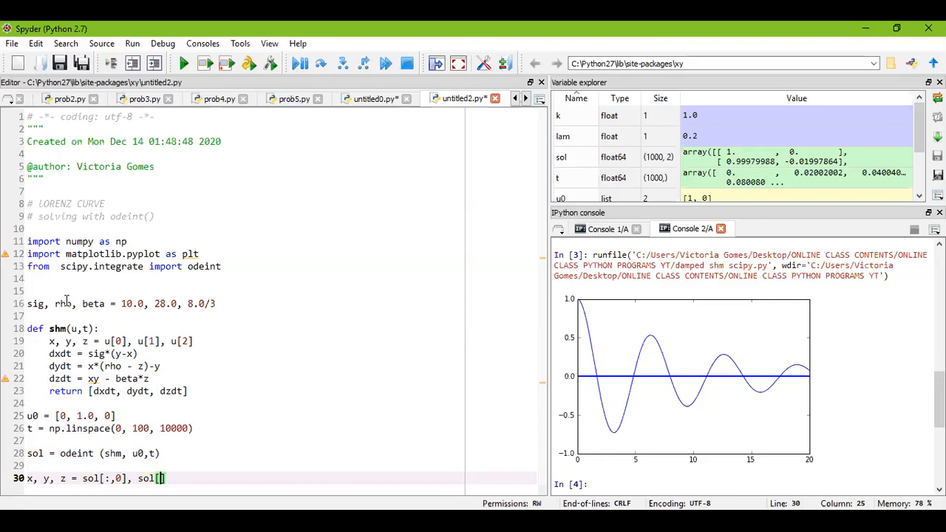
pyautogui.write(':.')
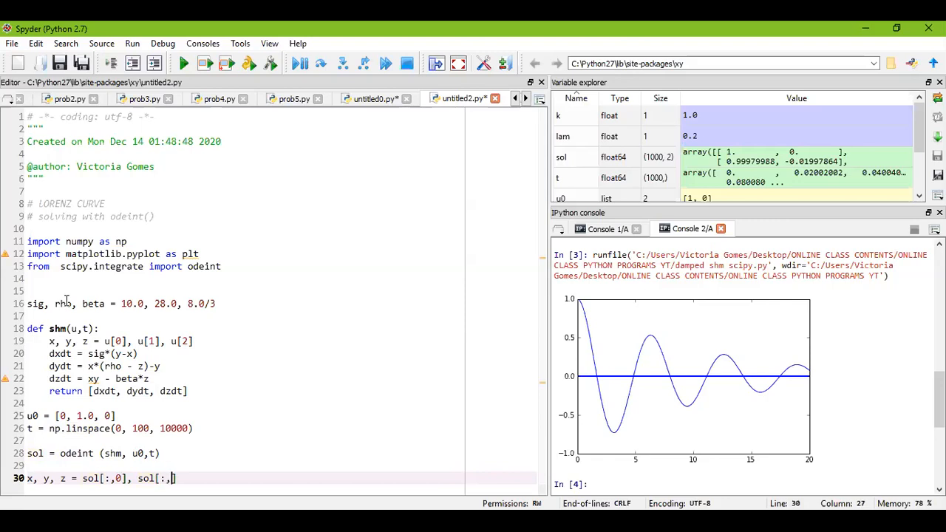
pyautogui.write('1]')
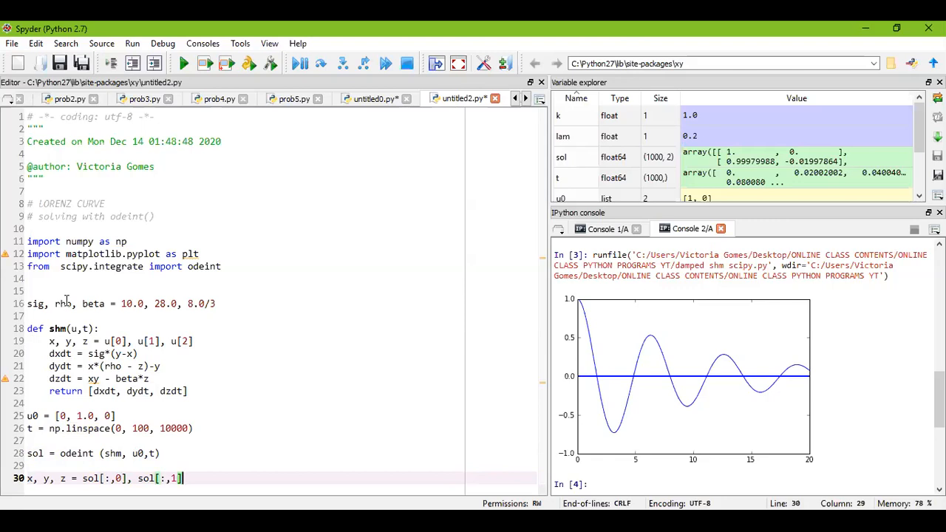
pyautogui.write(', sol{')
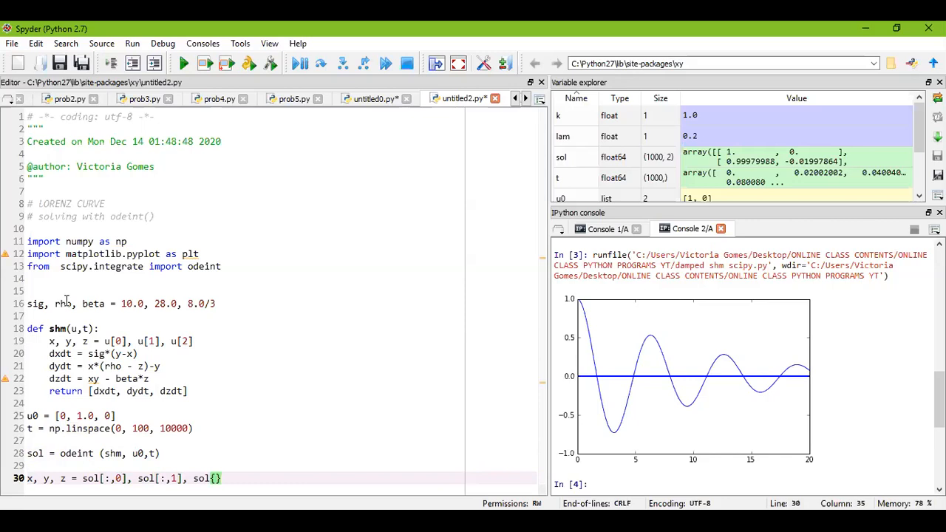
pyautogui.write('[]')
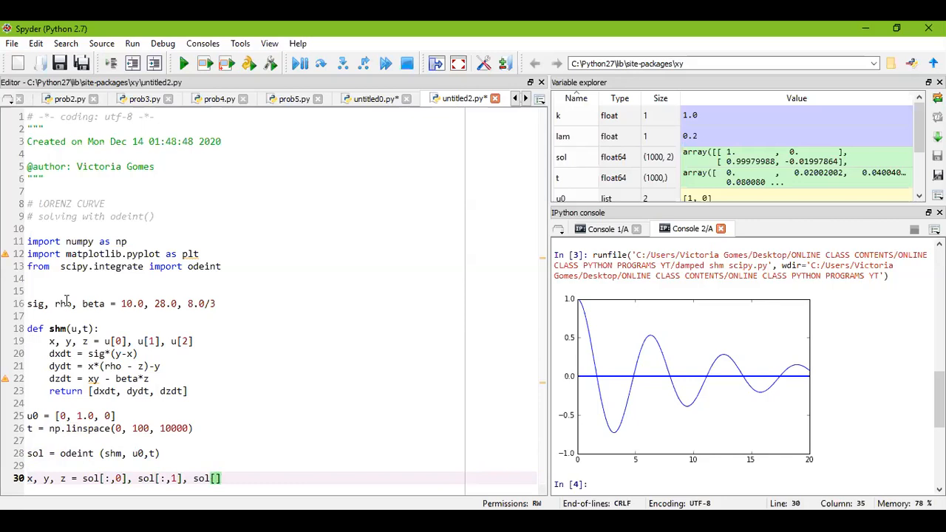
pyautogui.write('[')
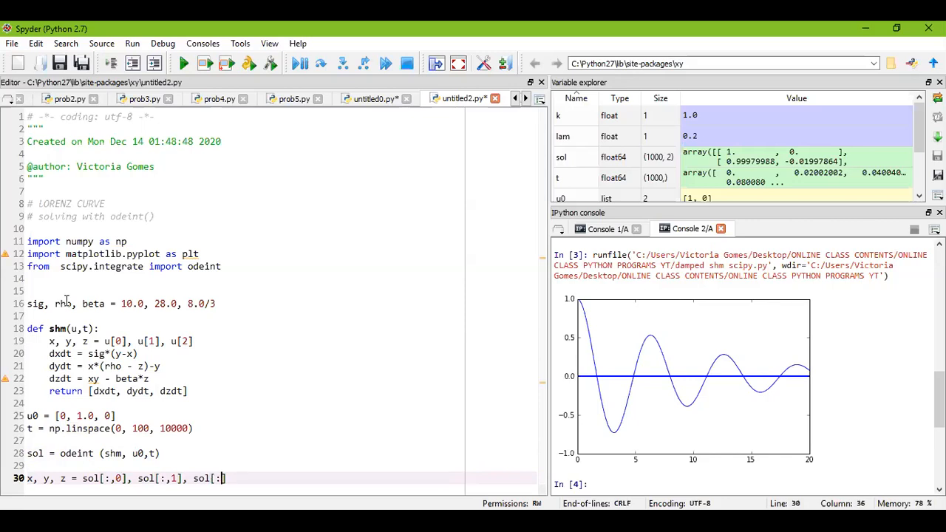
pyautogui.write('2')
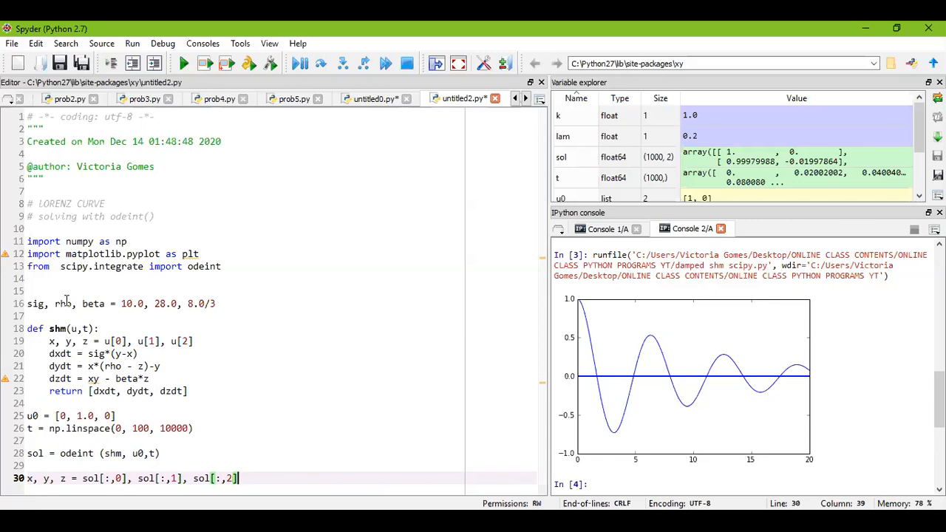
pyautogui.press('Return')
pyautogui.write('plt.')
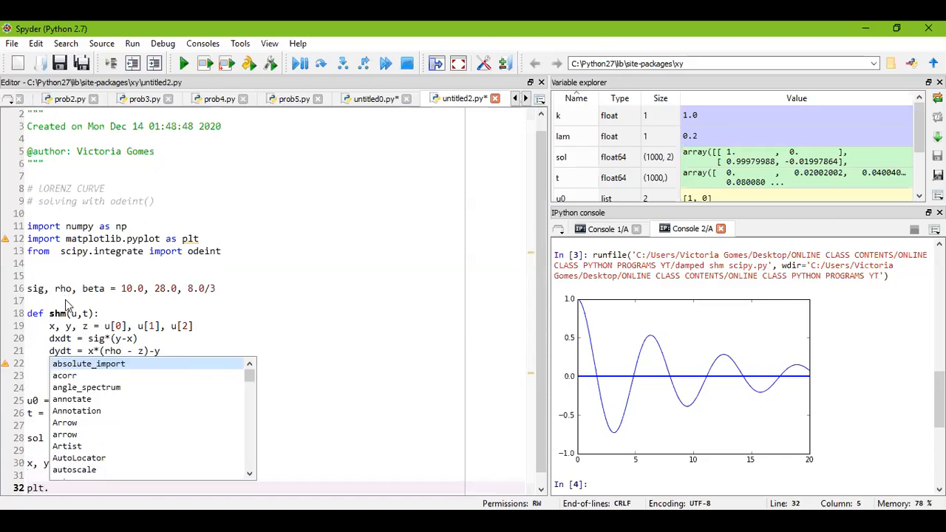
# Step: Plot x against z with plt.plot(x, z, 'k-', lw = 0.5) and call plt.show()
pyautogui.write('plot(')
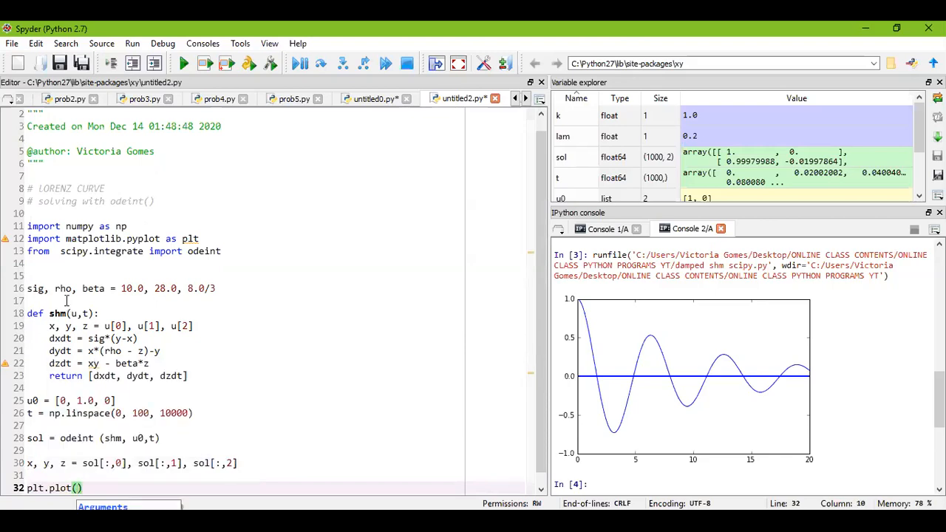
pyautogui.write('x,z,')
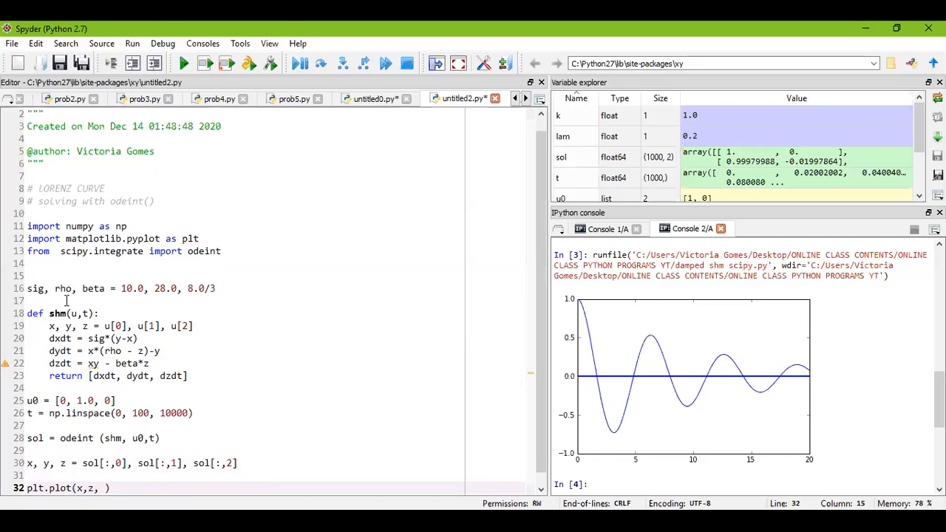
pyautogui.write("'k'")
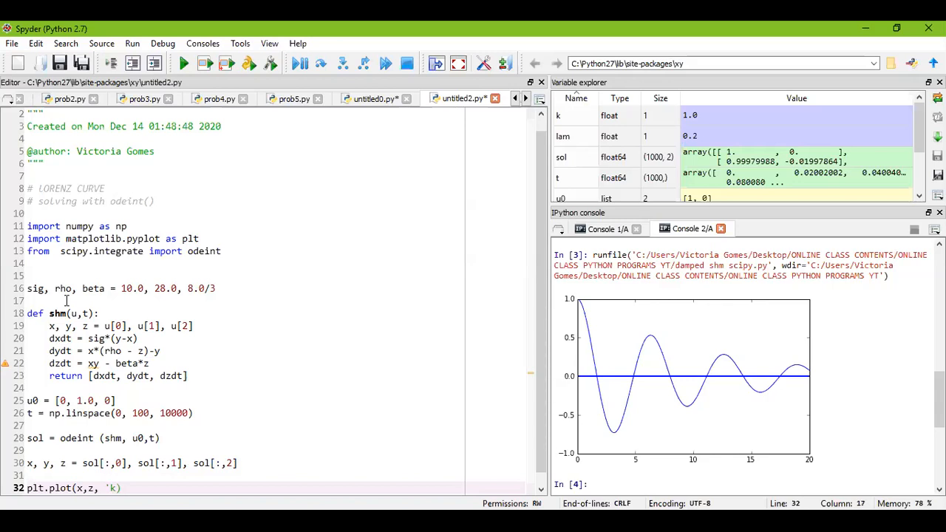
pyautogui.write('-')
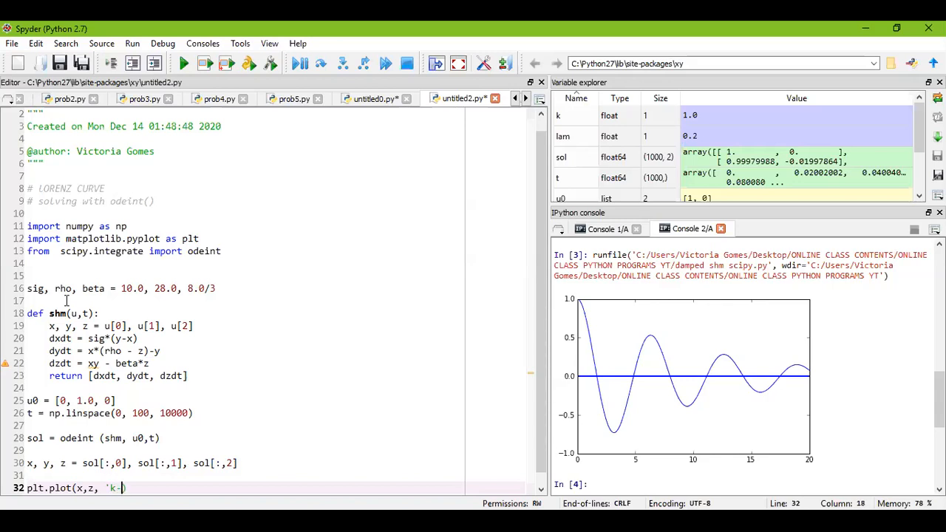
pyautogui.write("',")
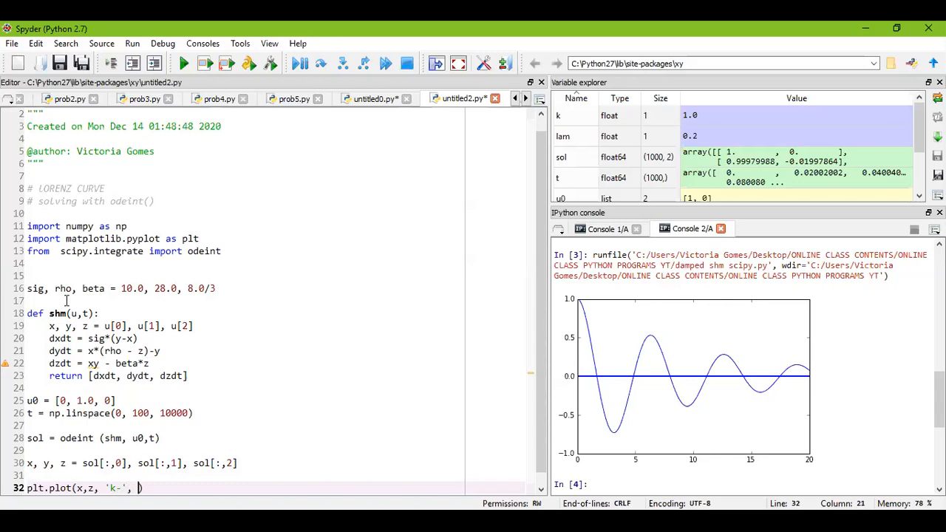
pyautogui.write('lw = o')
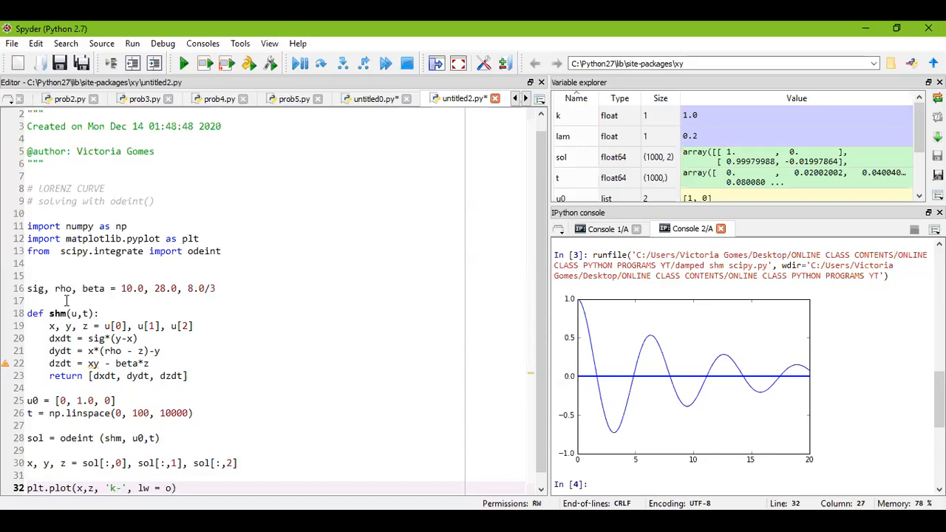
pyautogui.write('0.')
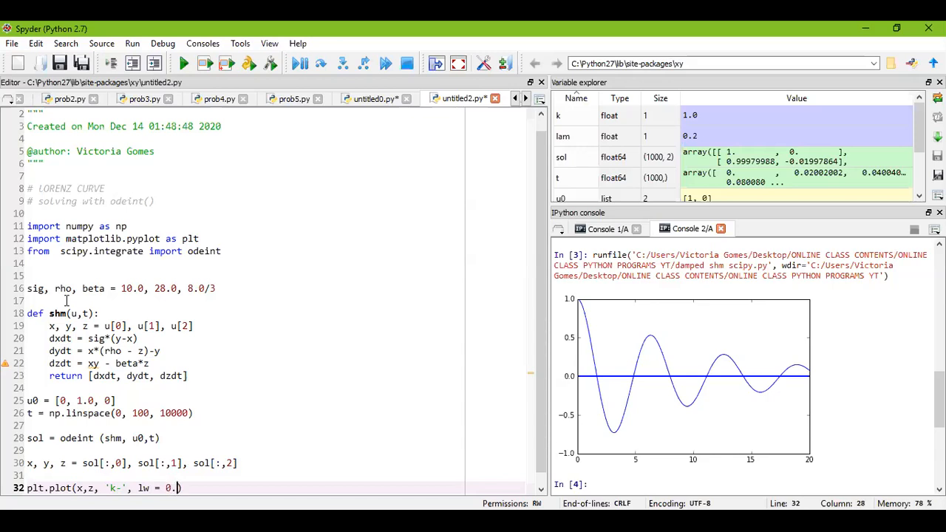
pyautogui.write('5')
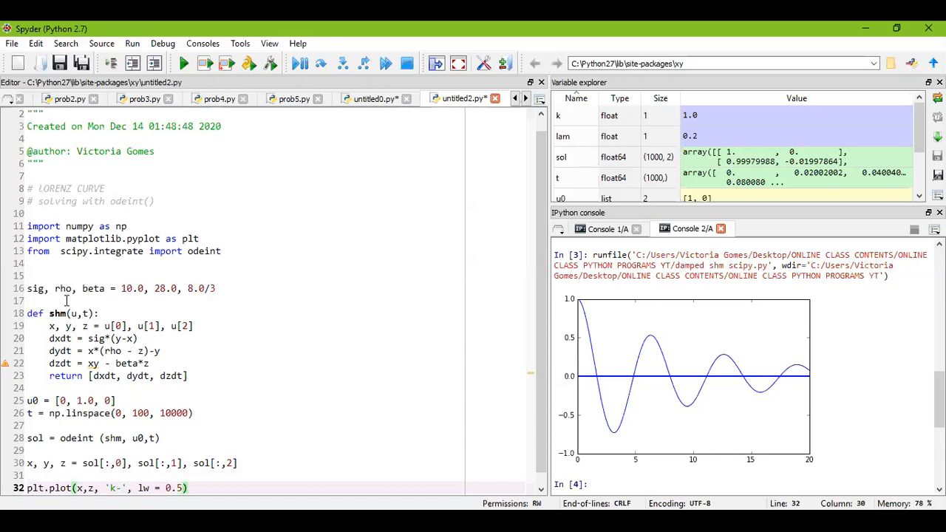
pyautogui.scroll(-3)
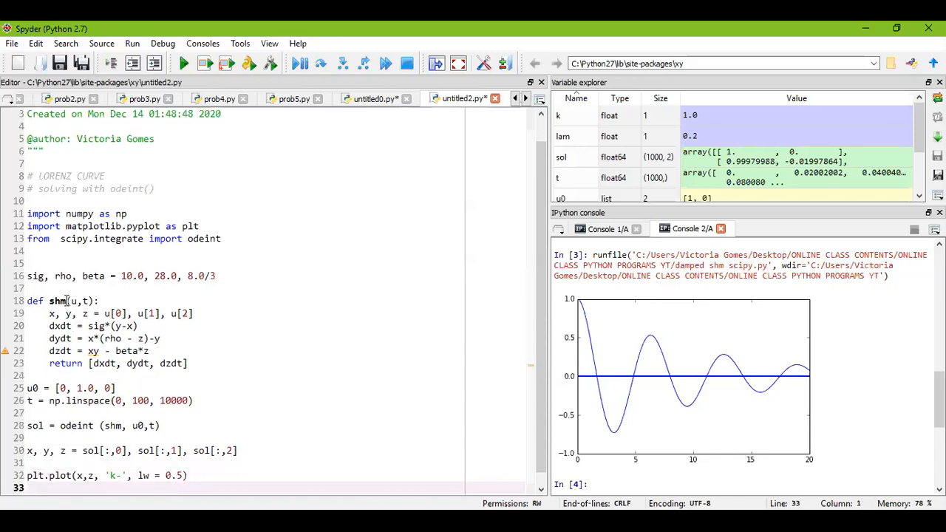
pyautogui.write('plo')
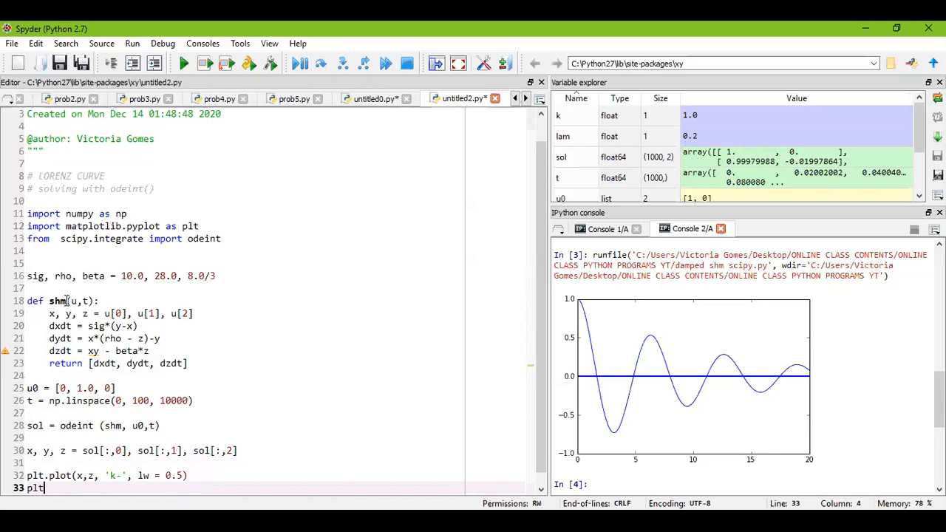
pyautogui.write('.show(')
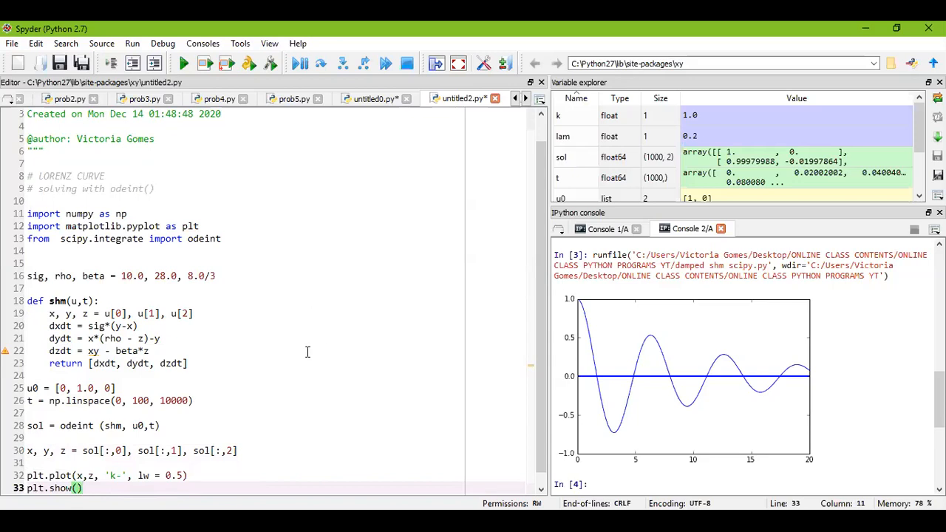
pyautogui.moveTo(449, 266)
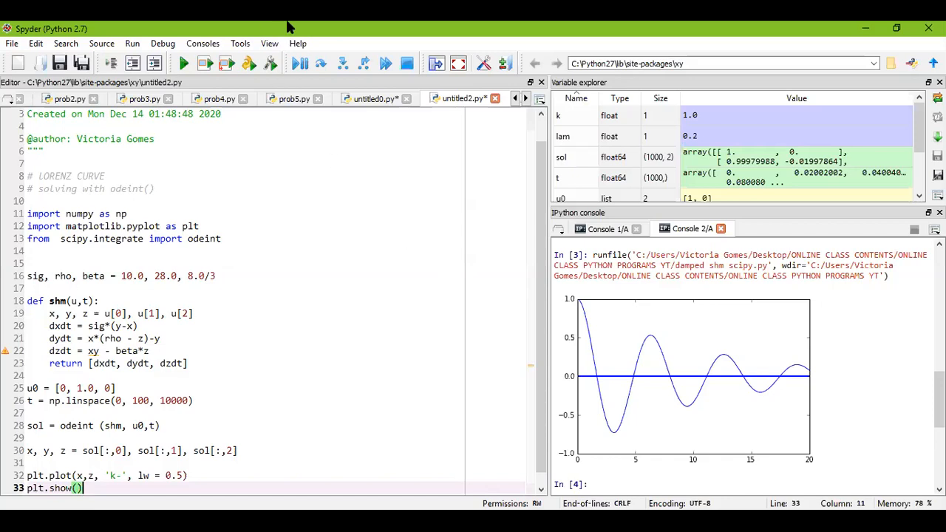
pyautogui.moveTo(275, 26)
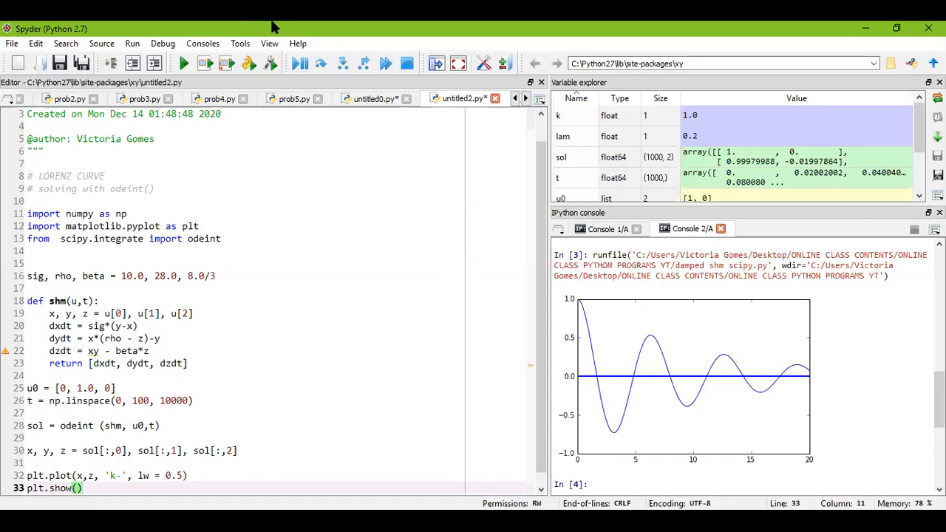
# Step: Save the script as 'lorenz curve scipy.py' and run it, hitting a NameError on xy
pyautogui.click(451, 98)
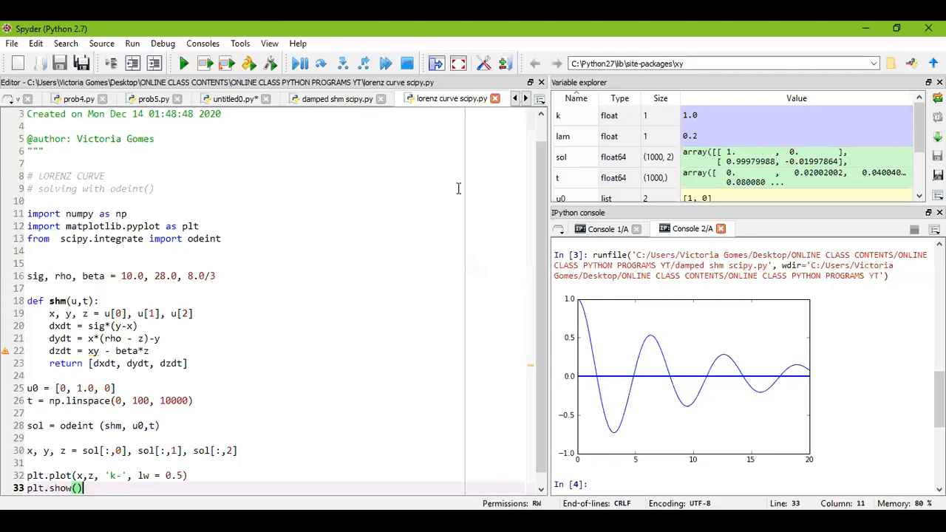
pyautogui.moveTo(311, 27)
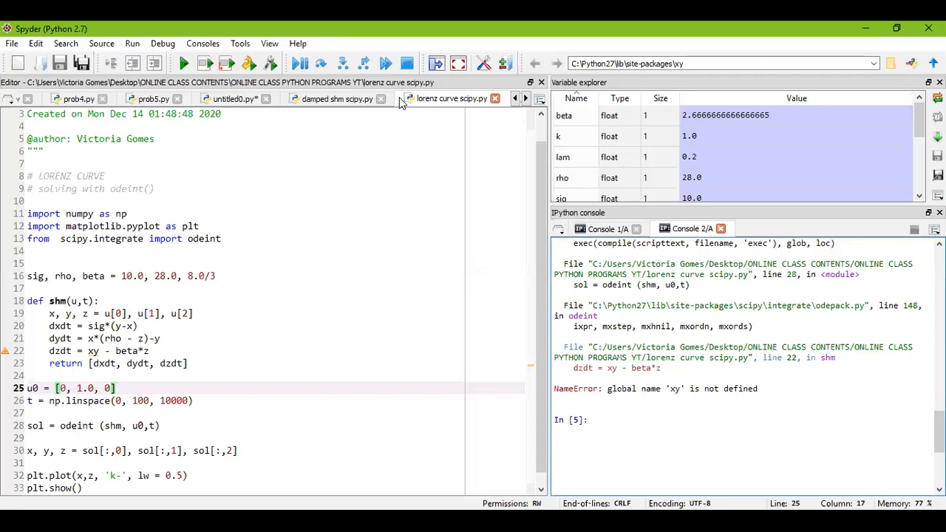
pyautogui.moveTo(591, 378)
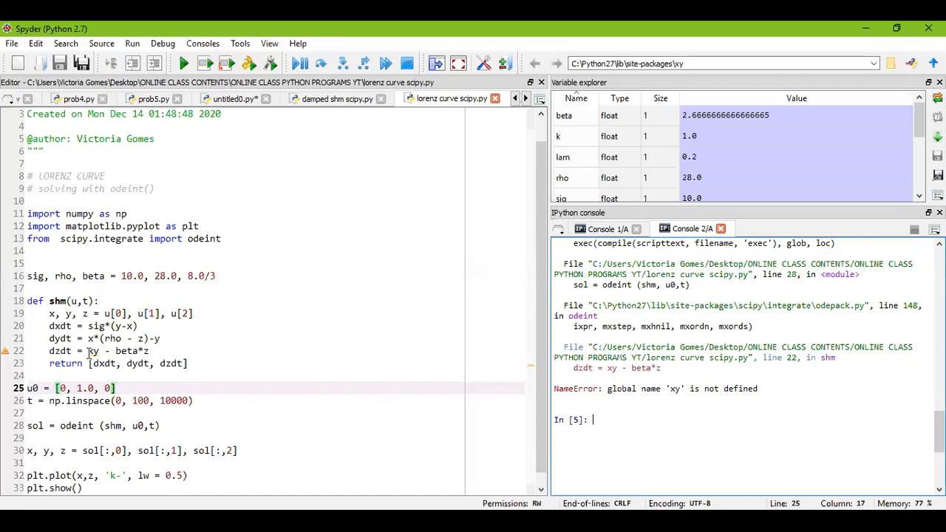
# Step: Correct dzdt to x*y - beta*z and rerun to plot the black butterfly Lorenz attractor
pyautogui.click(91, 351)
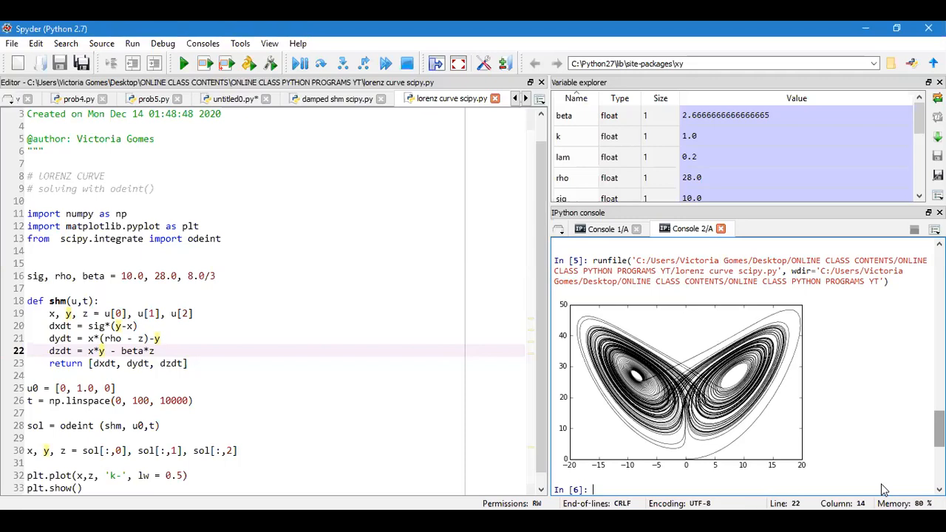
pyautogui.moveTo(470, 390)
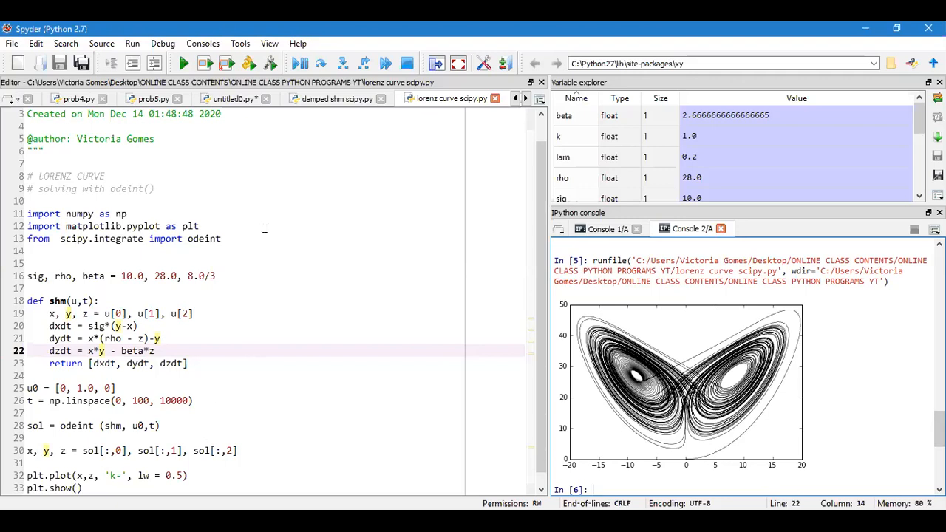
pyautogui.moveTo(312, 34)
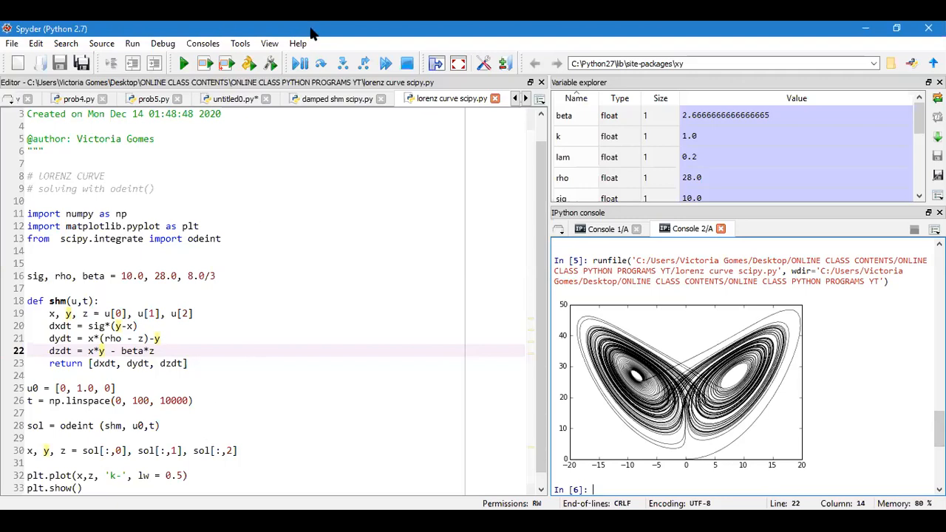